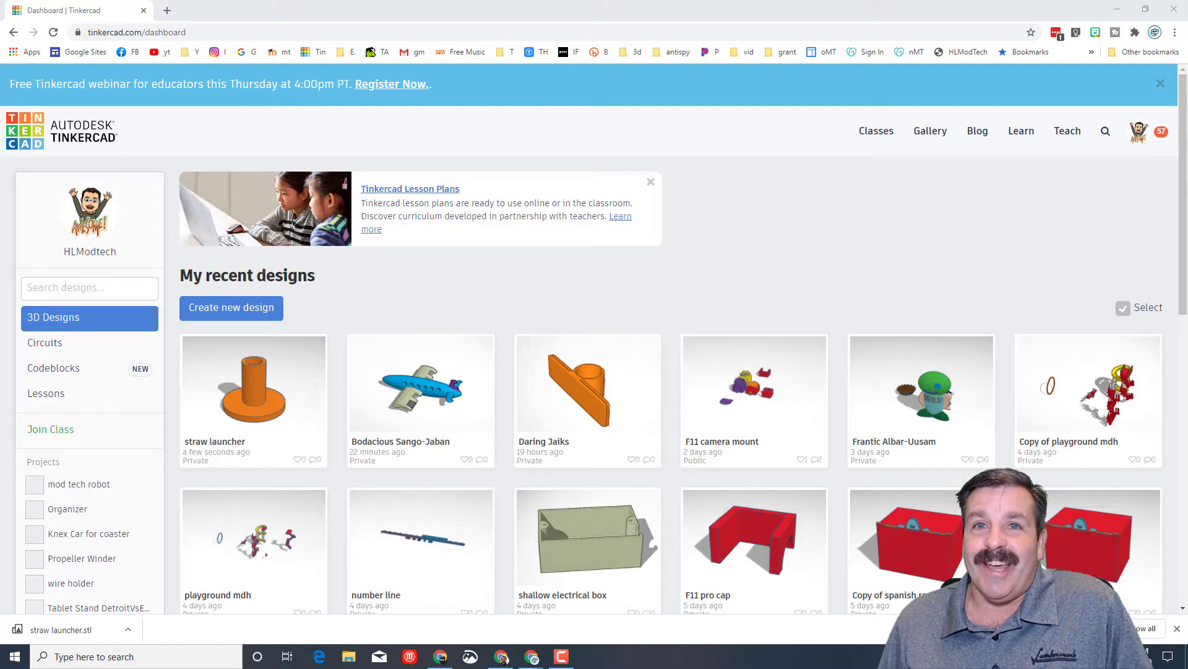
Create a new blank 3D design and name it 'jet airliner mdh'
click(232, 307)
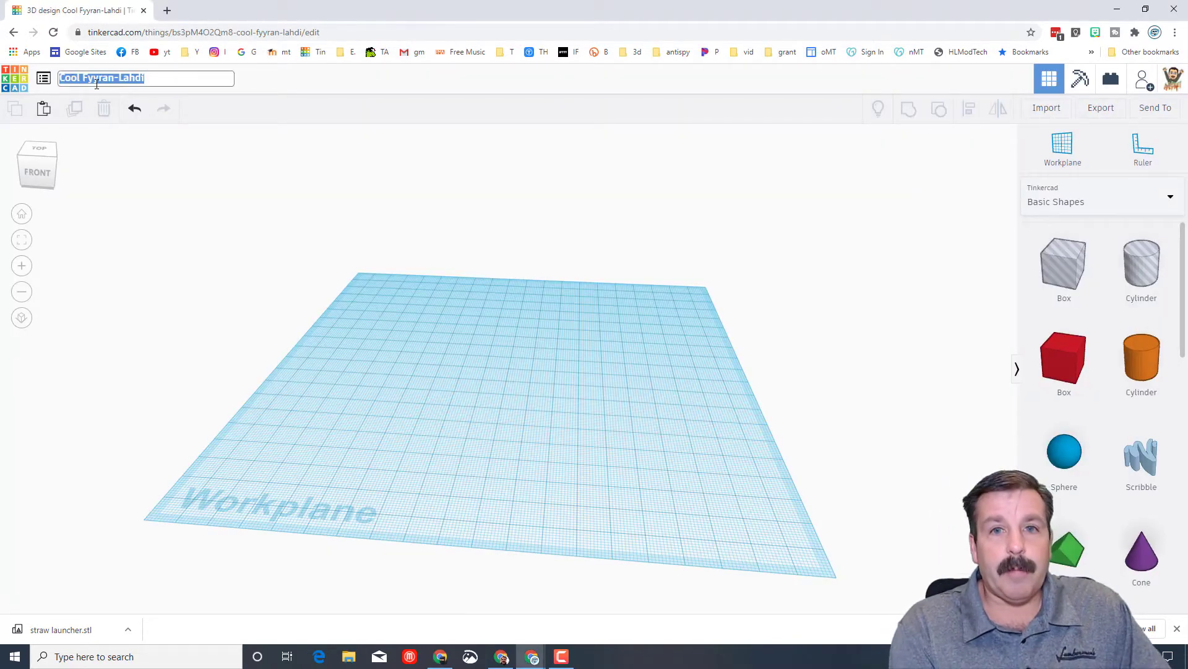
text(jet air)
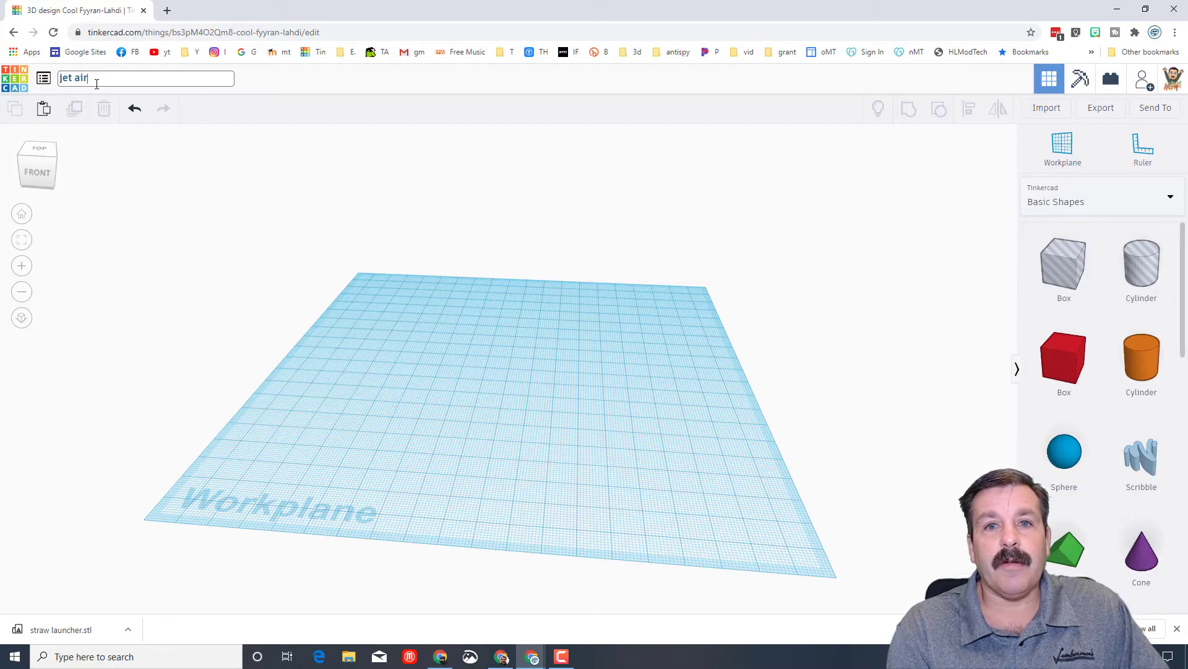
text(liner mdh)
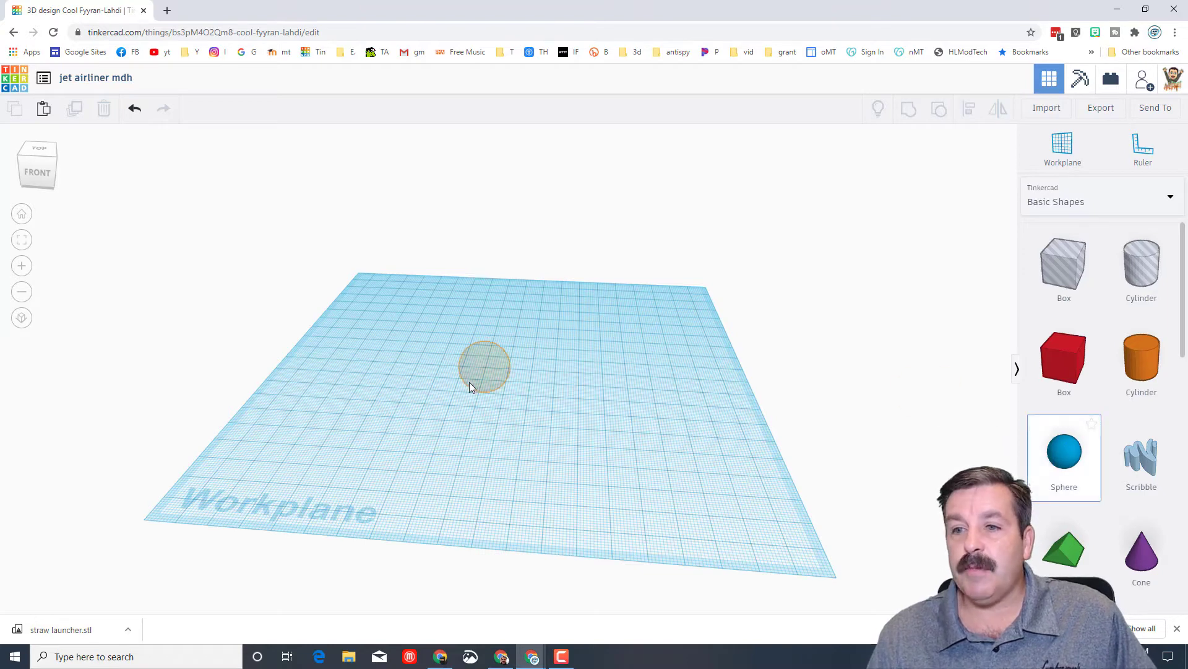
Stretch a sphere into a fuselage about 150 mm long and 20 mm wide
click(1065, 454)
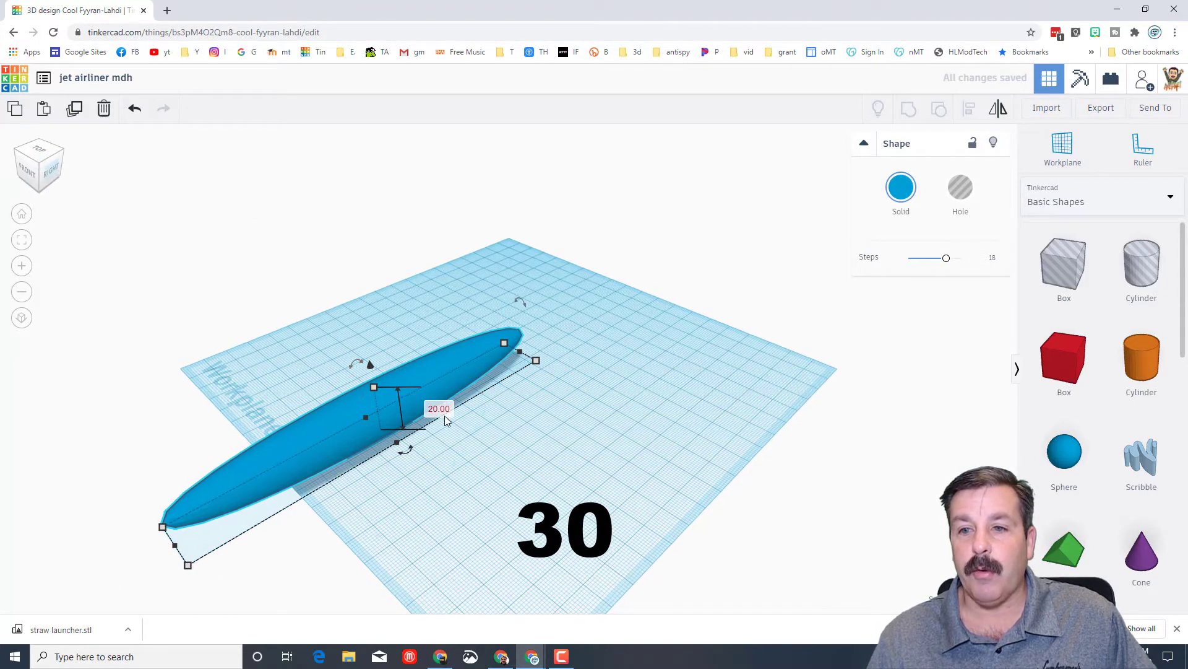
drag(438, 409, 438, 397)
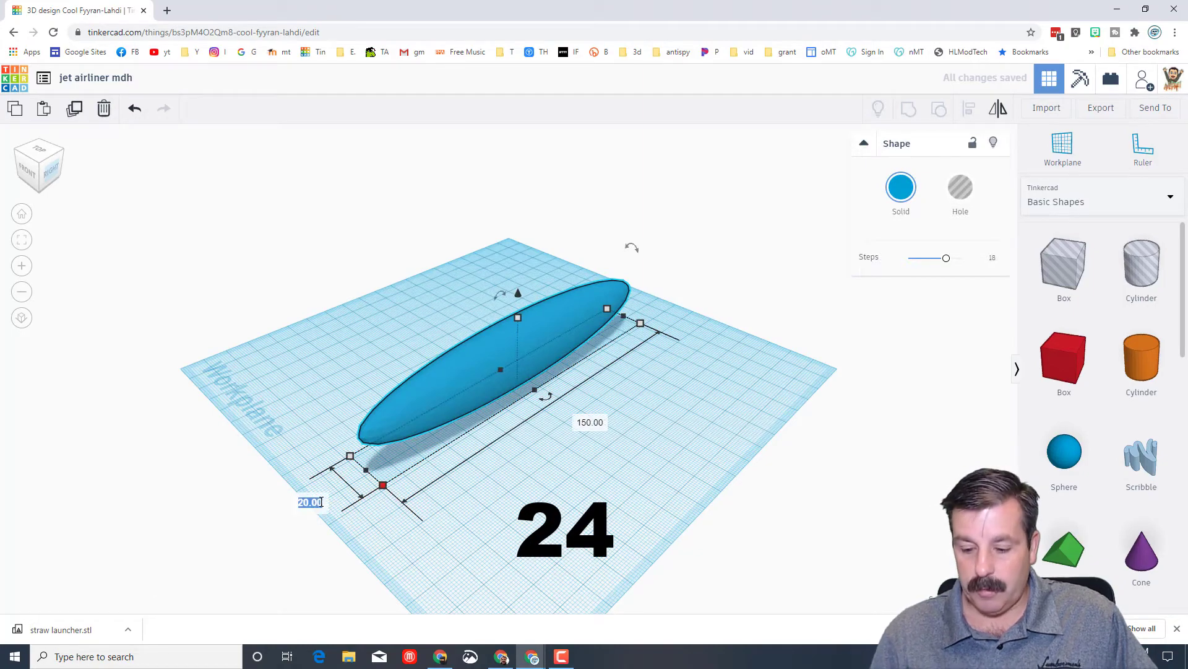
click(234, 458)
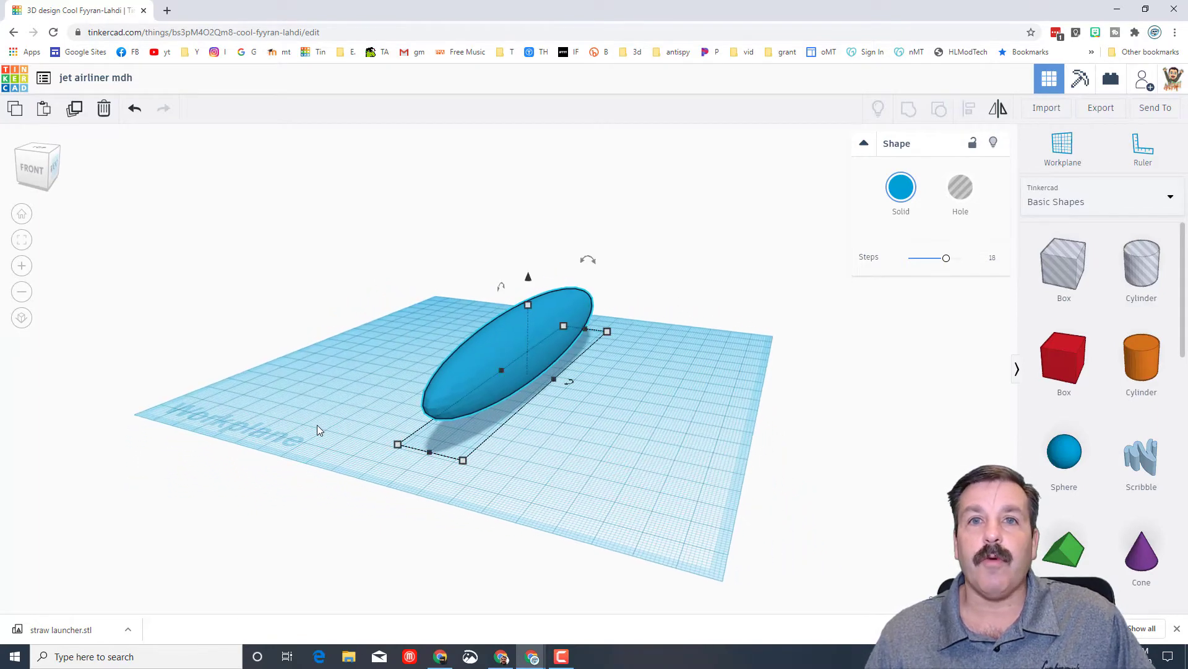
mouse_move(583, 429)
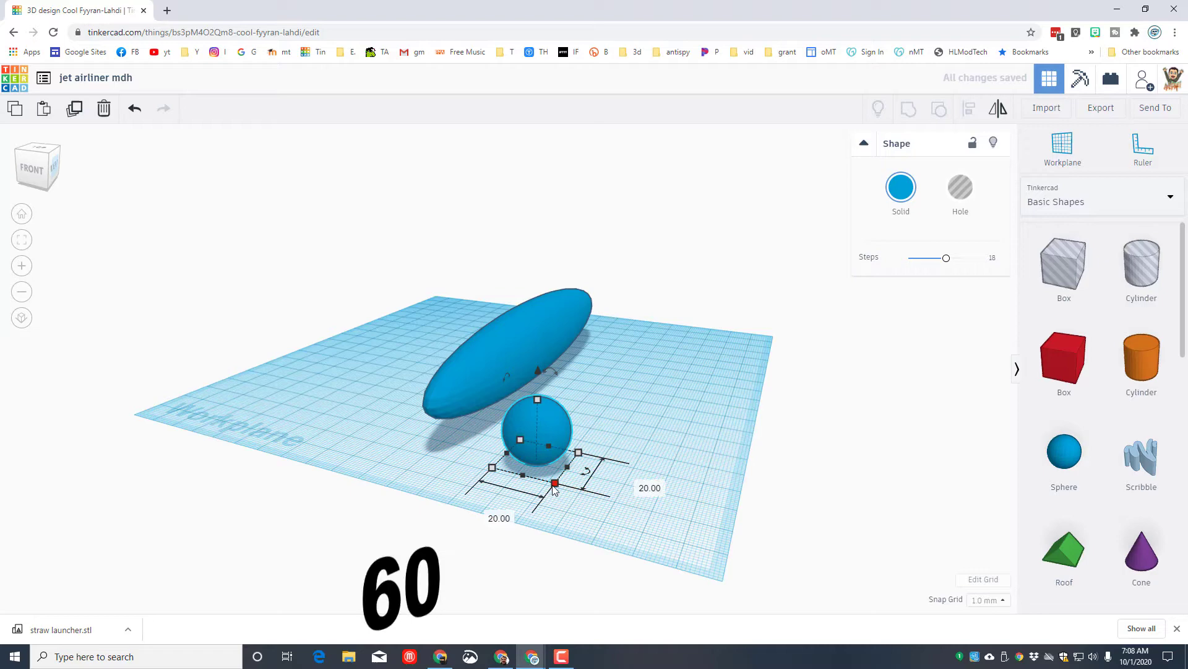
Flatten a second sphere into a wide tail stabilizer and colour it orange
click(499, 518)
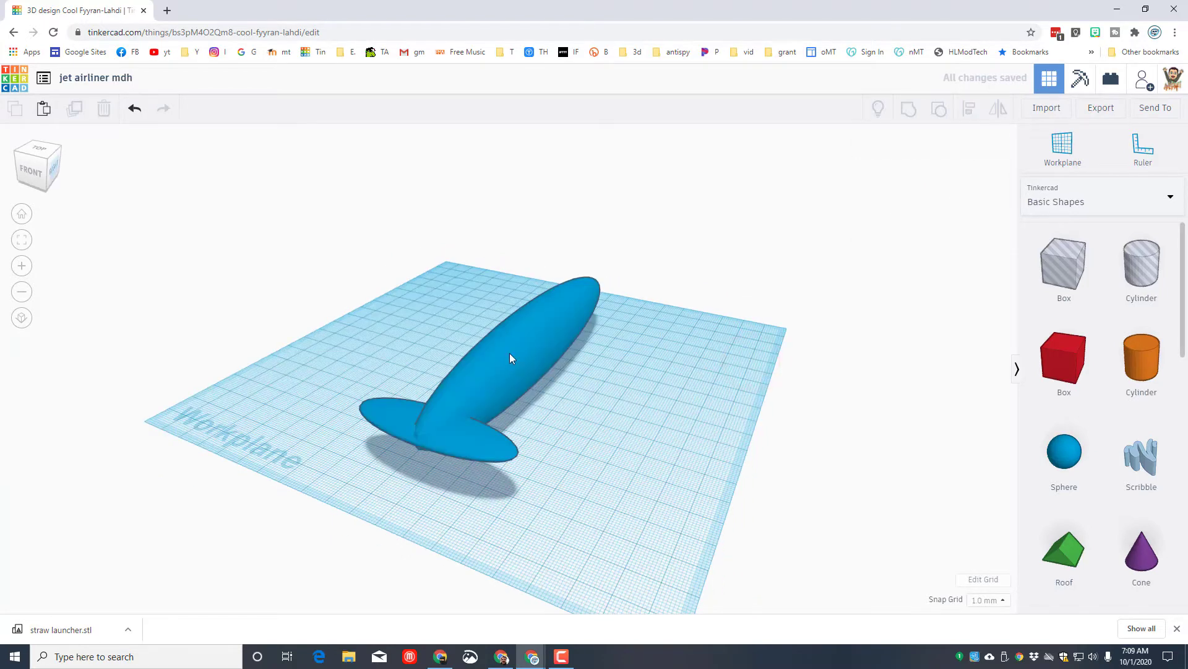
click(432, 432)
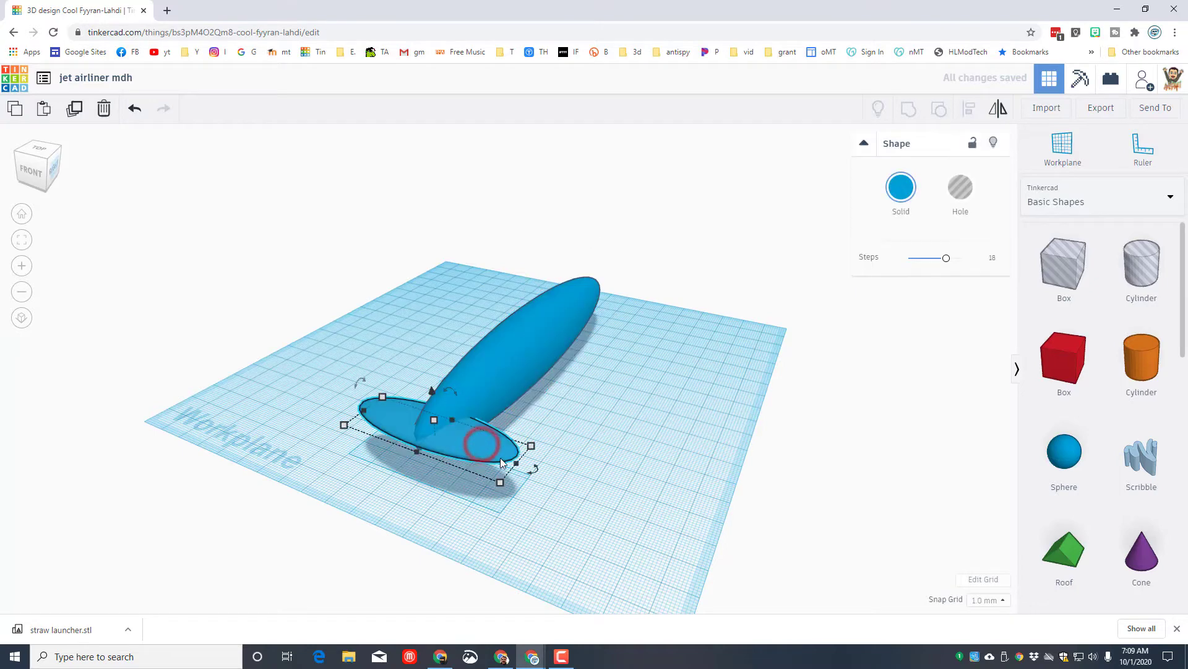
click(900, 191)
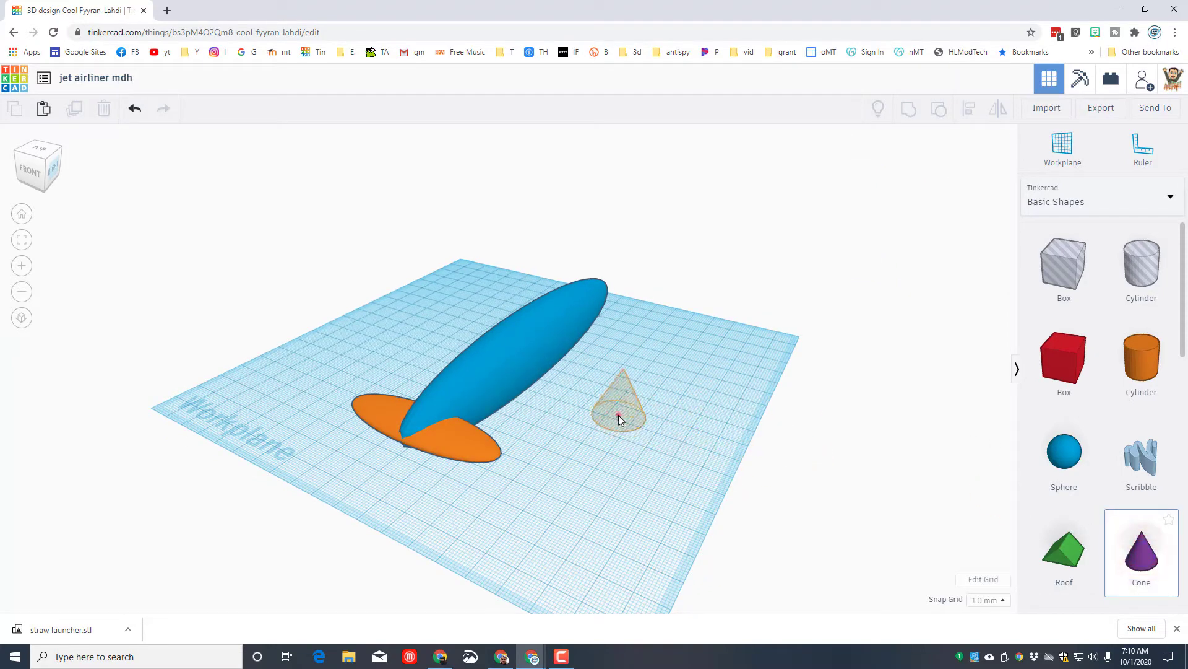
Add a cone fin with top radius 5 and center it on the fuselage
click(620, 417)
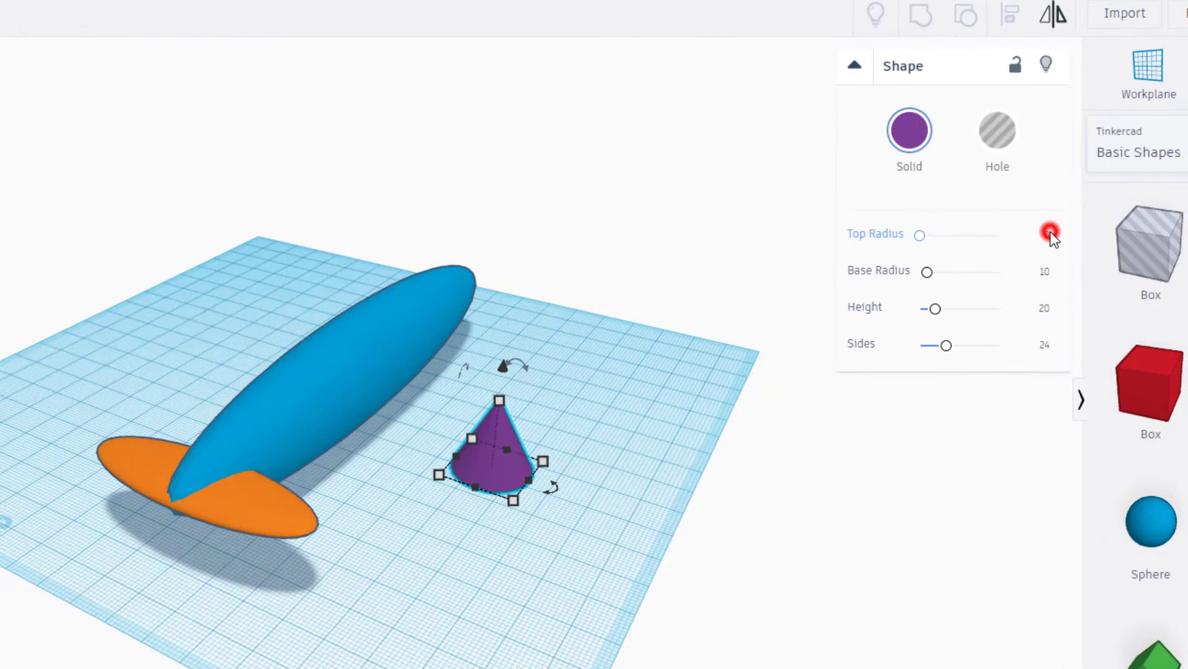
click(1048, 234)
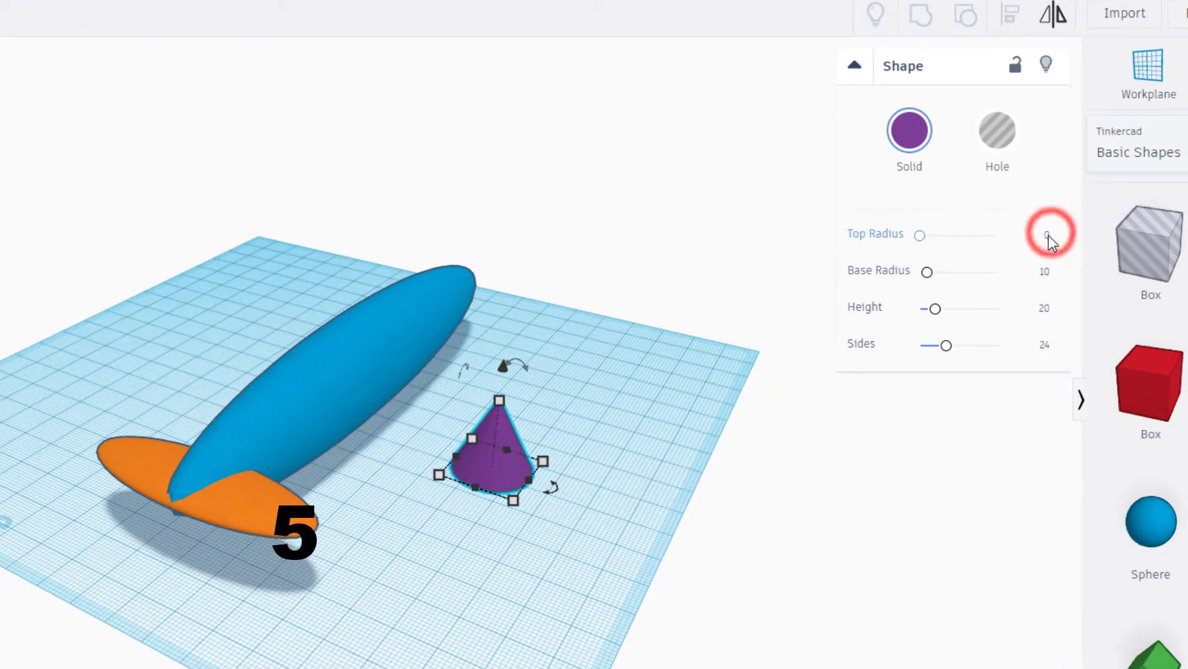
click(1046, 236)
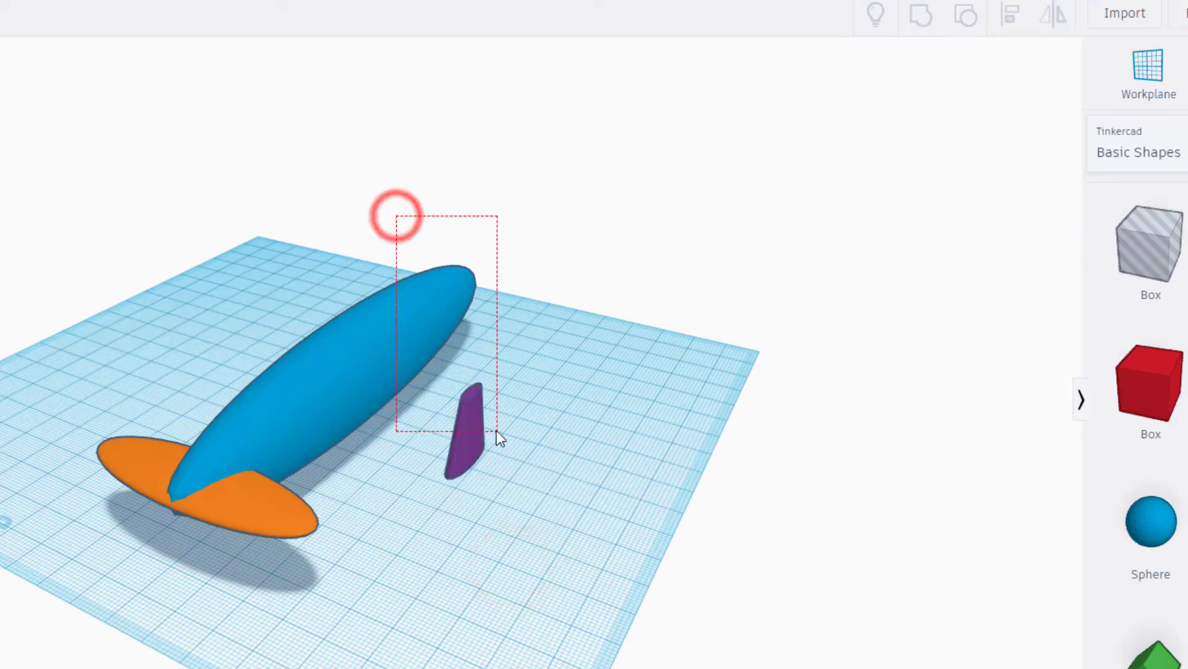
click(1009, 15)
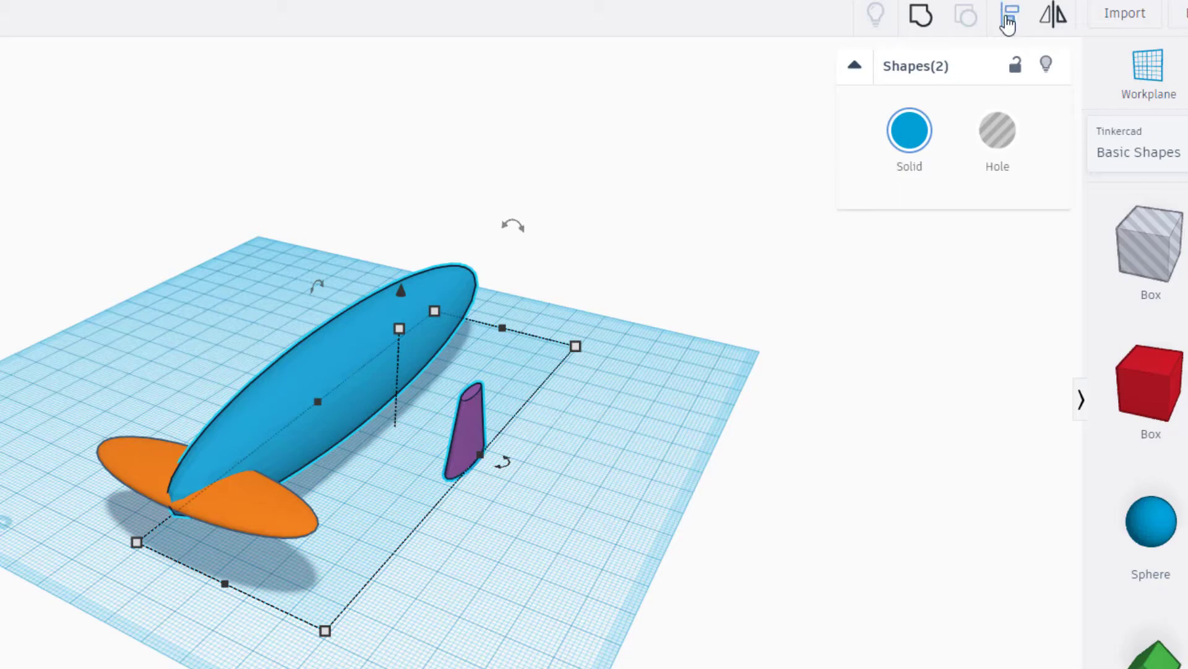
click(1009, 14)
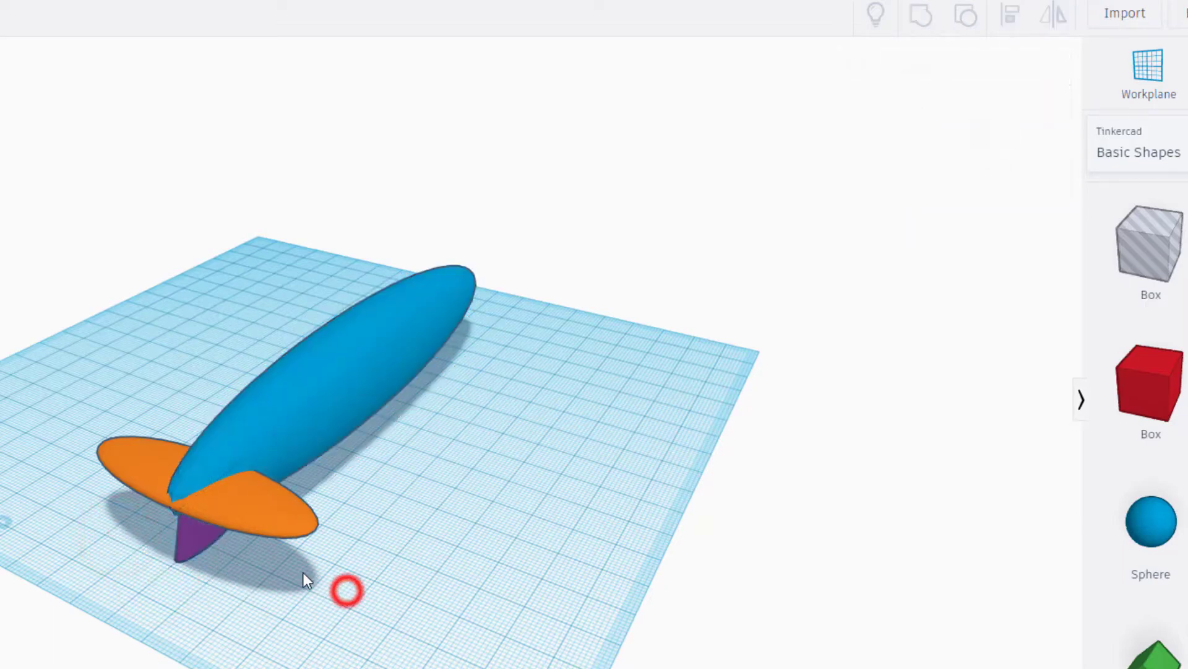
Raise the purple fin two steps up above the orange stabilizer
click(204, 539)
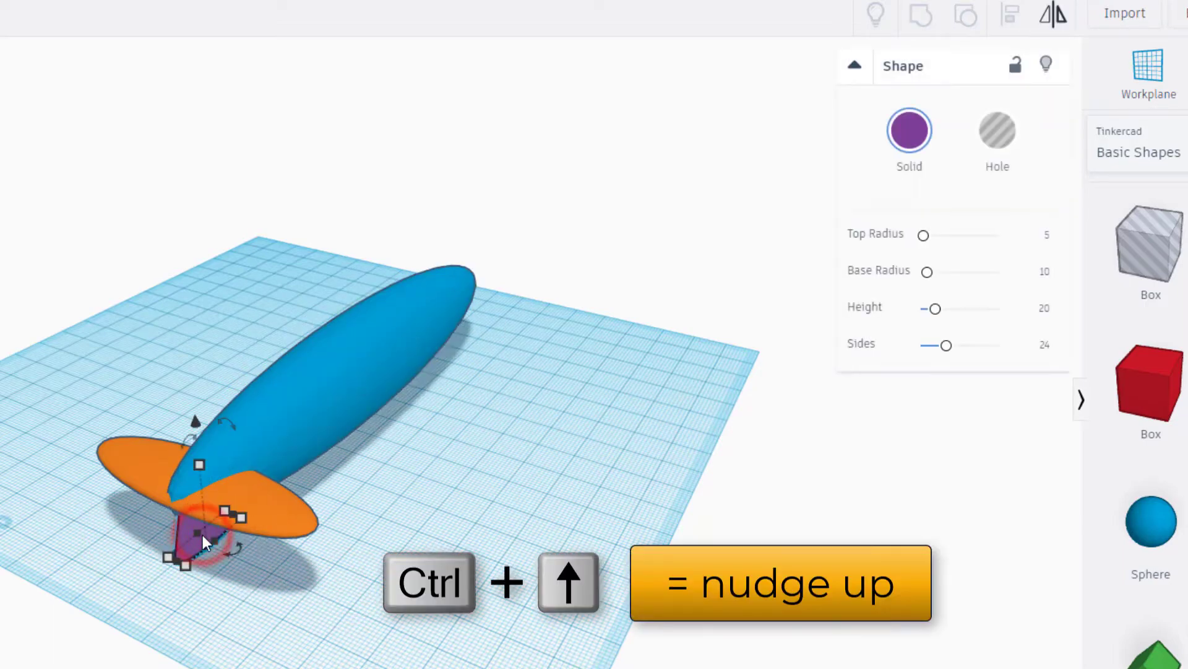
key(ctrl+Up)
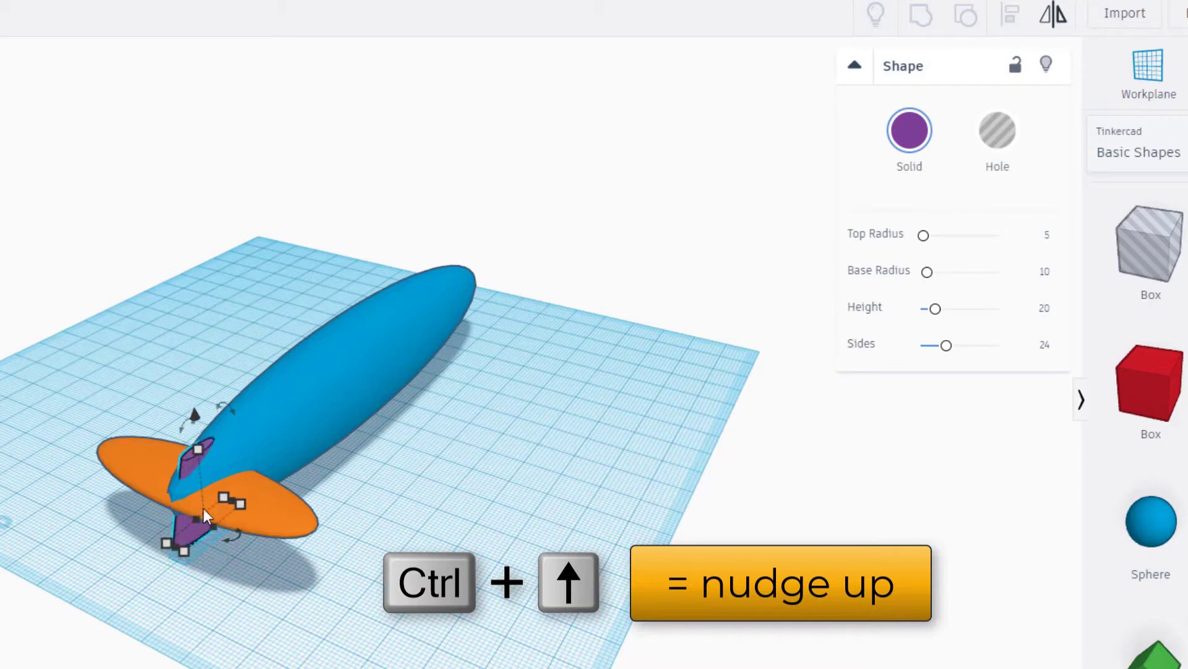
key(ctrl+up)
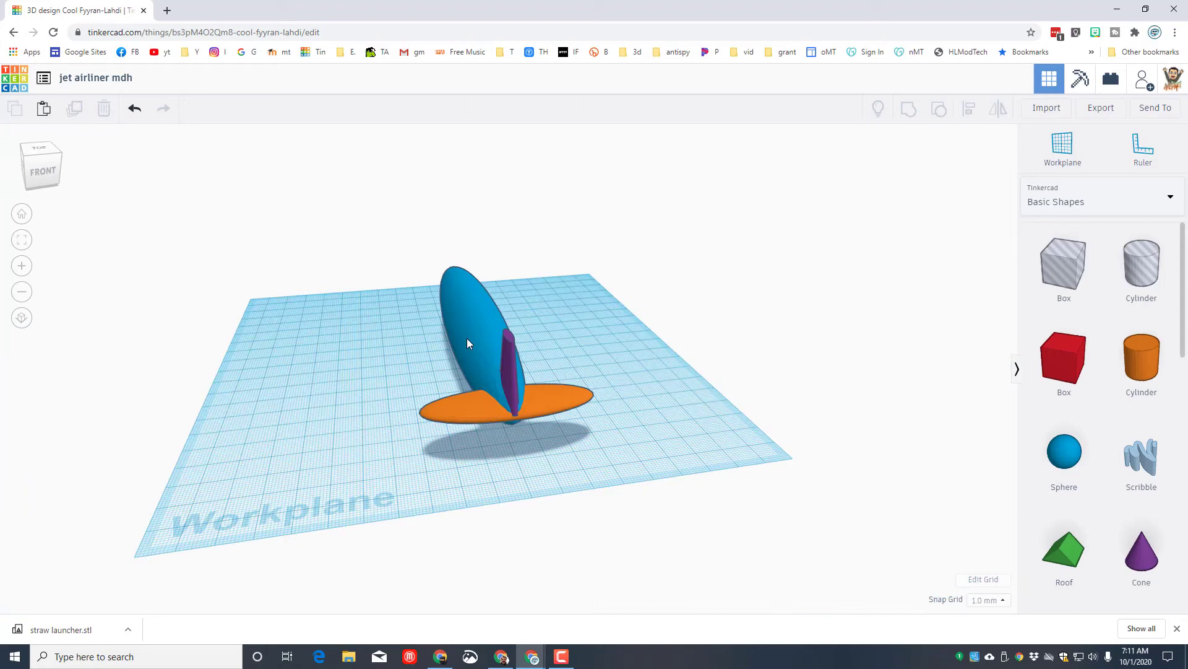
Add a featured Extrusion shape and sharpen its outline's trailing point toward an airfoil
click(1099, 196)
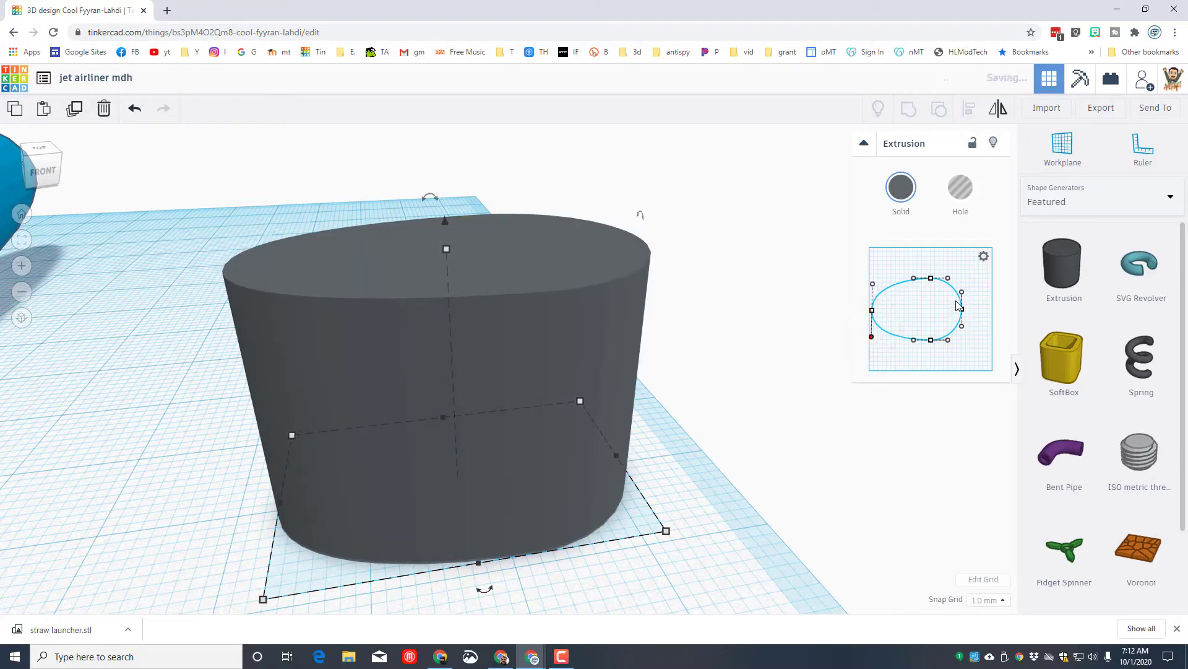
click(961, 298)
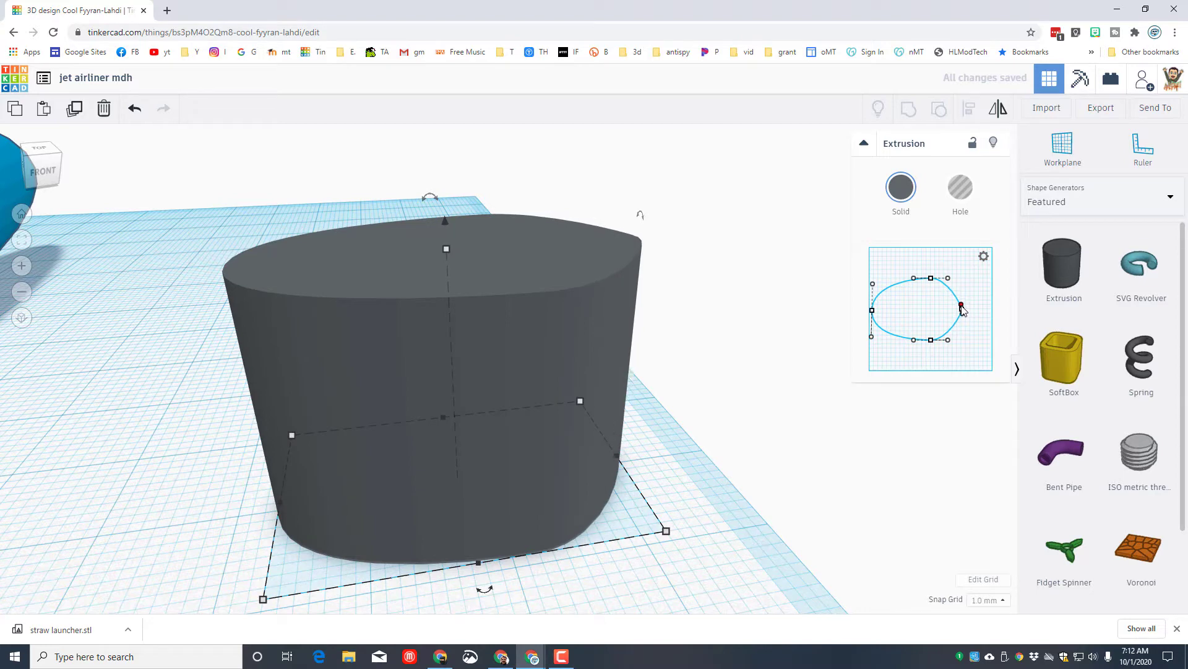
click(960, 309)
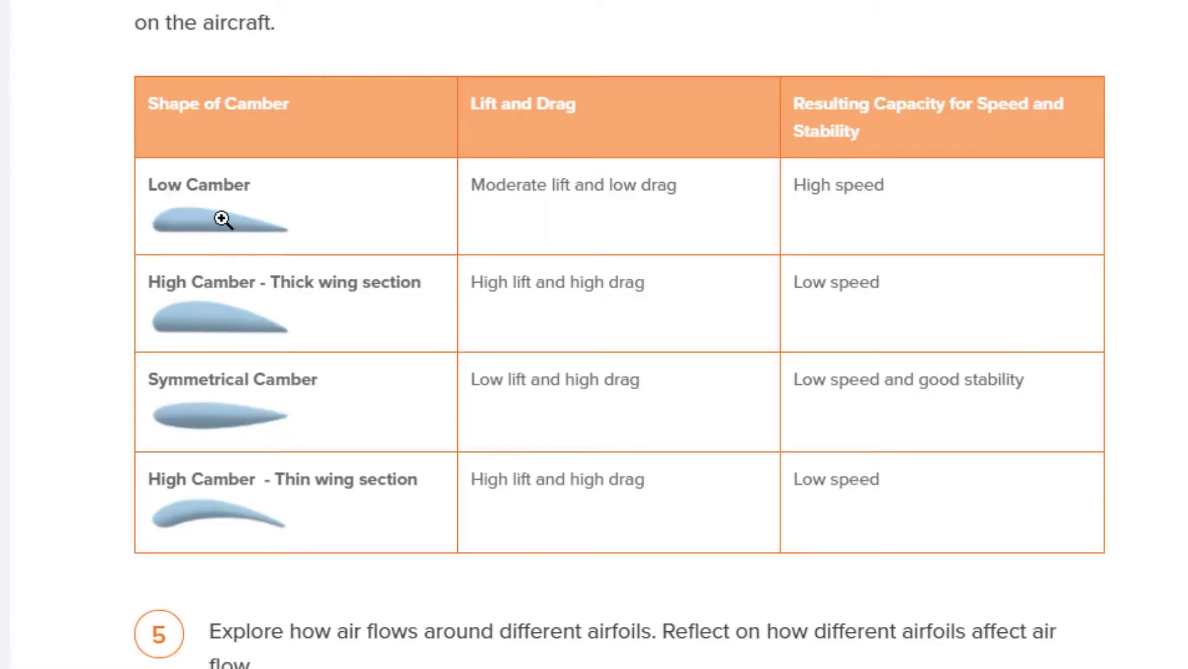
mouse_move(323, 320)
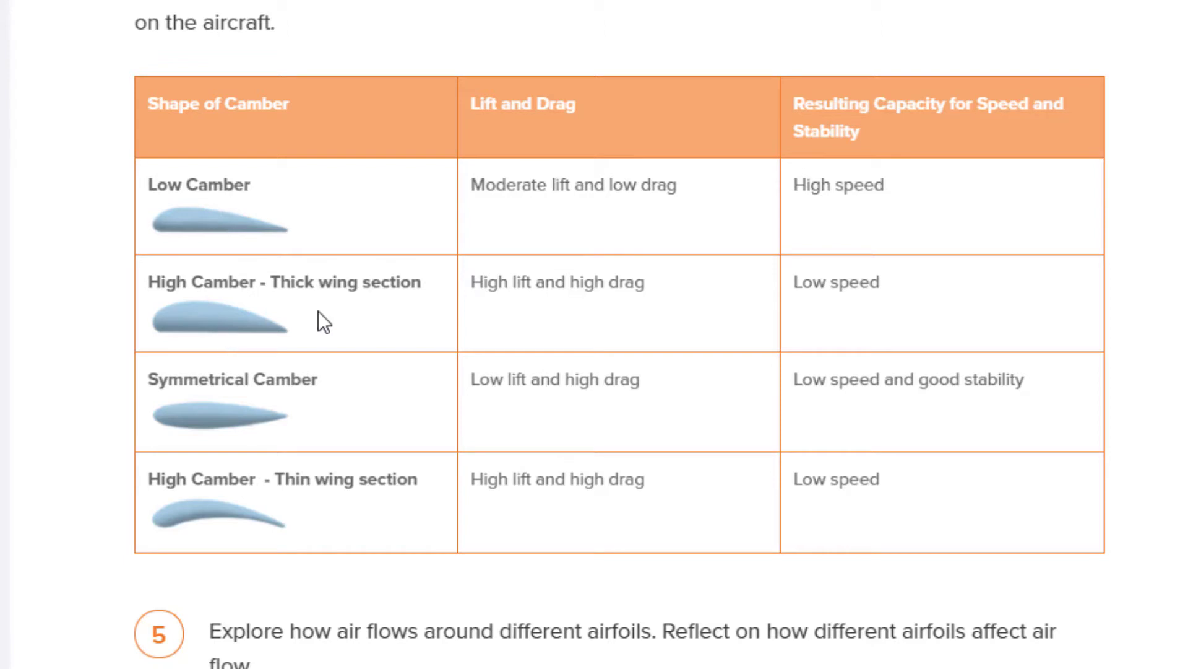
mouse_move(211, 499)
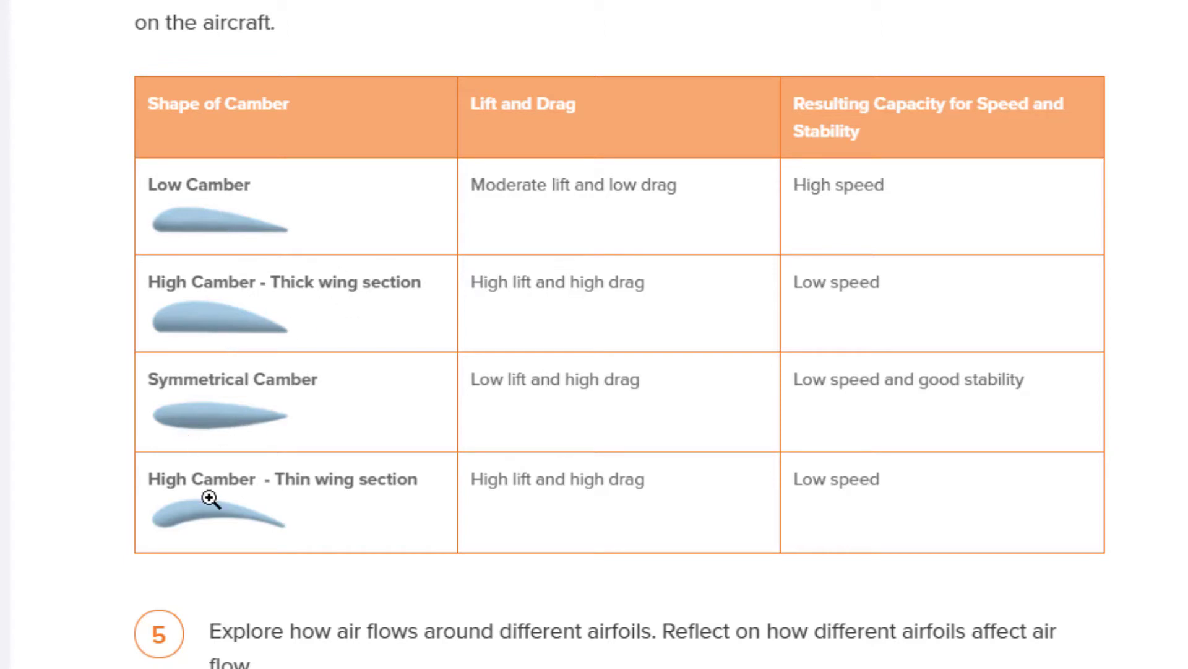
mouse_move(531, 211)
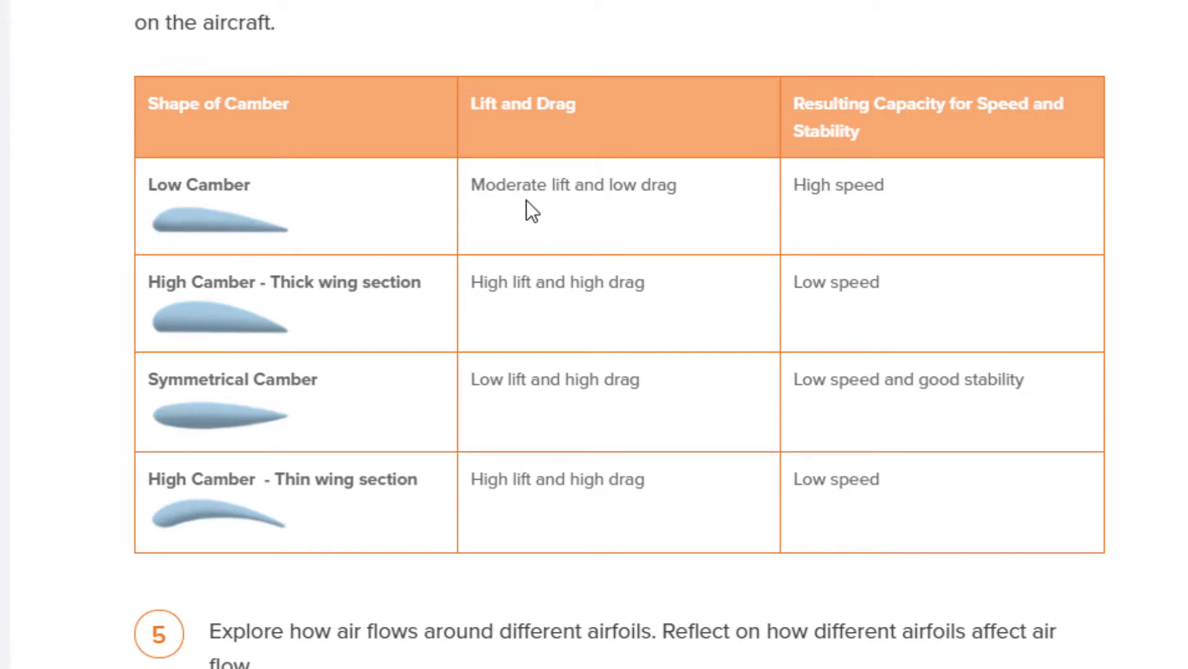
mouse_move(611, 232)
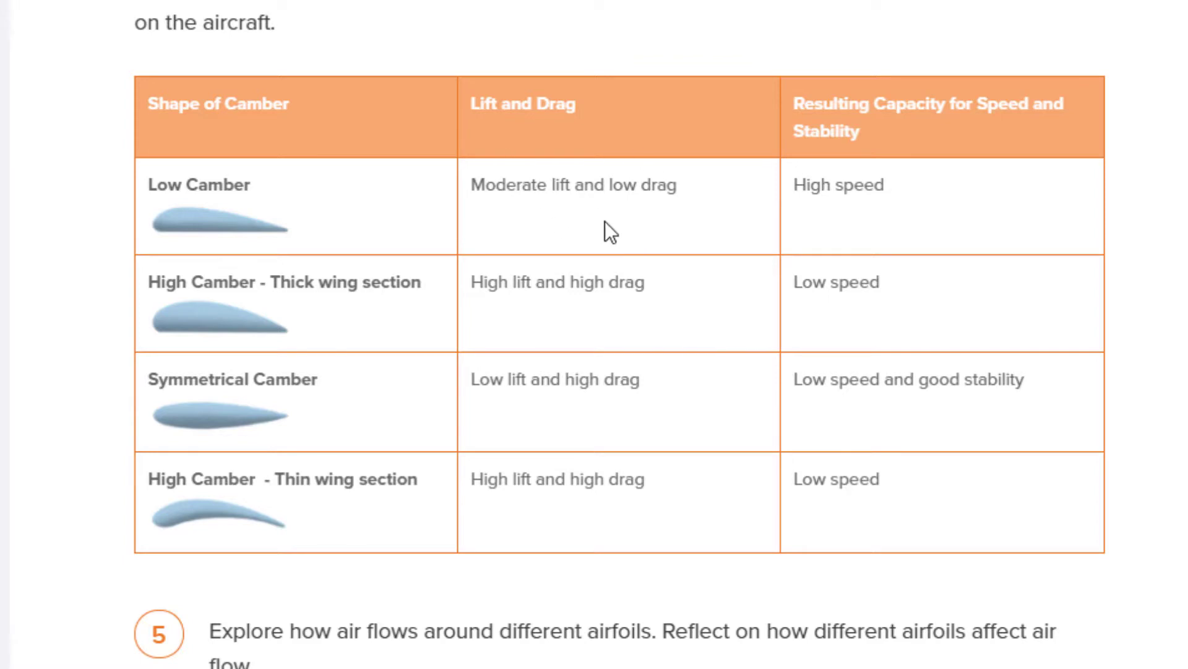
mouse_move(907, 349)
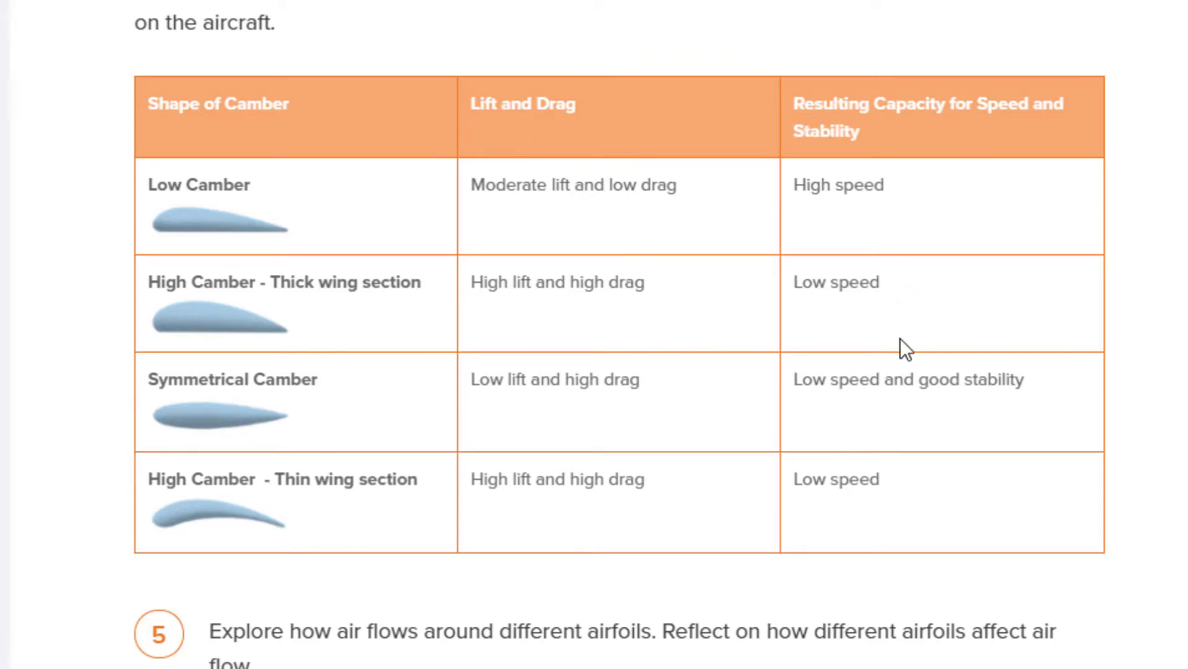
mouse_move(929, 442)
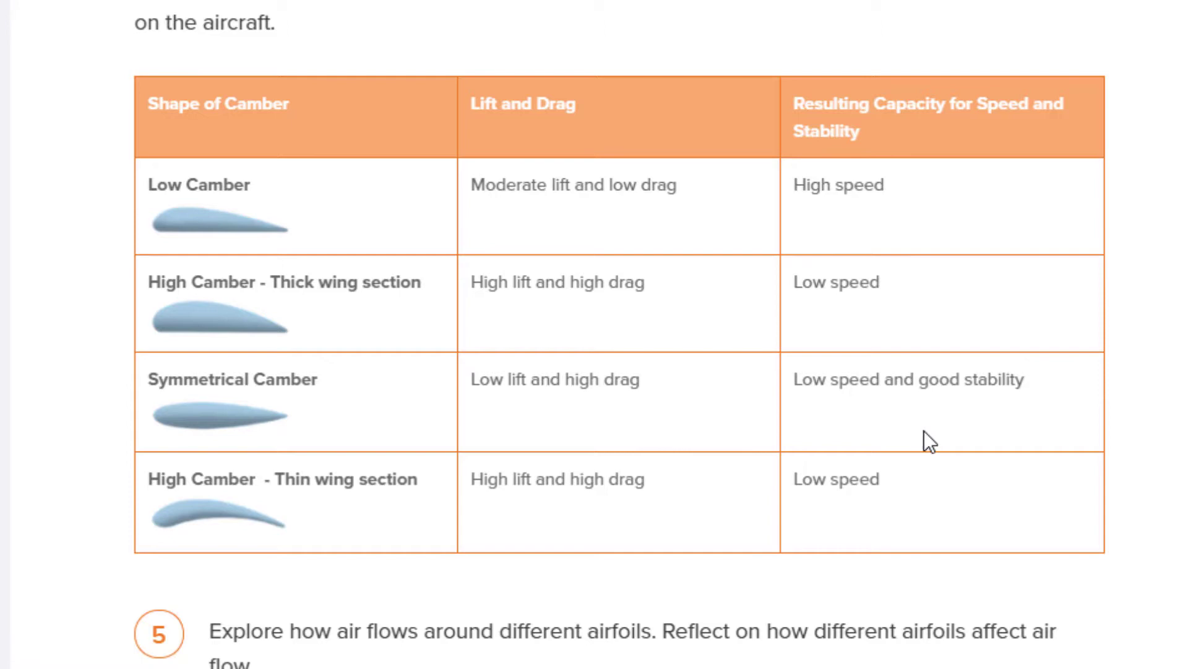
mouse_move(929, 432)
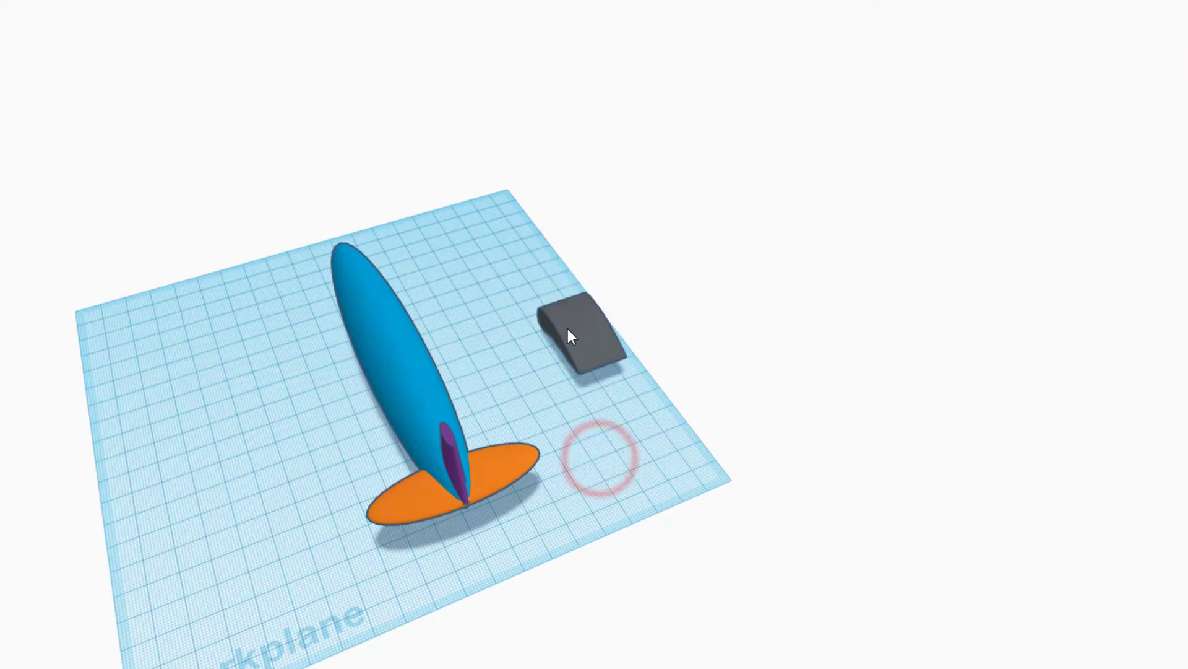
Widen the grey airfoil wing and center both wings across the fuselage
click(592, 337)
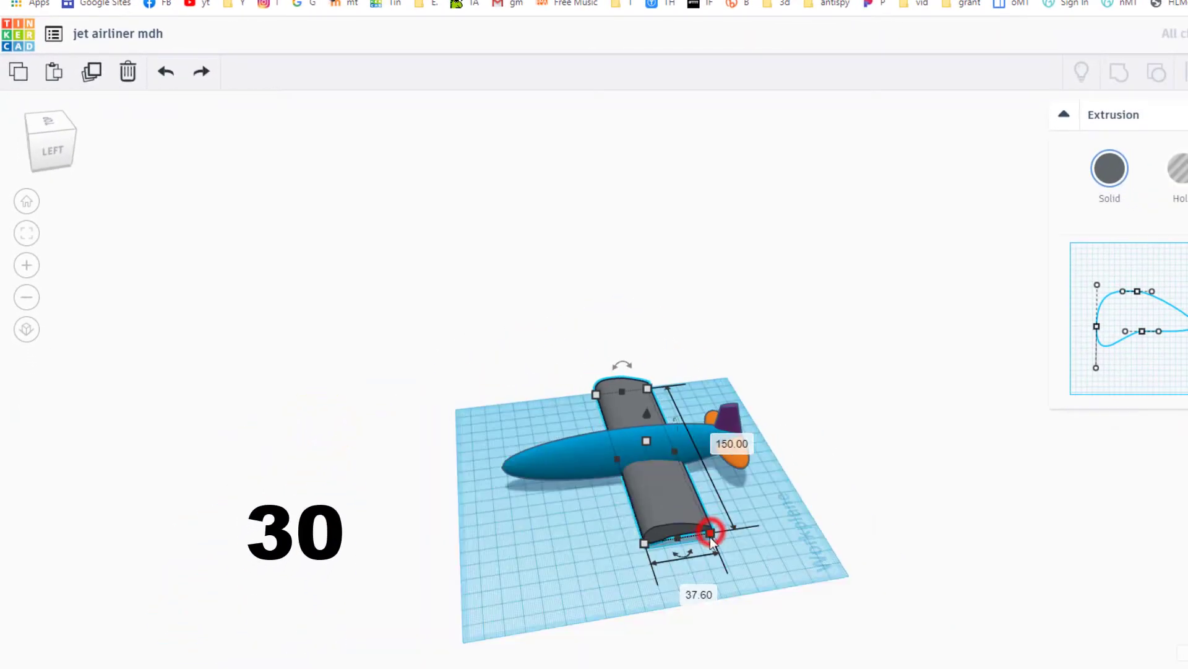
click(697, 593)
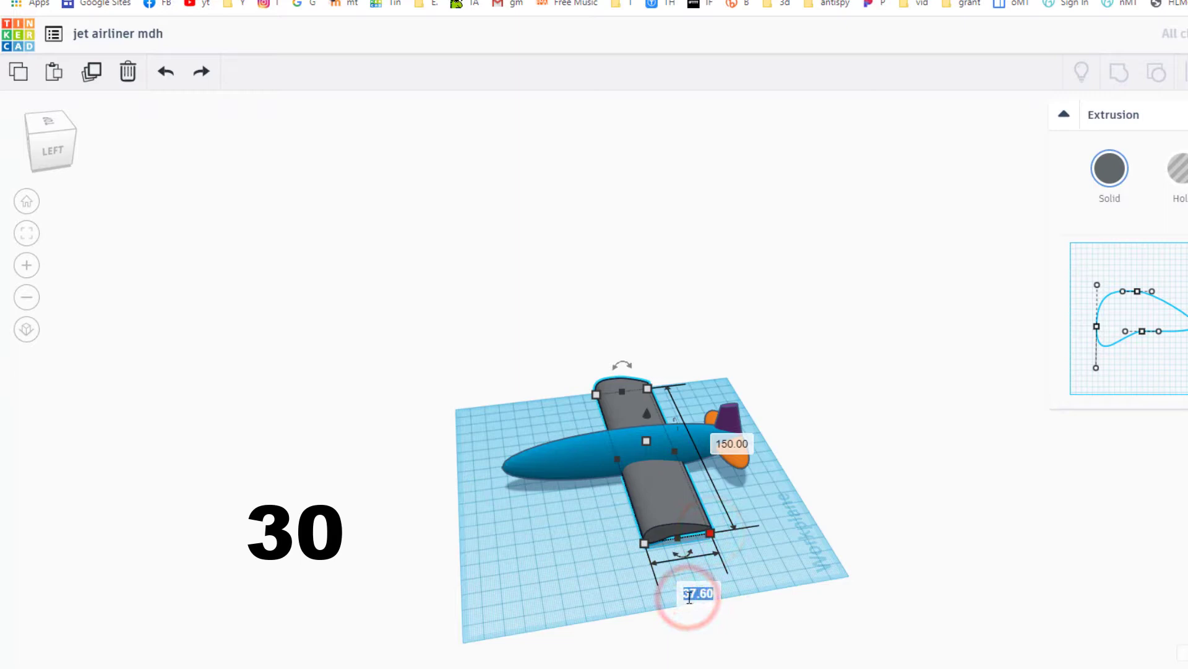
click(561, 518)
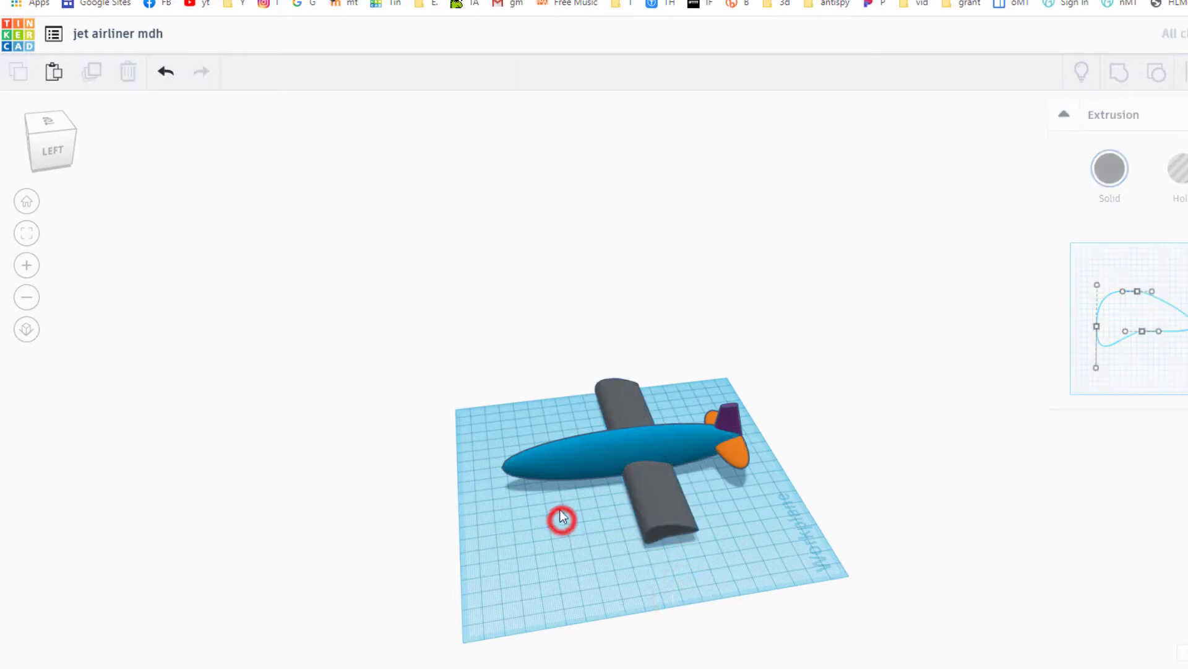
click(560, 518)
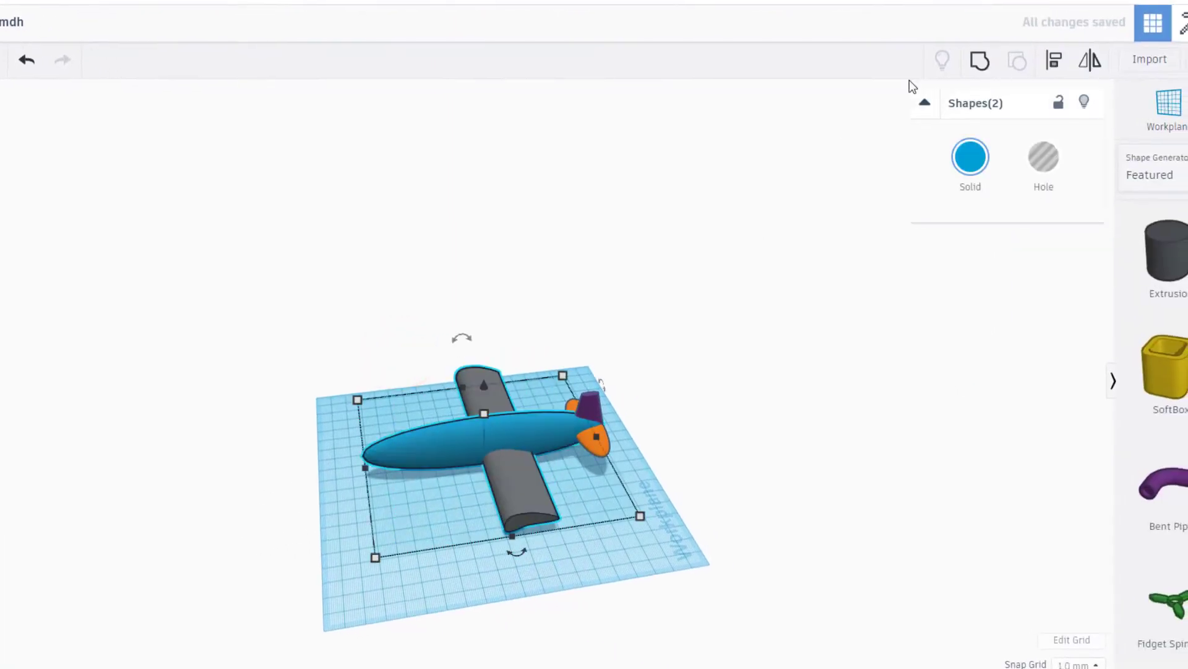
click(438, 446)
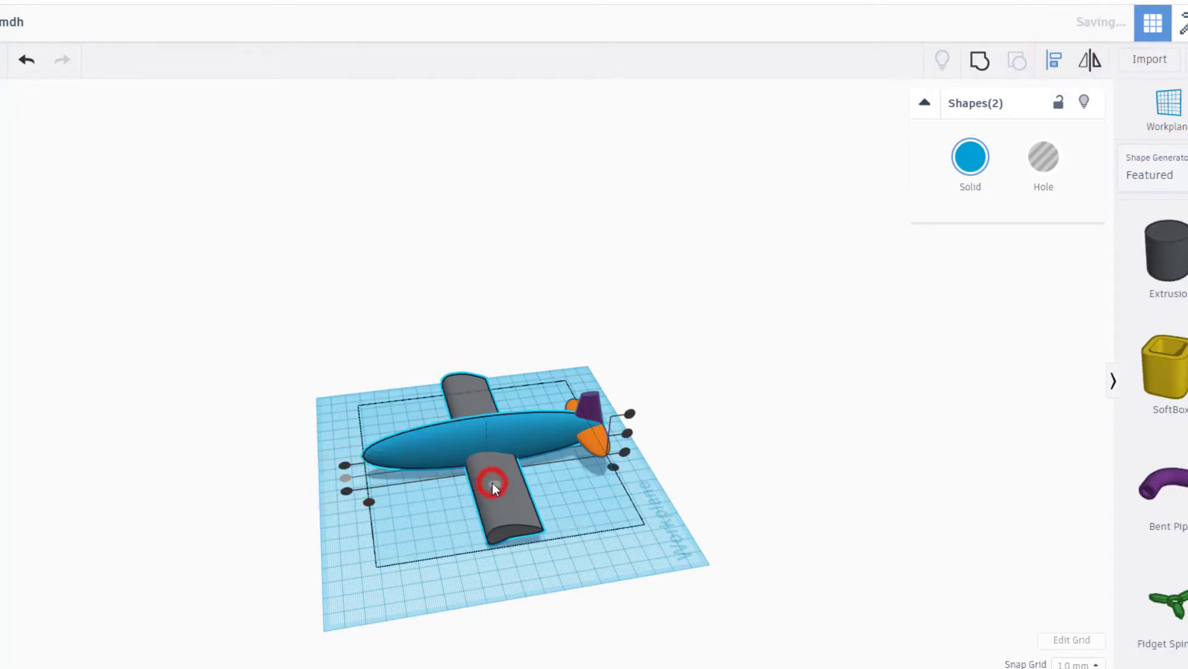
click(492, 485)
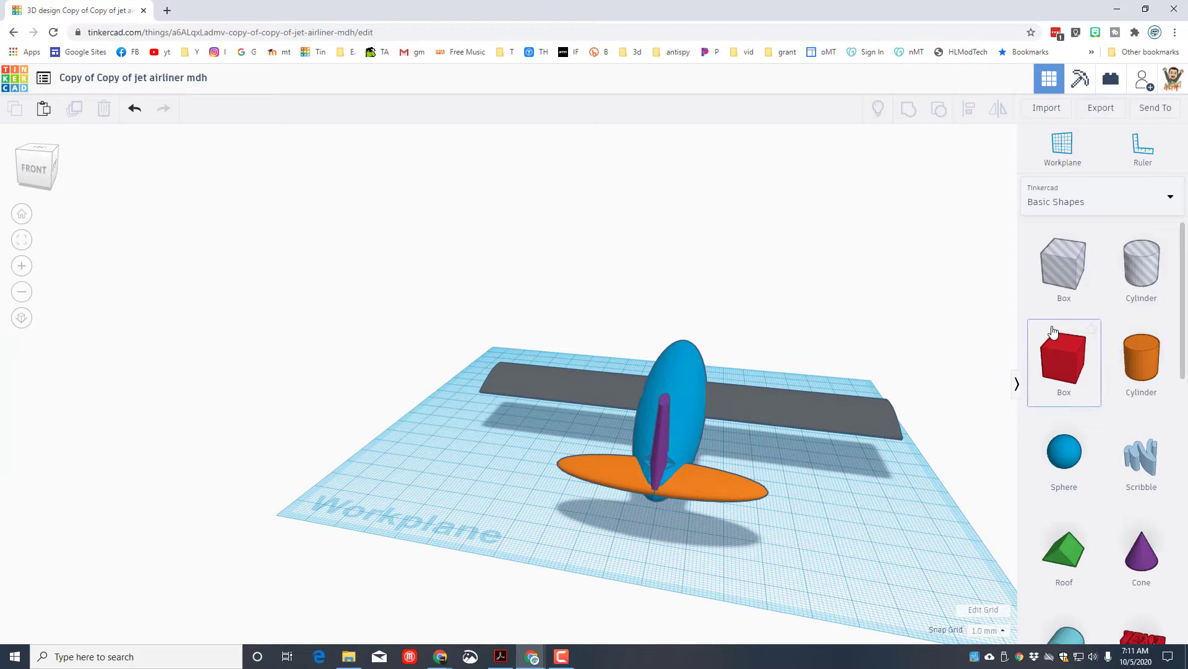
Place a box hole over the wing tip's trailing edge and adjust the snap grid
click(1063, 363)
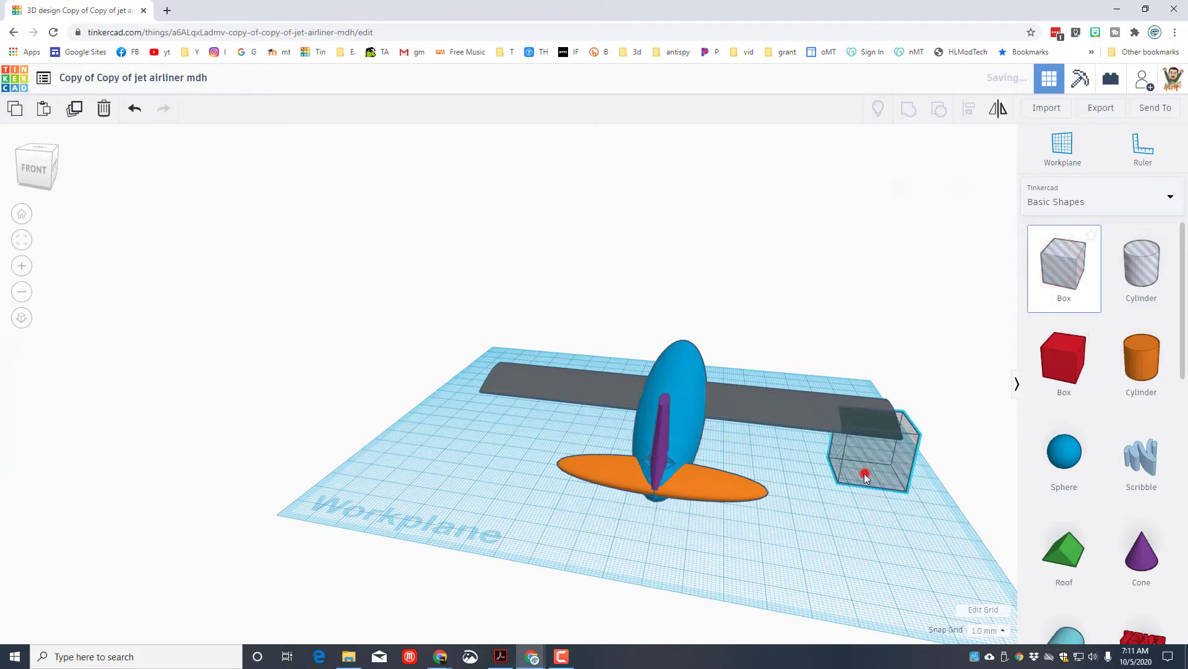
click(868, 474)
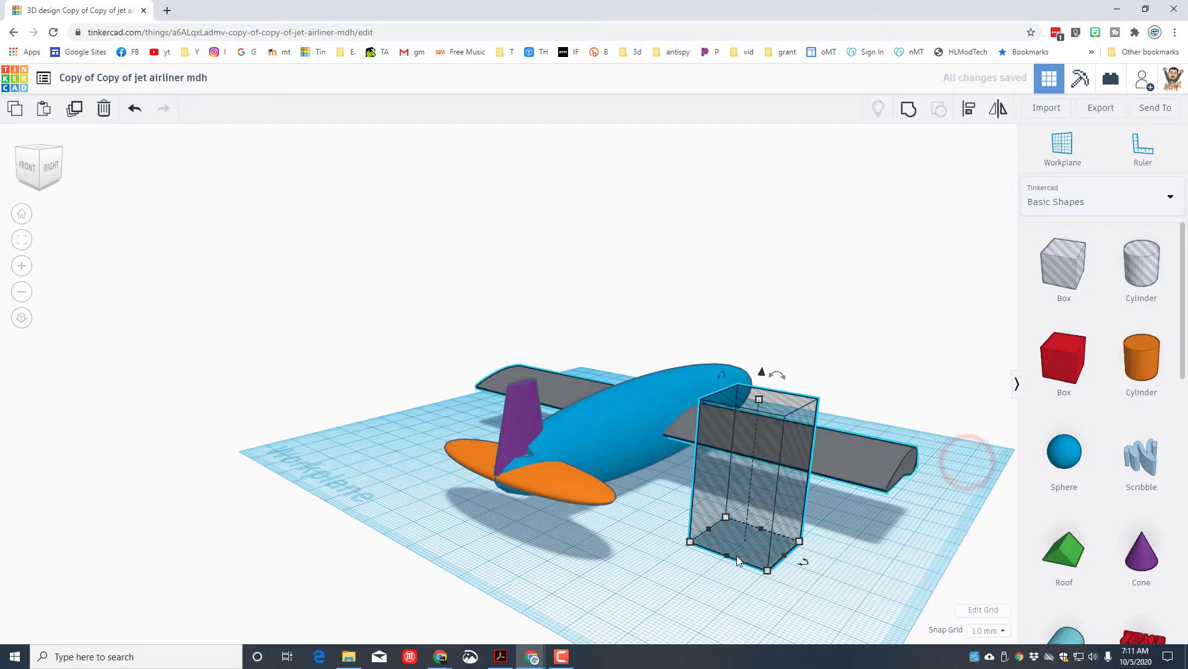
click(968, 108)
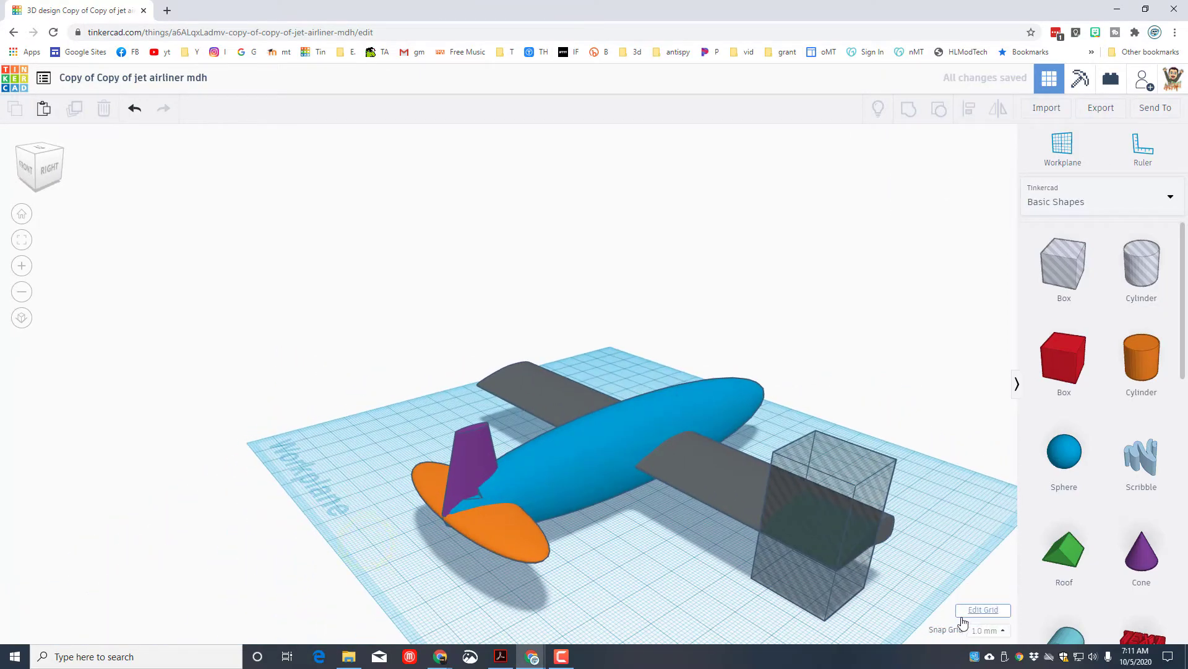
click(989, 630)
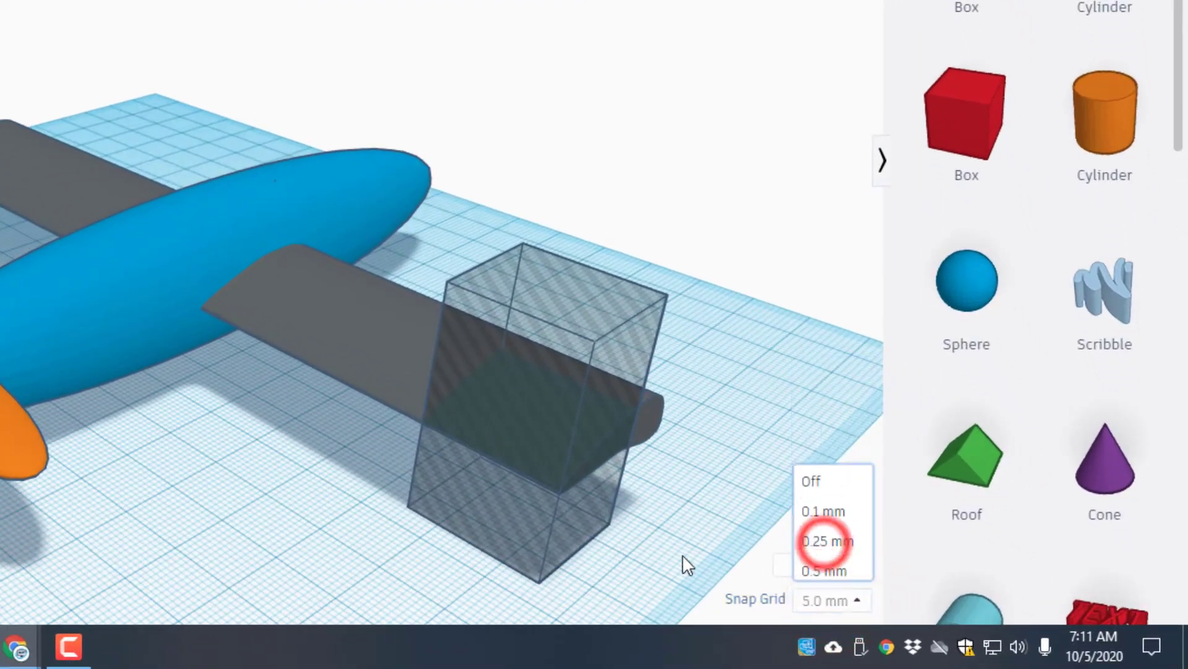
click(467, 531)
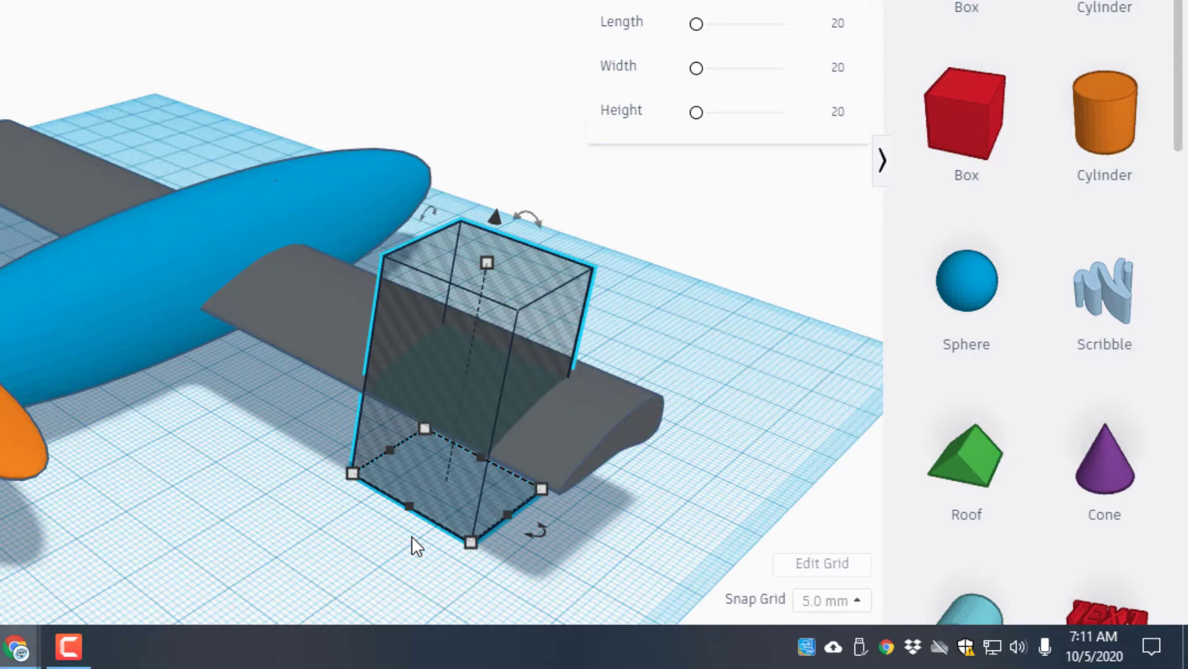
mouse_move(416, 527)
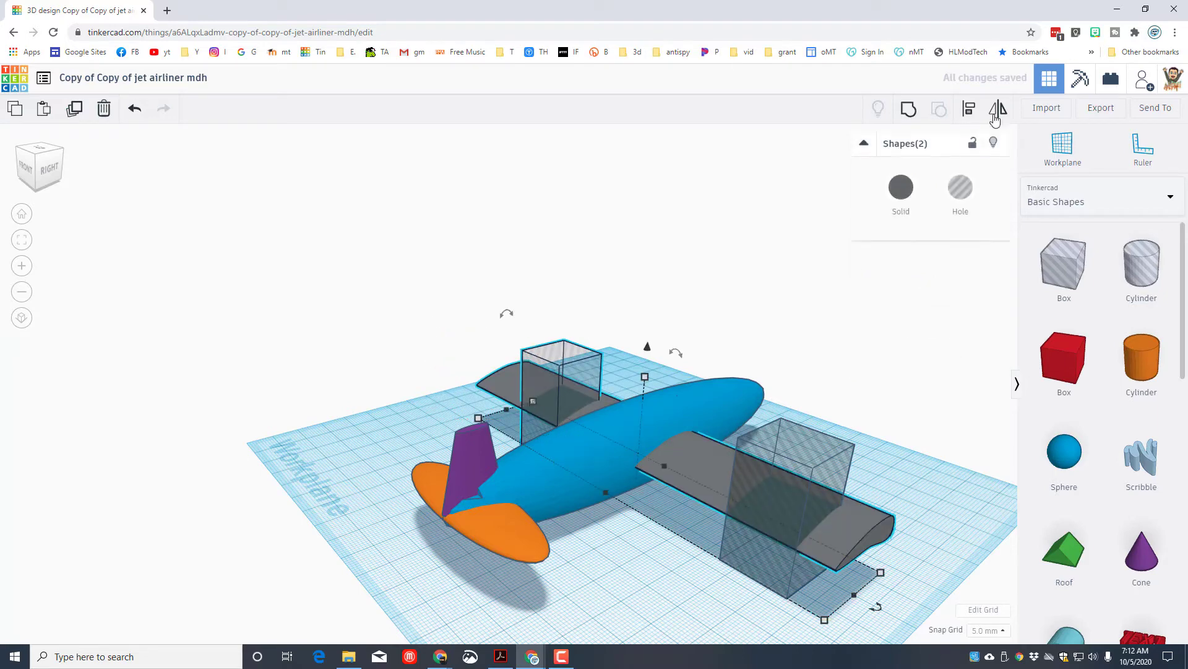
Group the wing with both hole boxes to cut the notches, then set snapping to 1 mm
click(967, 109)
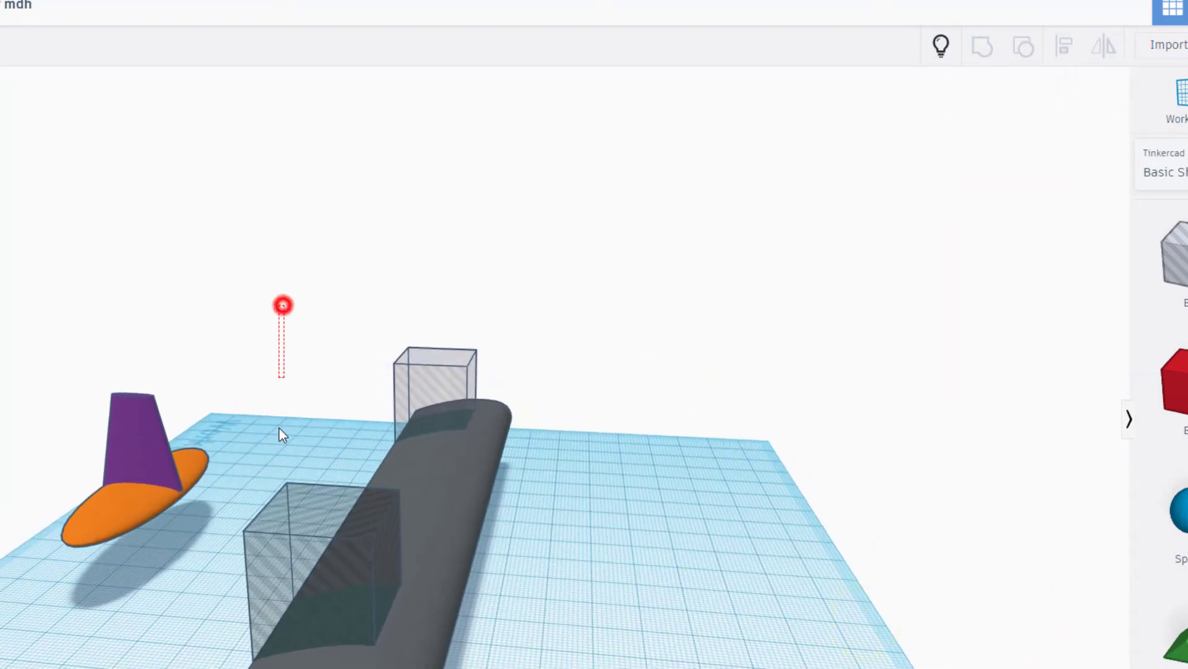
click(1023, 46)
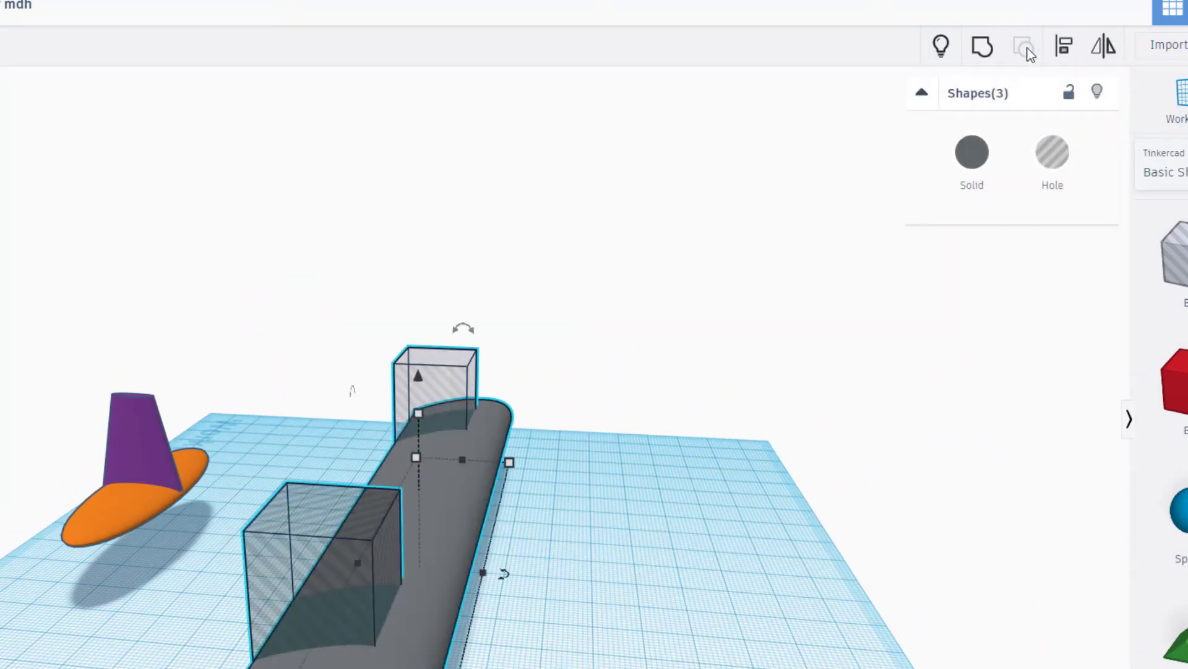
click(982, 46)
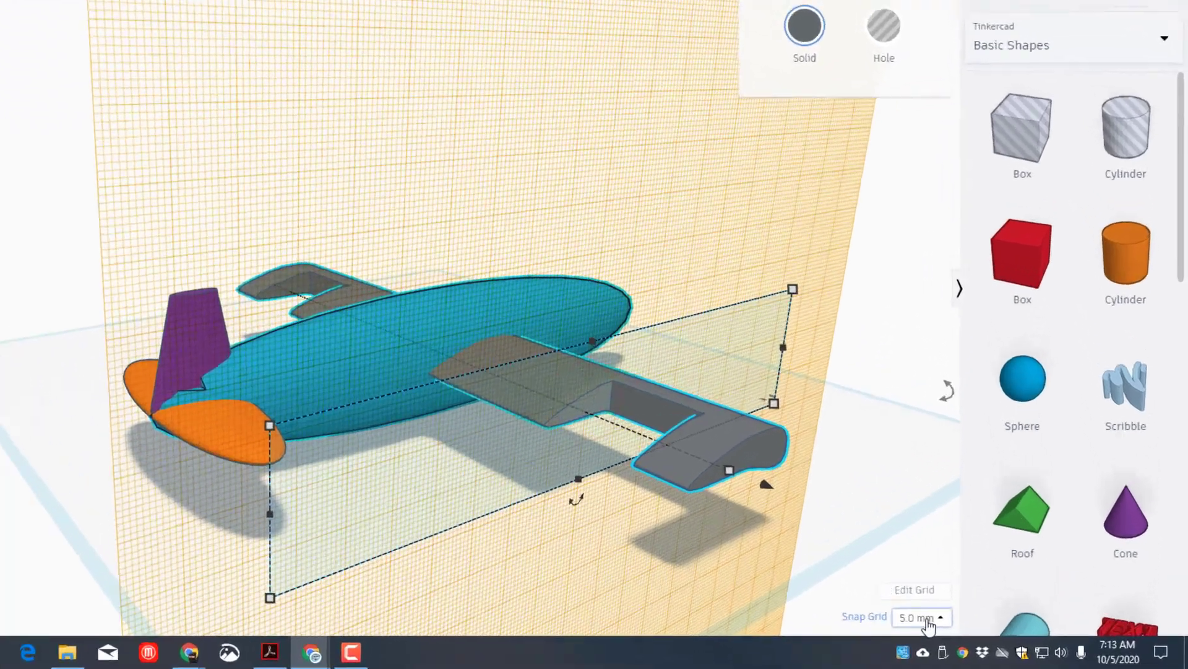
click(920, 616)
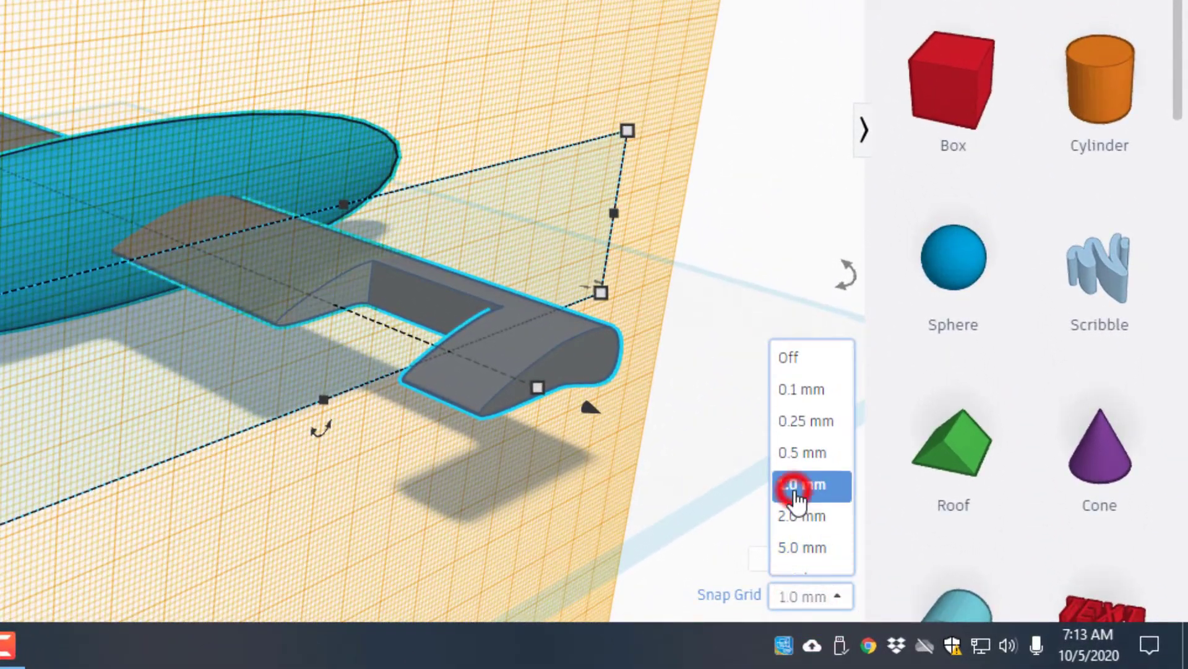
click(801, 486)
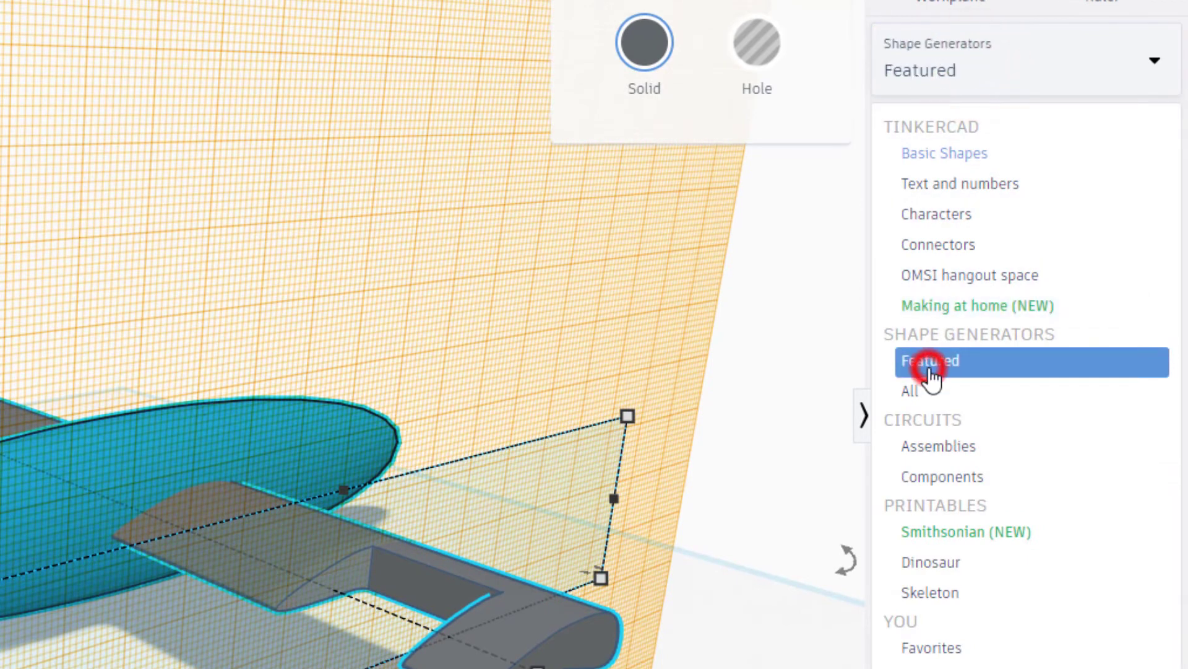
Add a featured Extrusion with an elliptical cross-section as an aileron in the wing notch
click(931, 362)
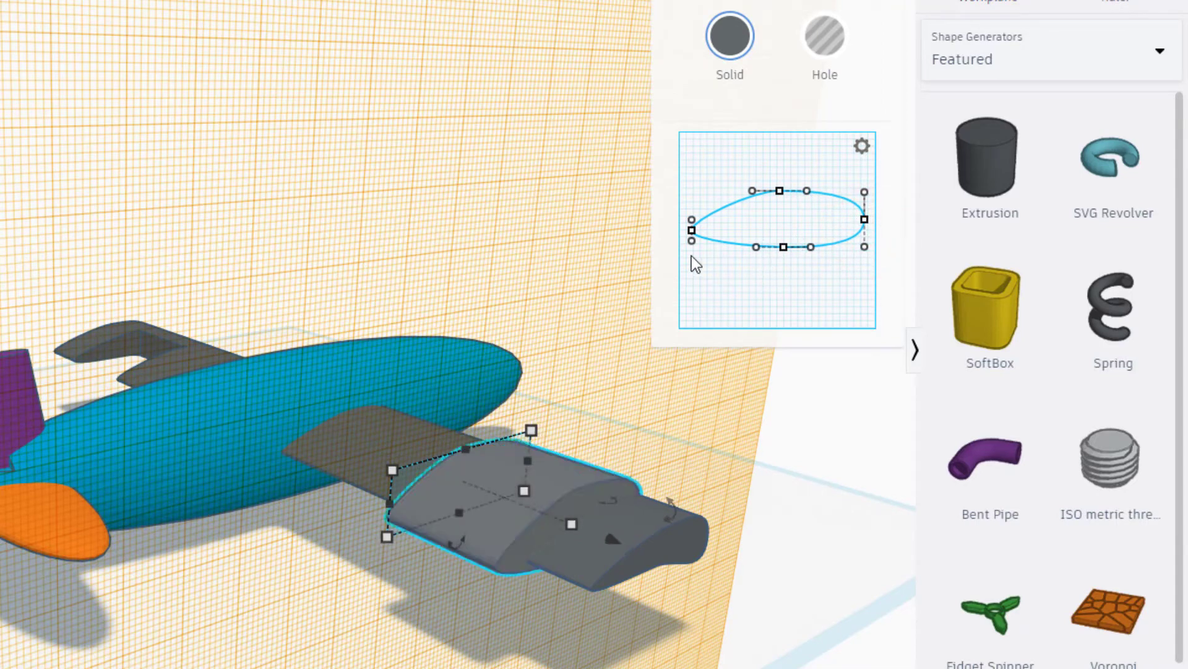
click(713, 229)
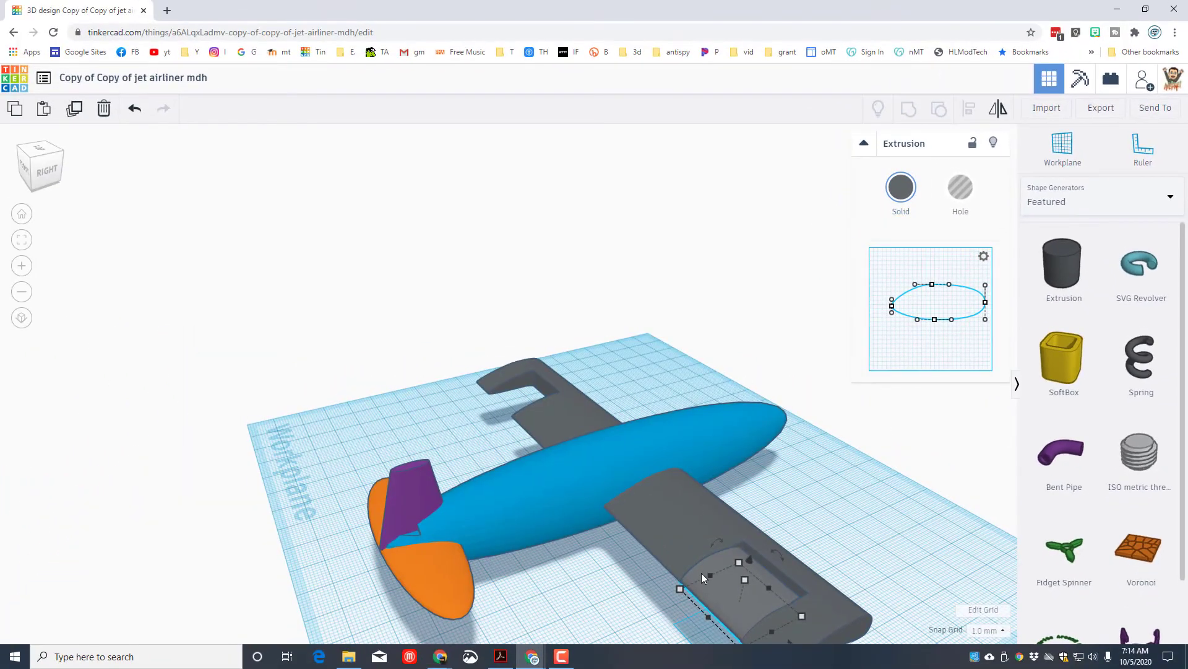
mouse_move(550, 400)
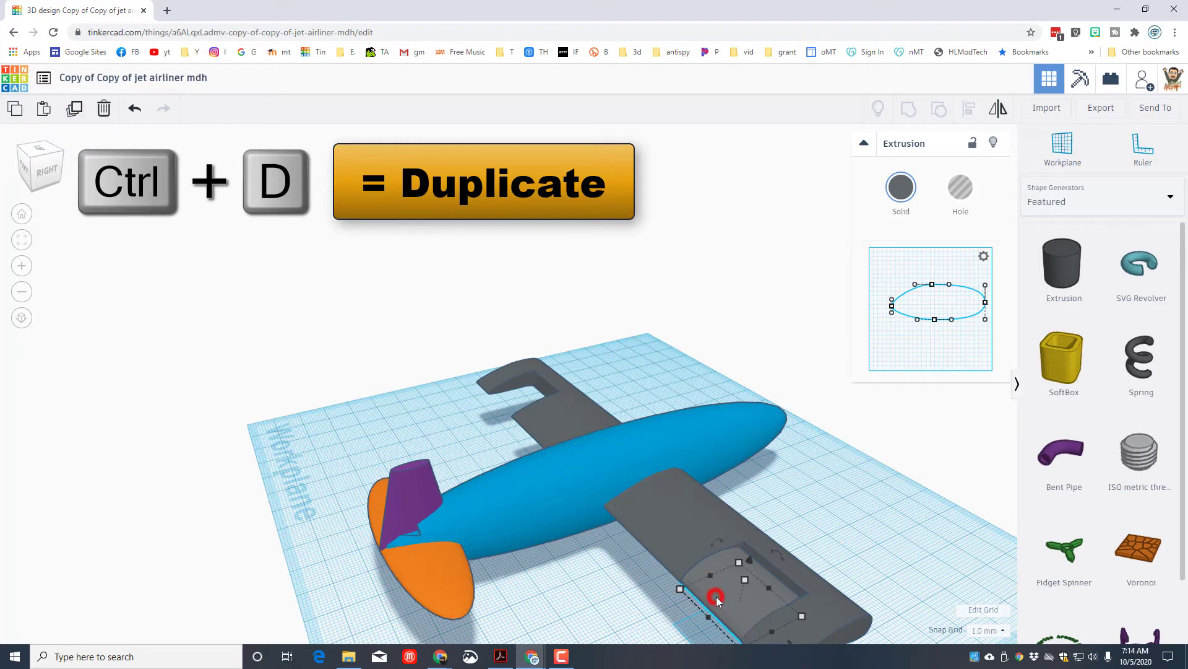
Duplicate the aileron and drop the copy into the other wing's notch
click(73, 109)
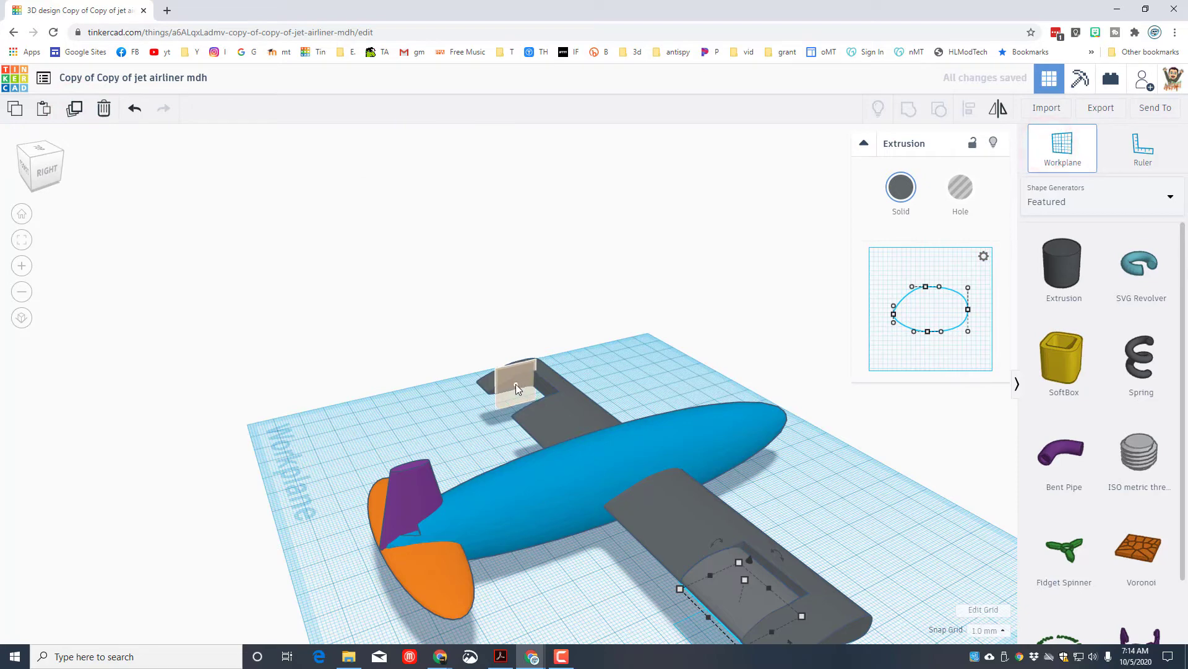
key(d)
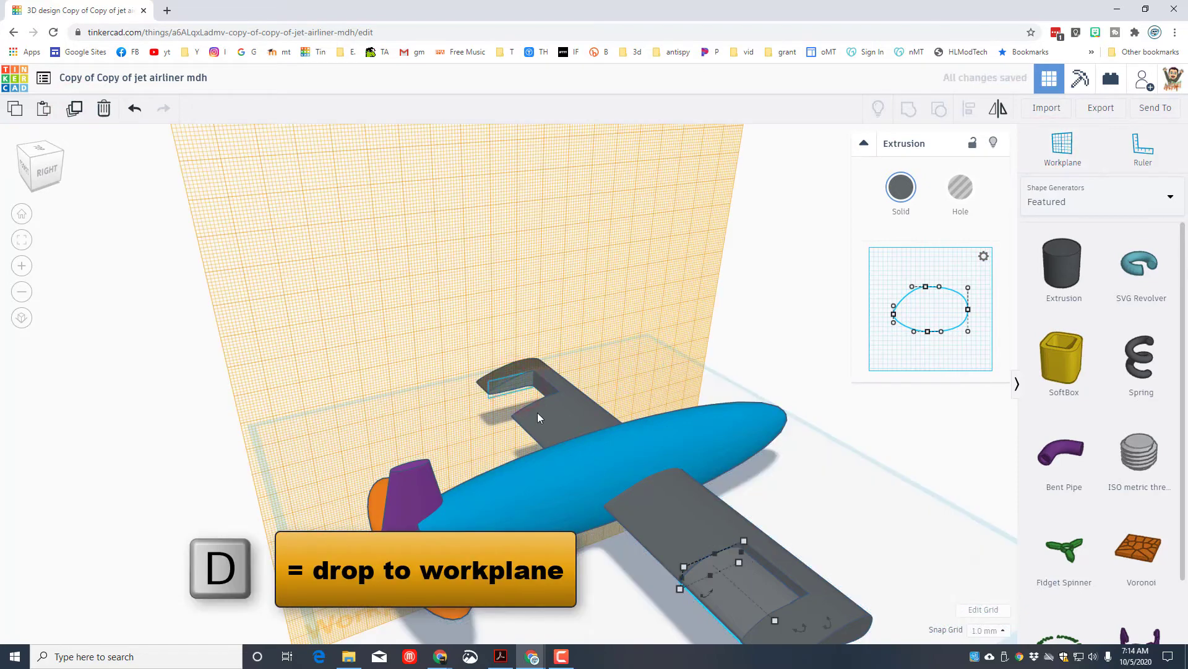
key(d)
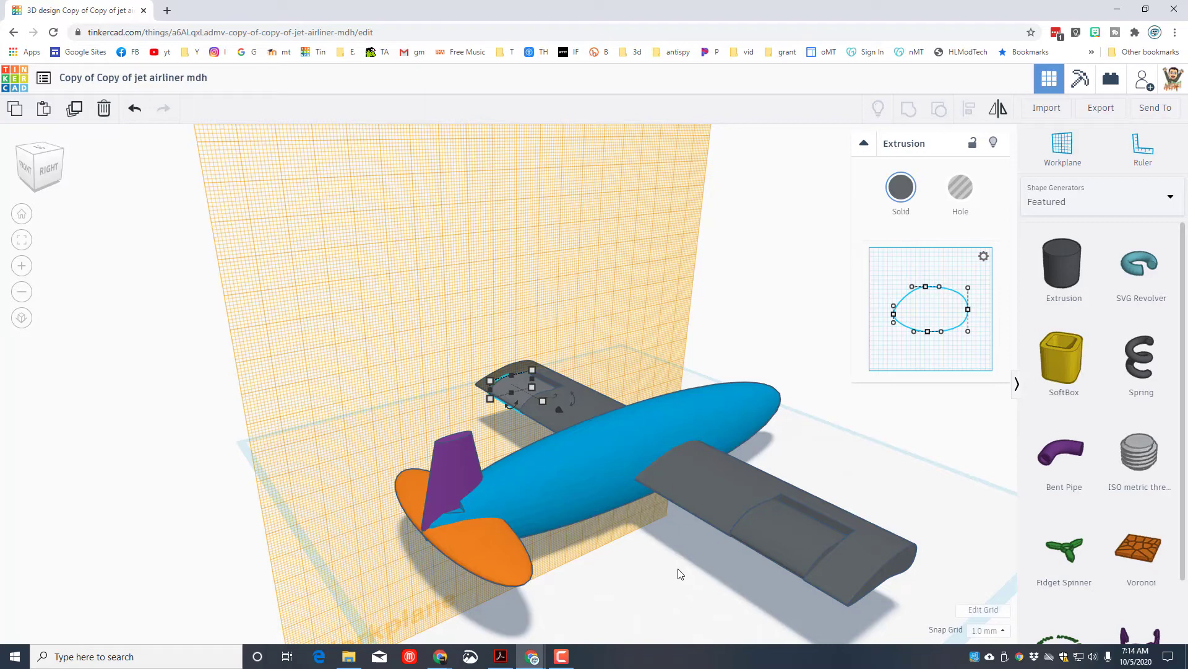
mouse_move(127, 512)
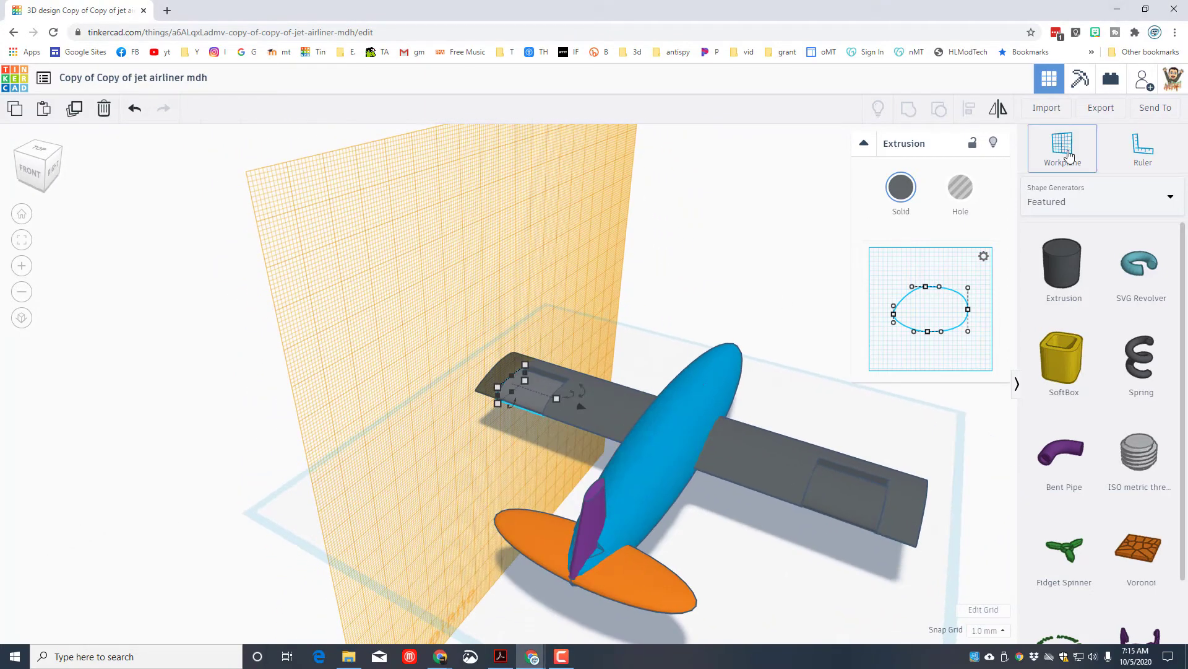
Place a hole box over one stabilizer half and duplicate it for the other half
click(1062, 143)
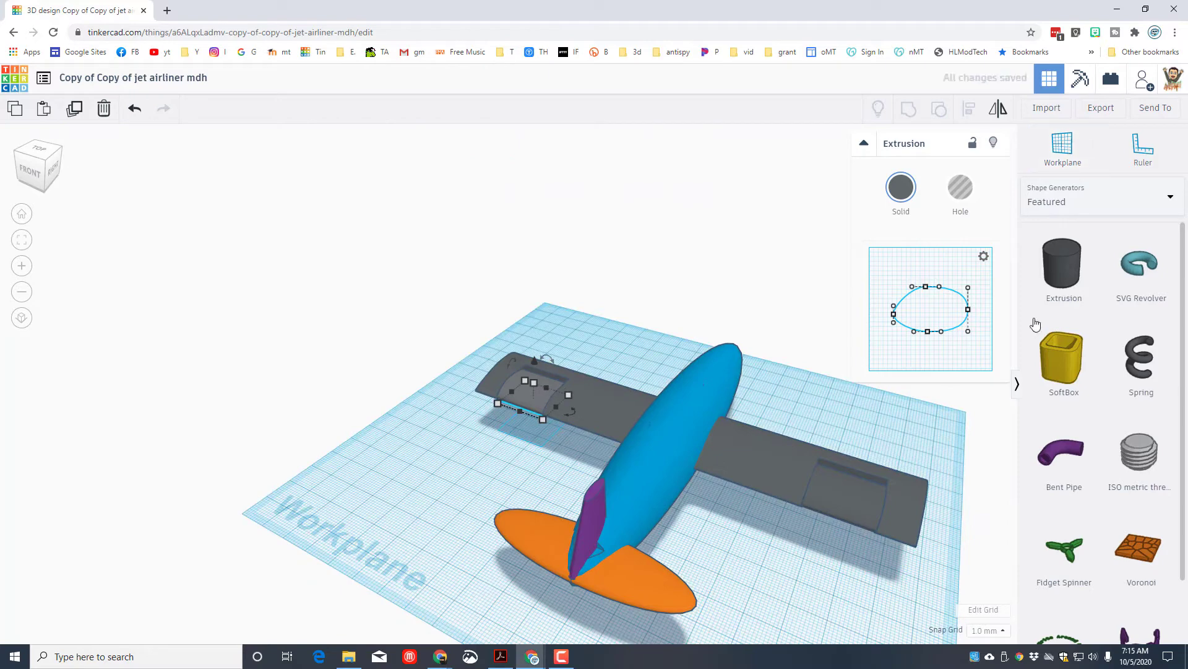
click(1099, 202)
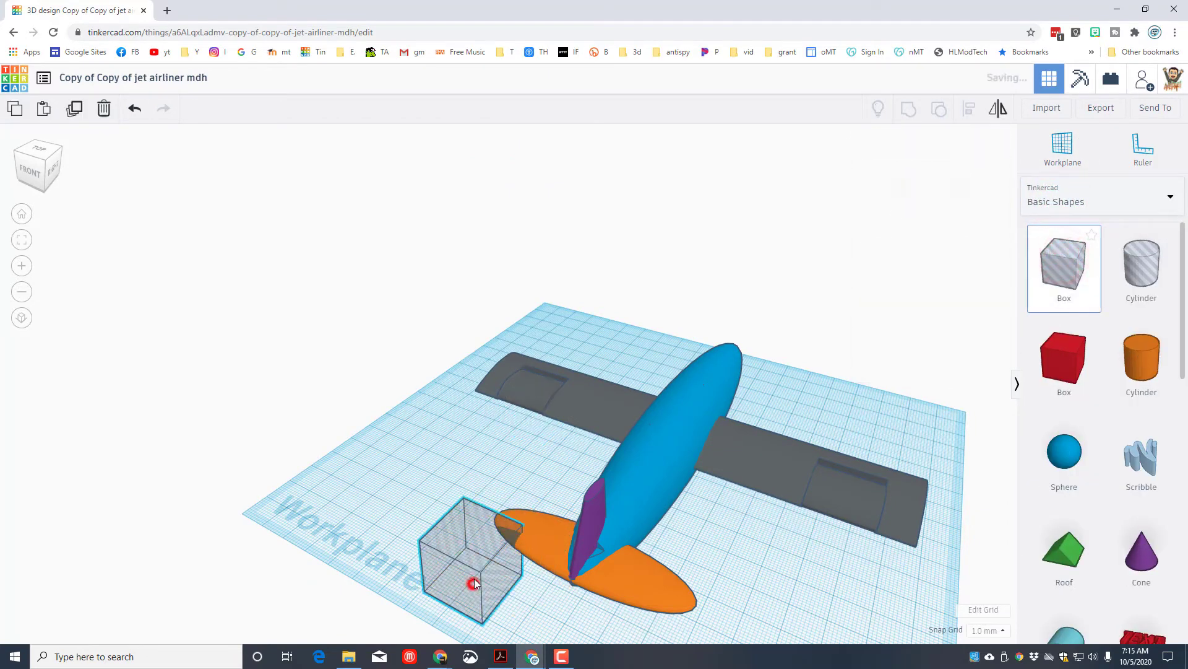
click(470, 582)
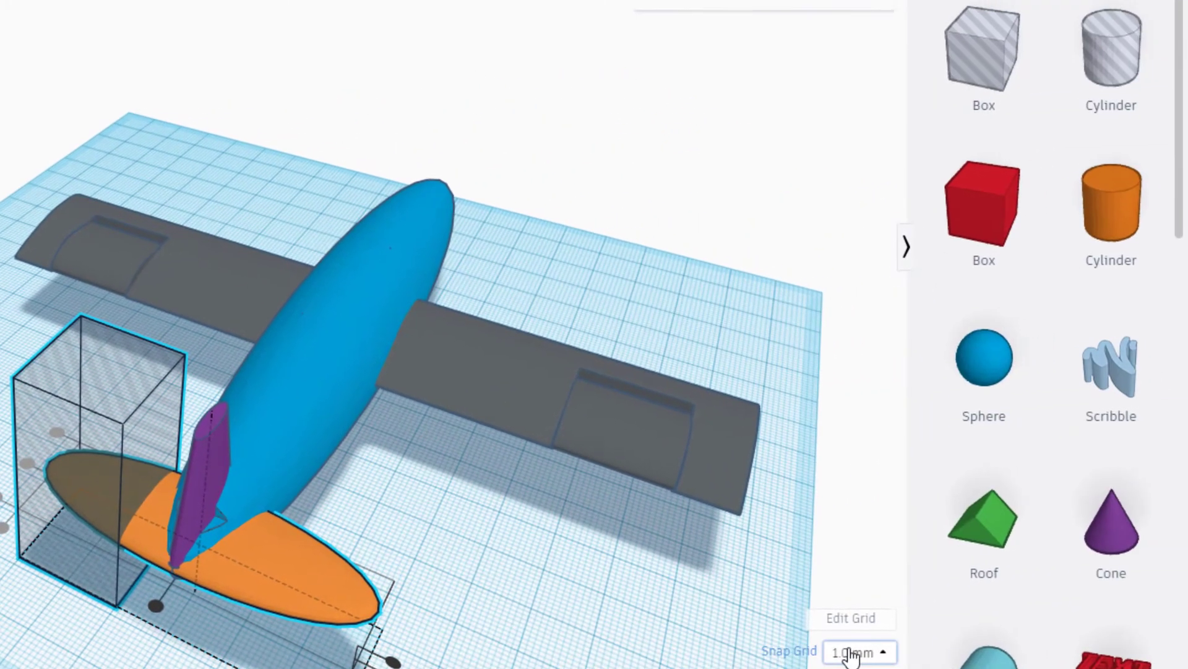
click(859, 652)
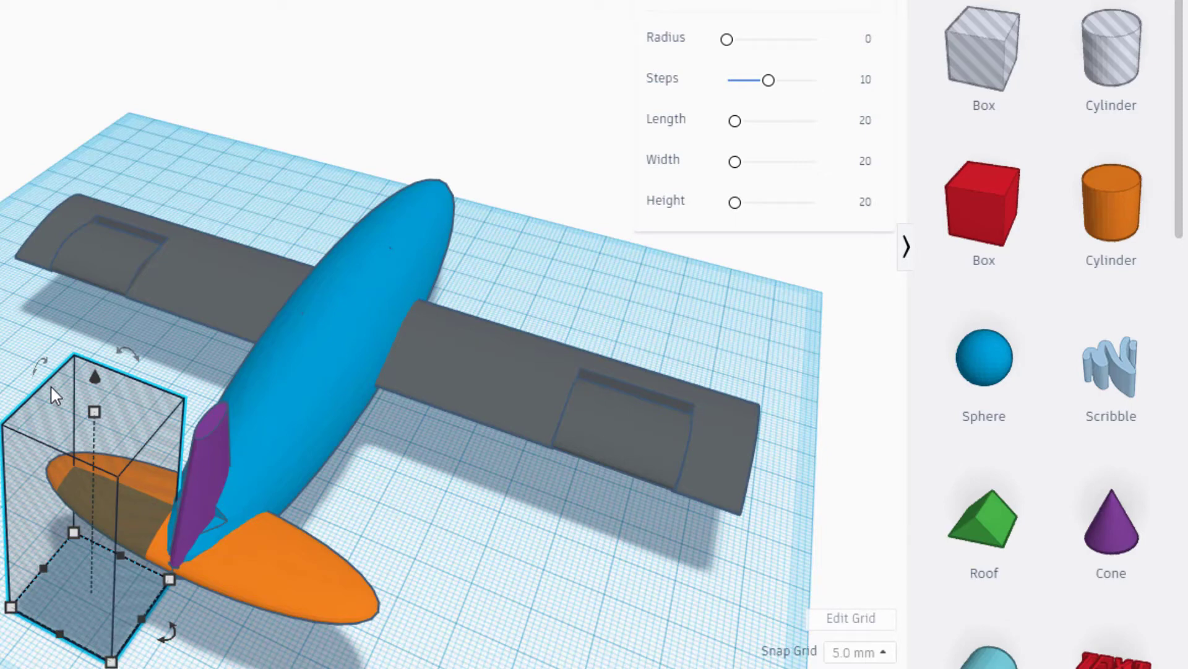
key(ctrl+d)
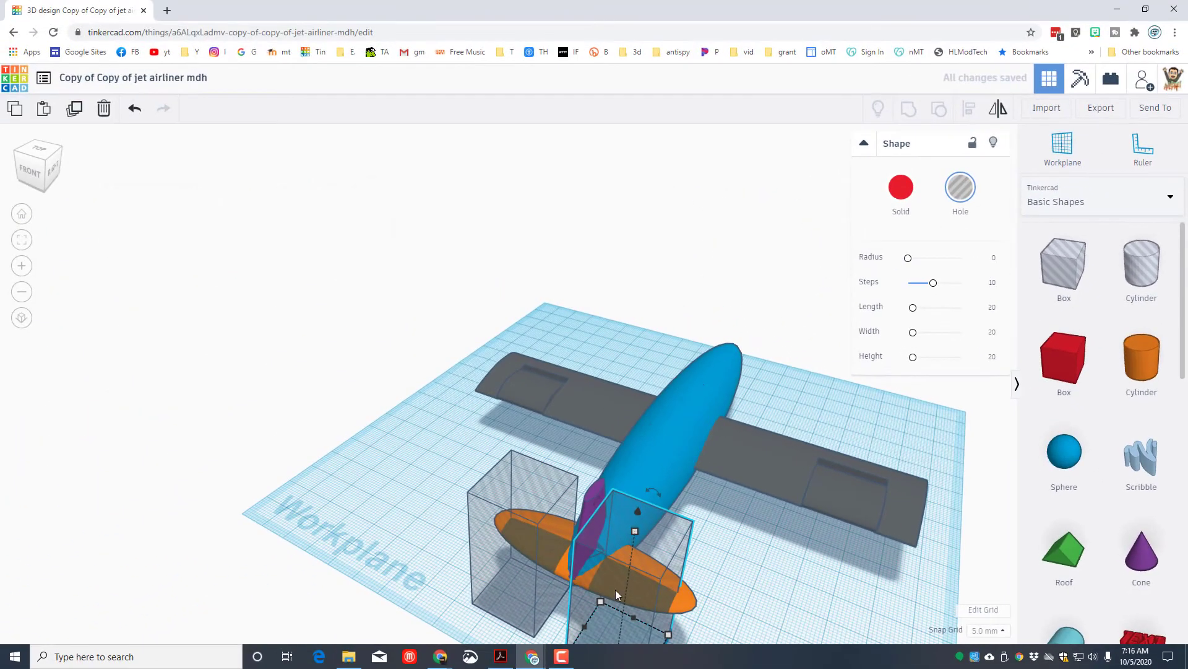
mouse_move(797, 555)
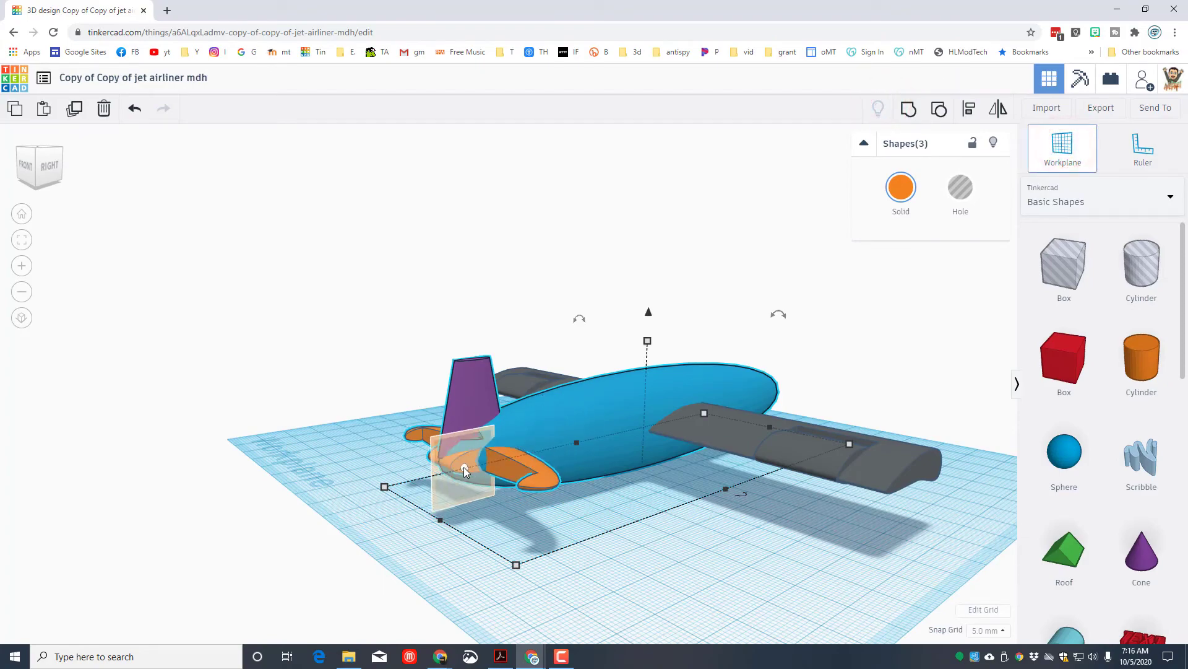
Switch to the shape generators and set the snap spacing to 1 mm
click(1102, 201)
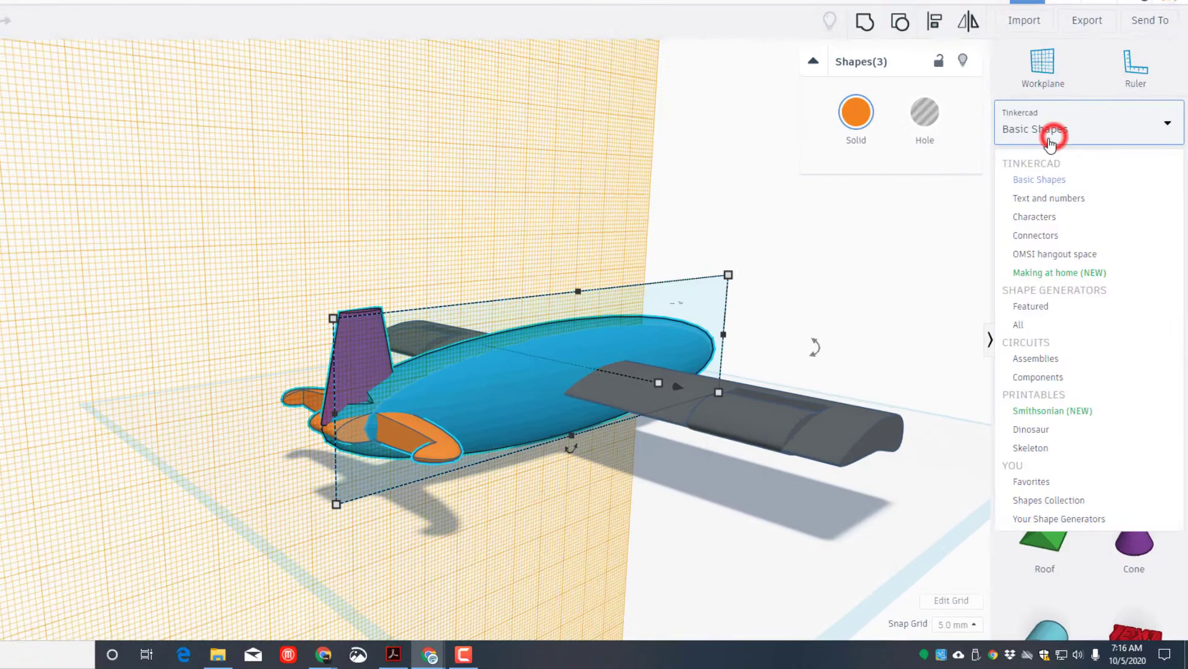
click(1031, 306)
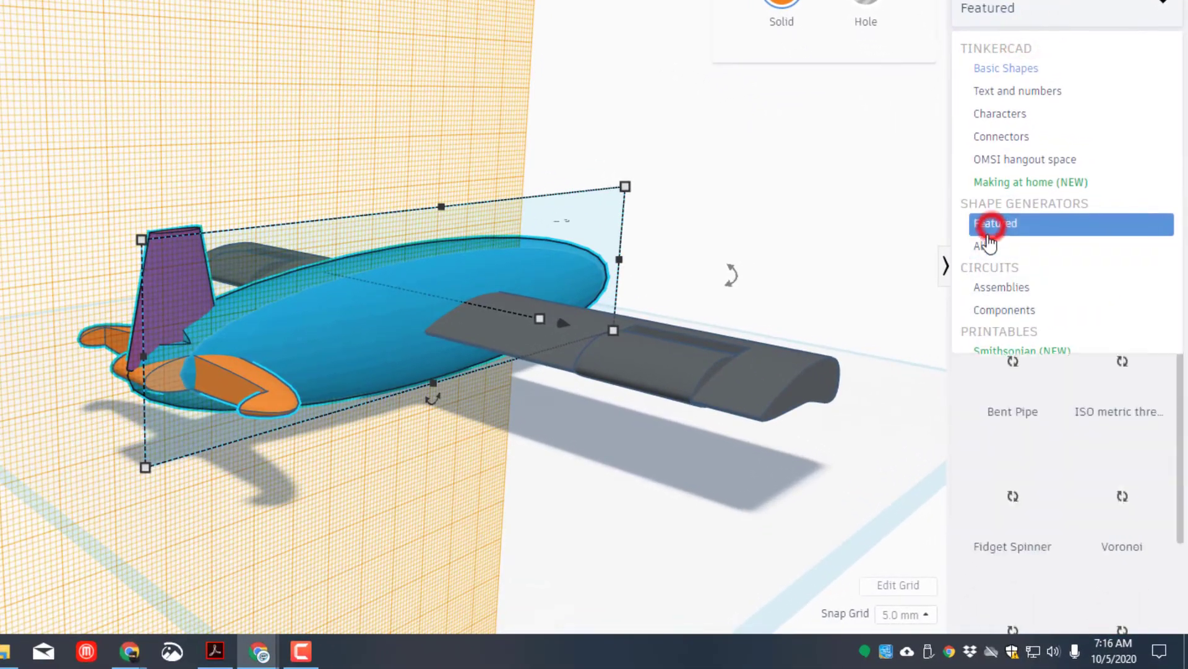
click(904, 614)
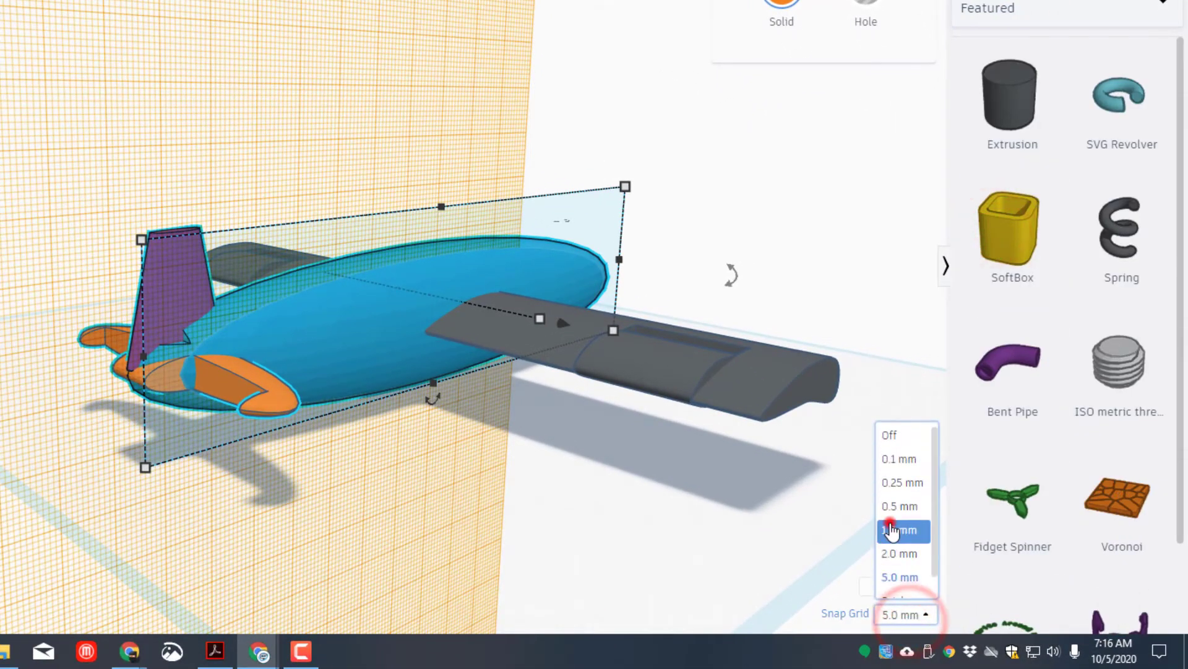
click(899, 530)
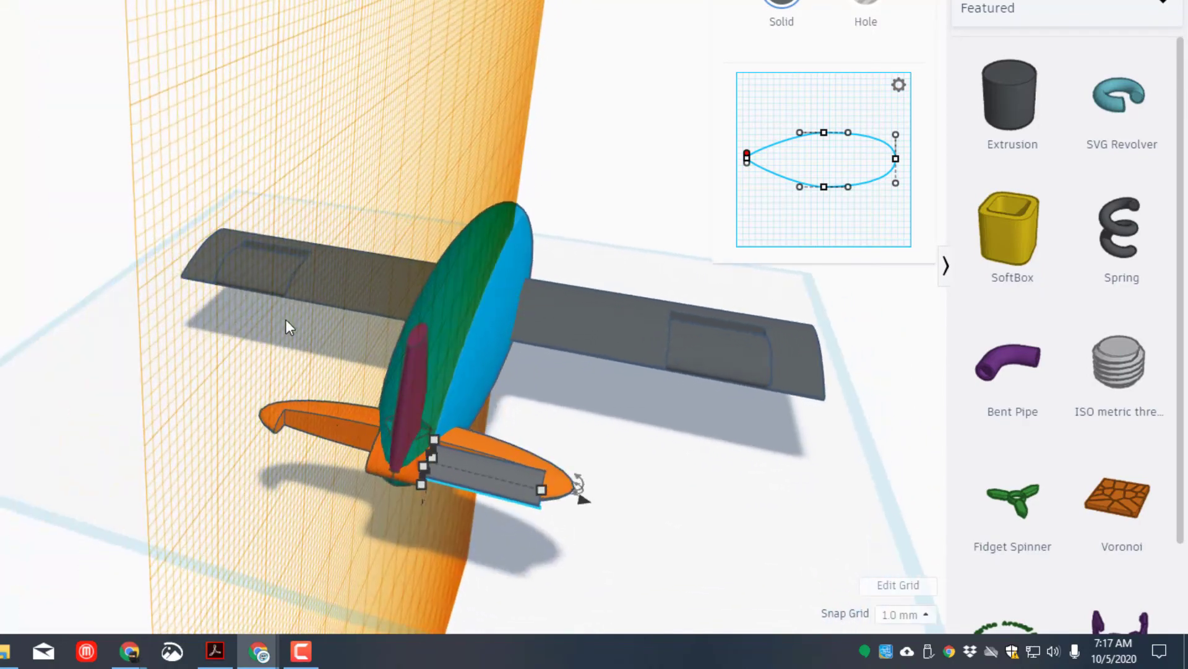
Duplicate the grey airfoil elevator and drop the copy onto the other stabilizer half
key(ctrl+d)
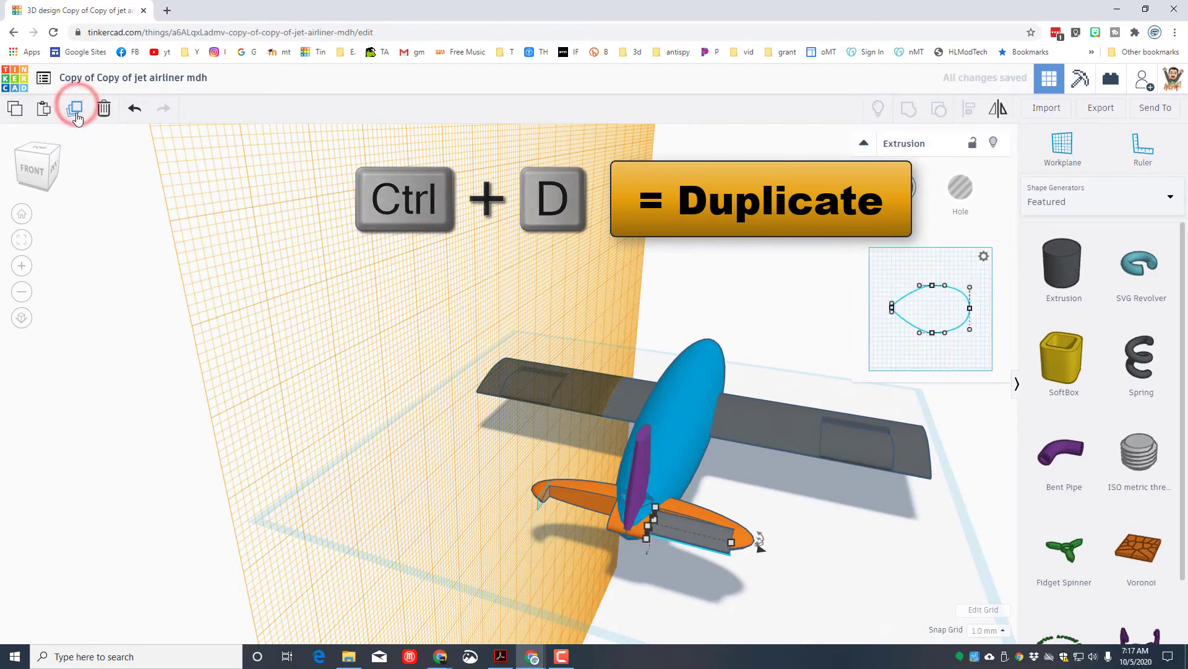
key(d)
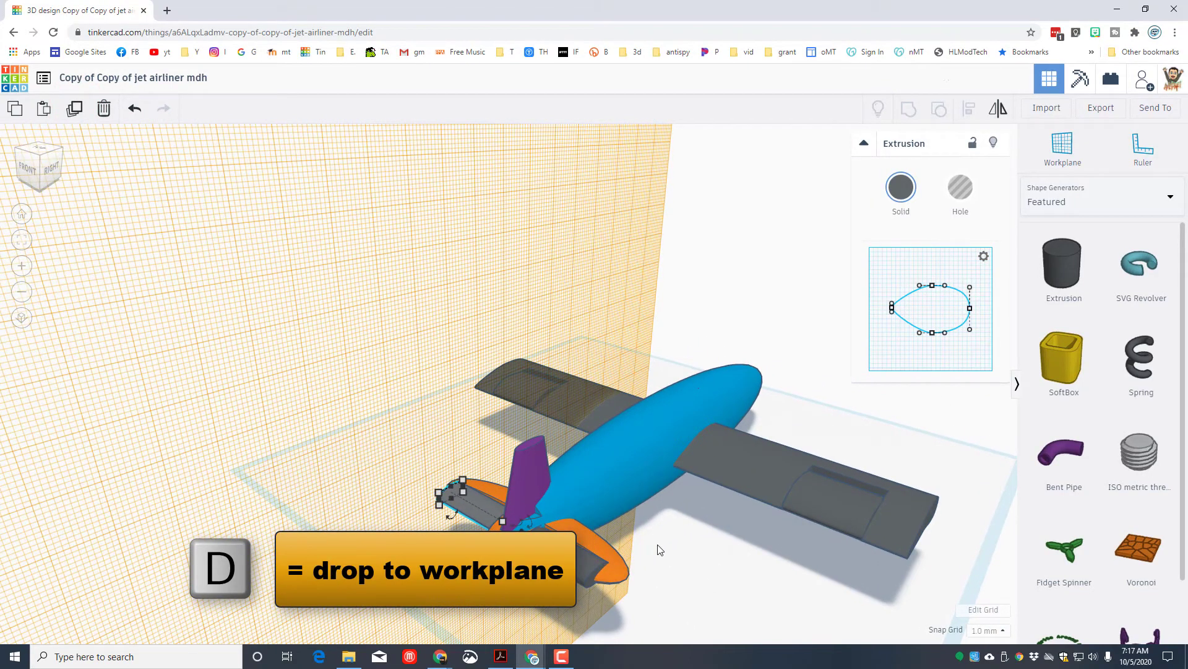
key(d)
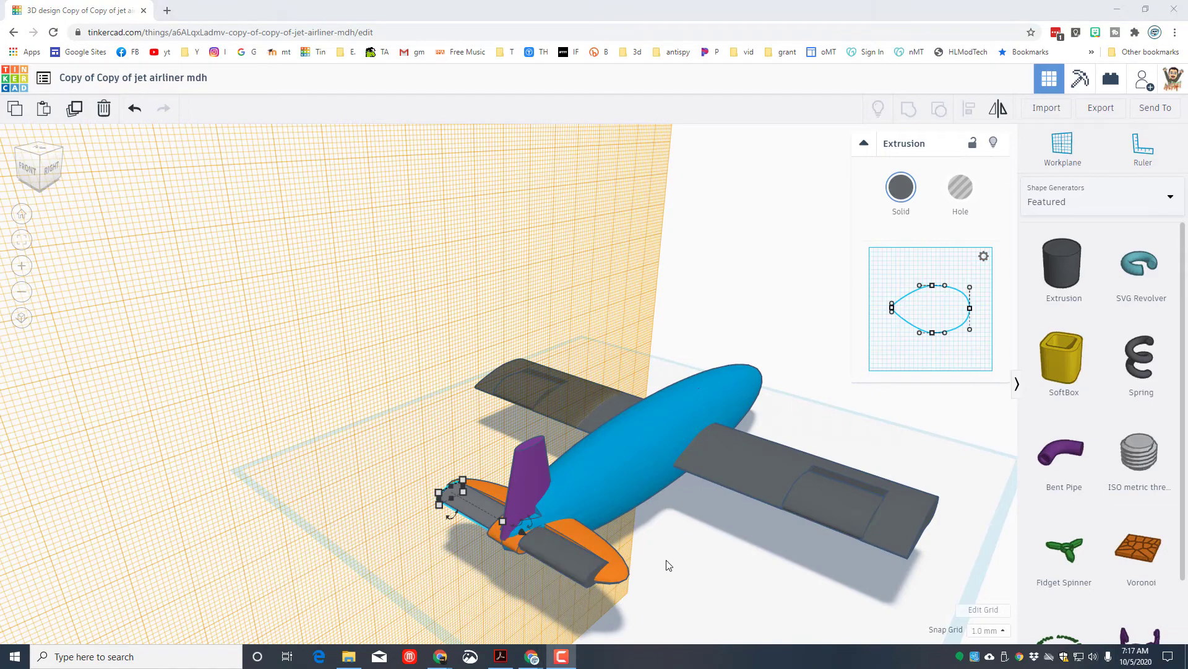
click(1062, 146)
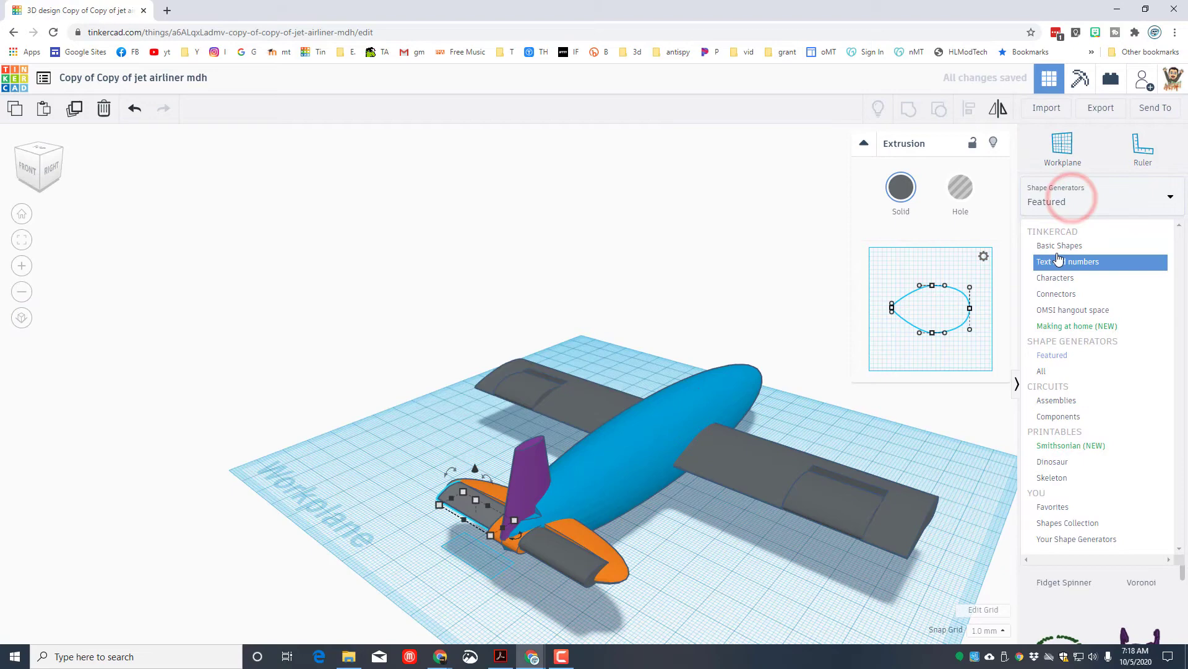
Place a hole box at the rear of the purple fin and check it from a corner view
click(1060, 246)
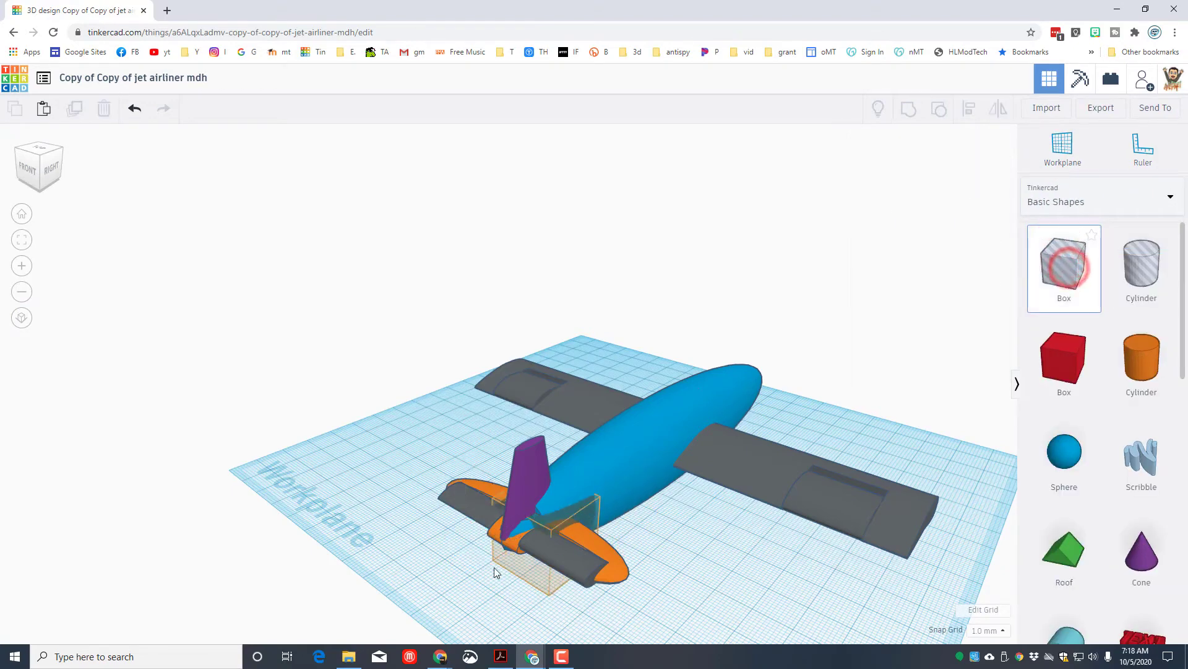
click(503, 583)
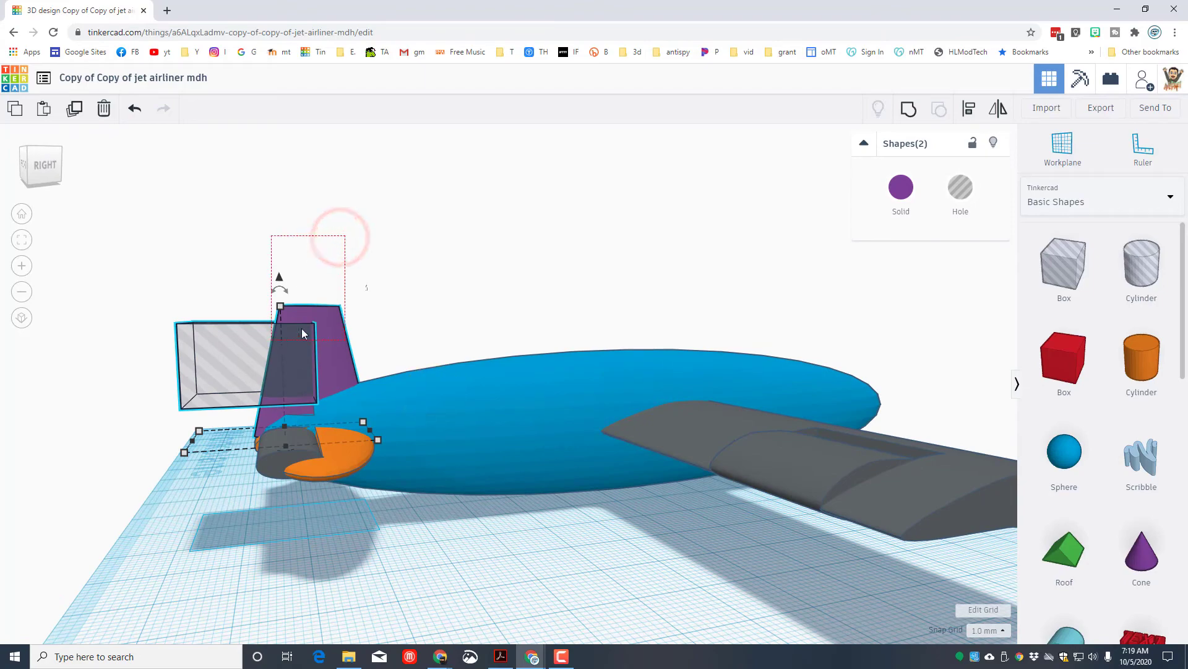
click(39, 164)
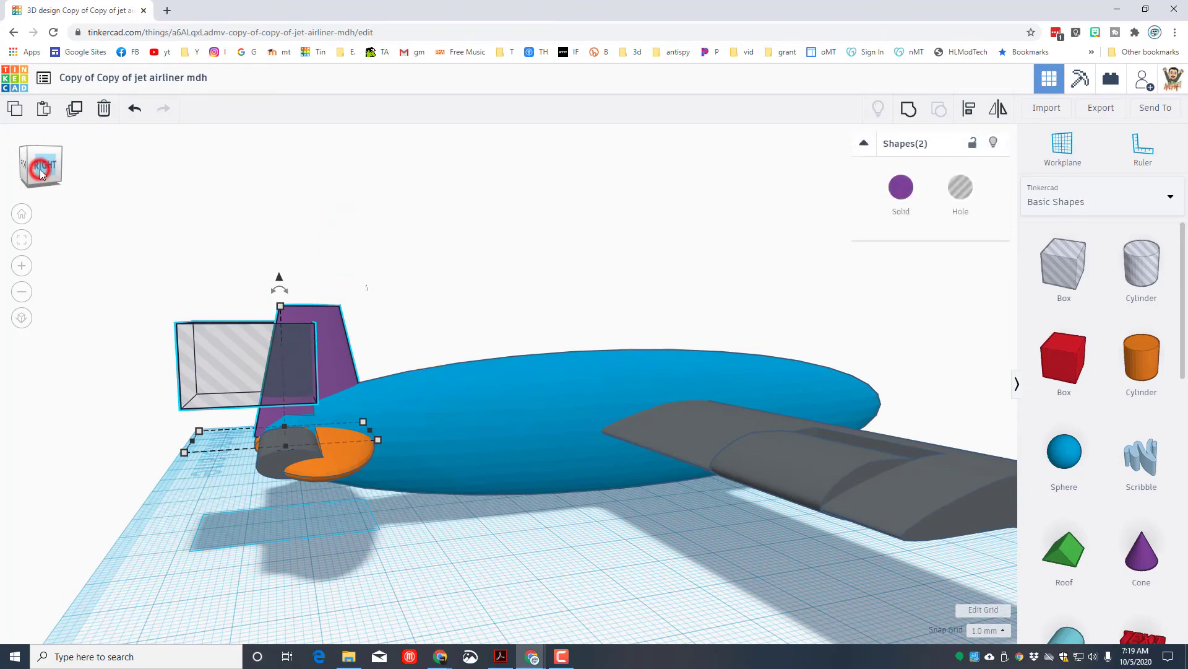
click(39, 165)
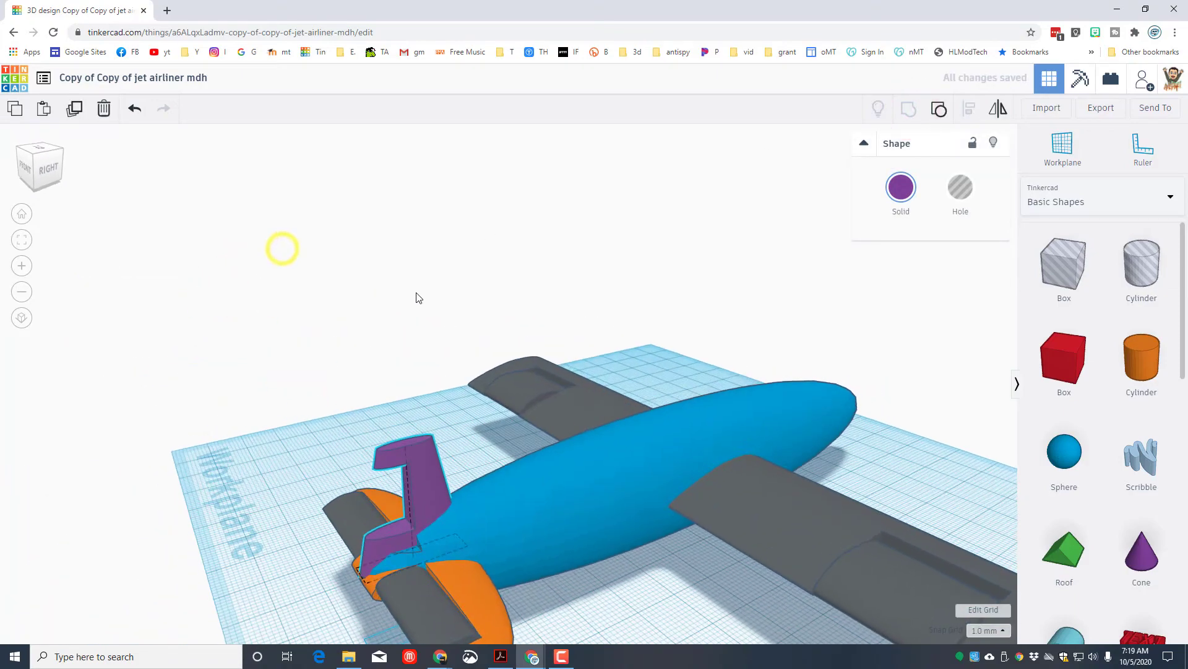
Set a workplane on the fin and centre the grey airfoil rudder within its notch using Align
click(1062, 143)
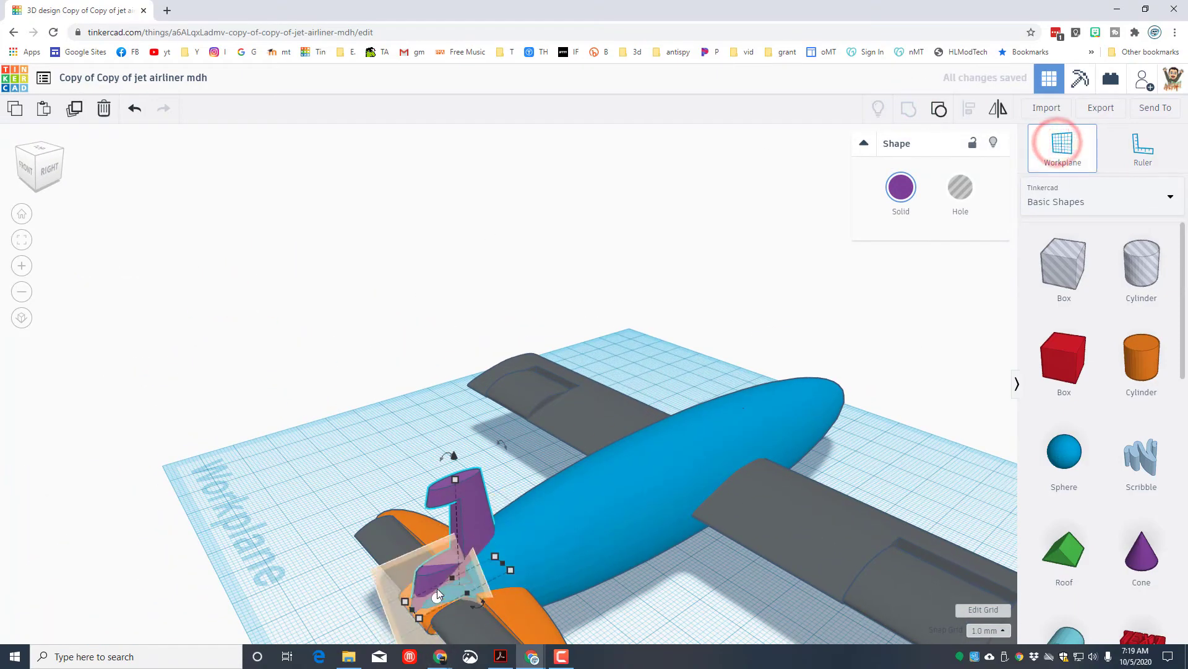
click(1062, 144)
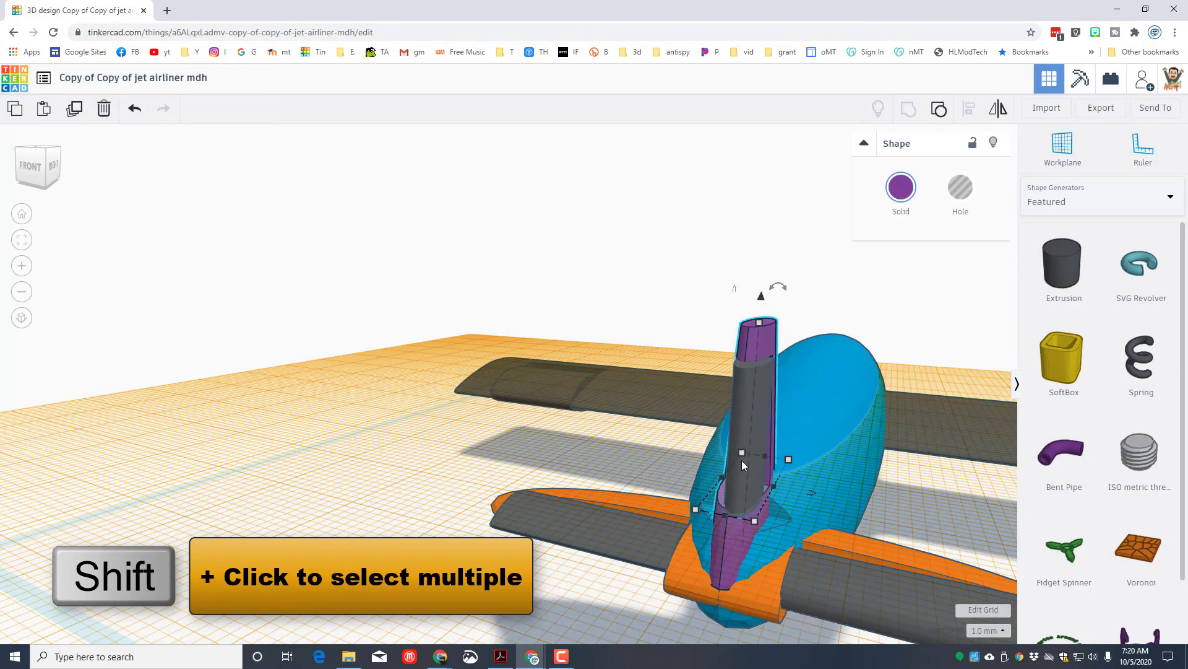
click(970, 109)
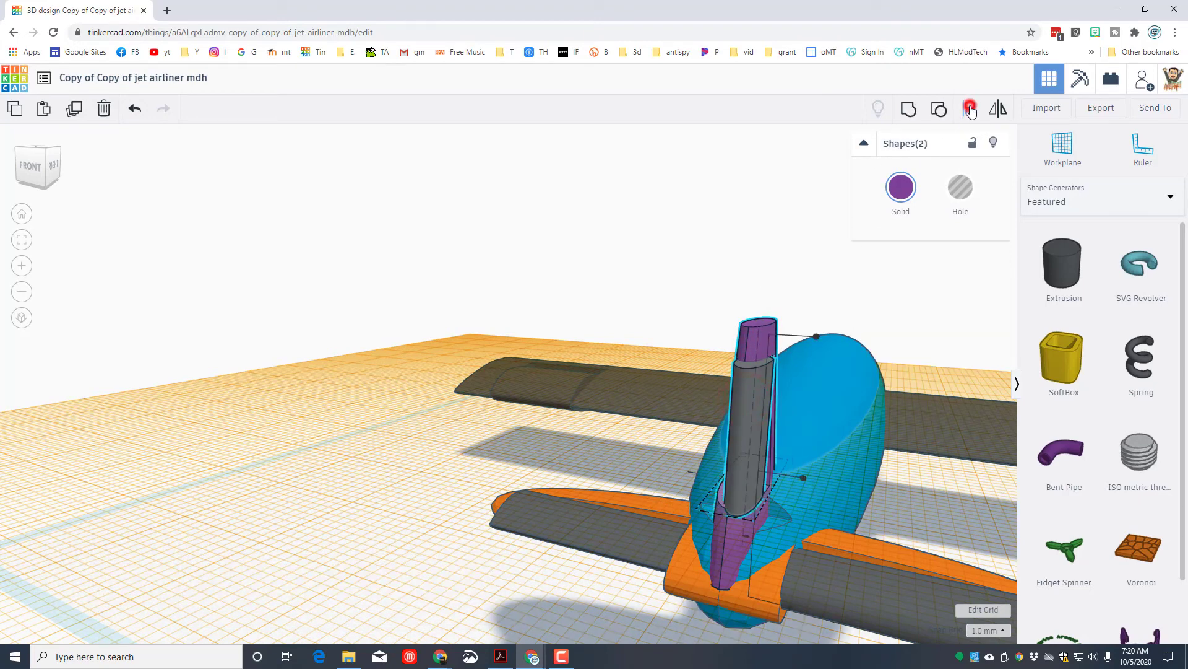
click(968, 109)
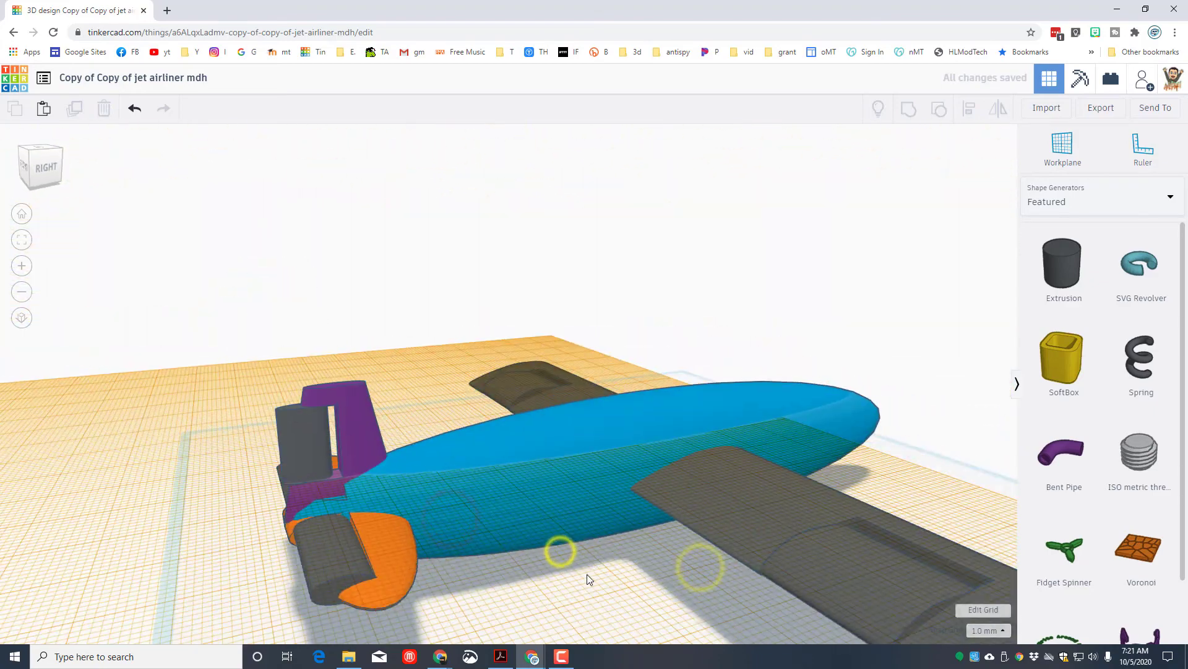
click(311, 436)
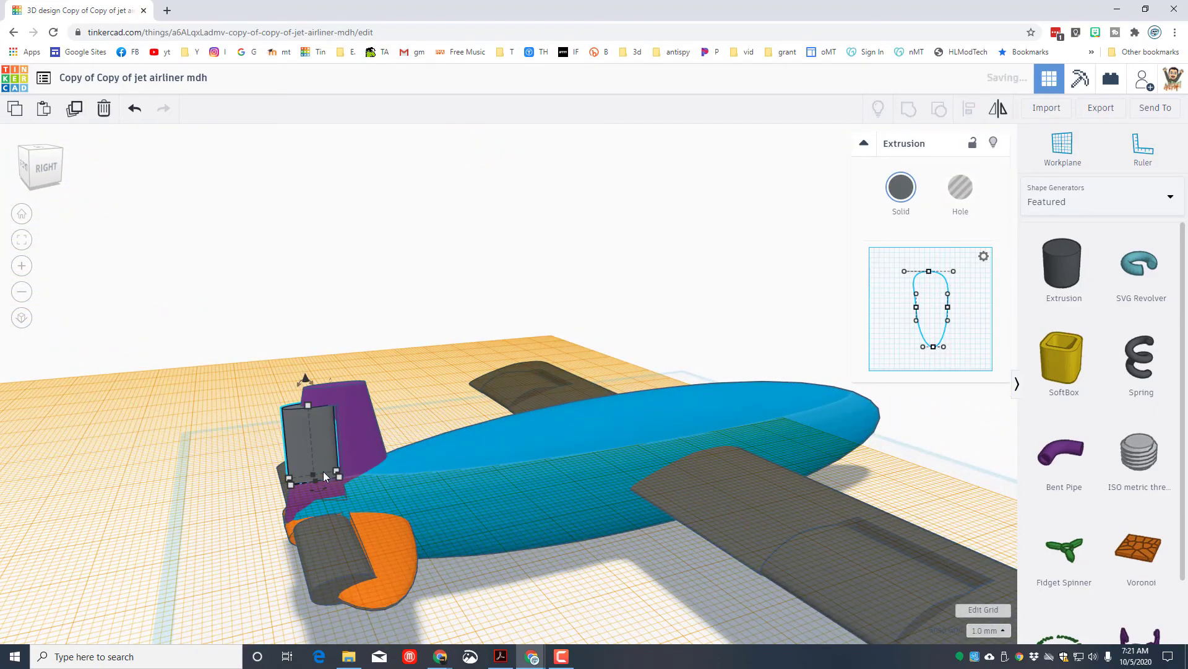
click(1062, 146)
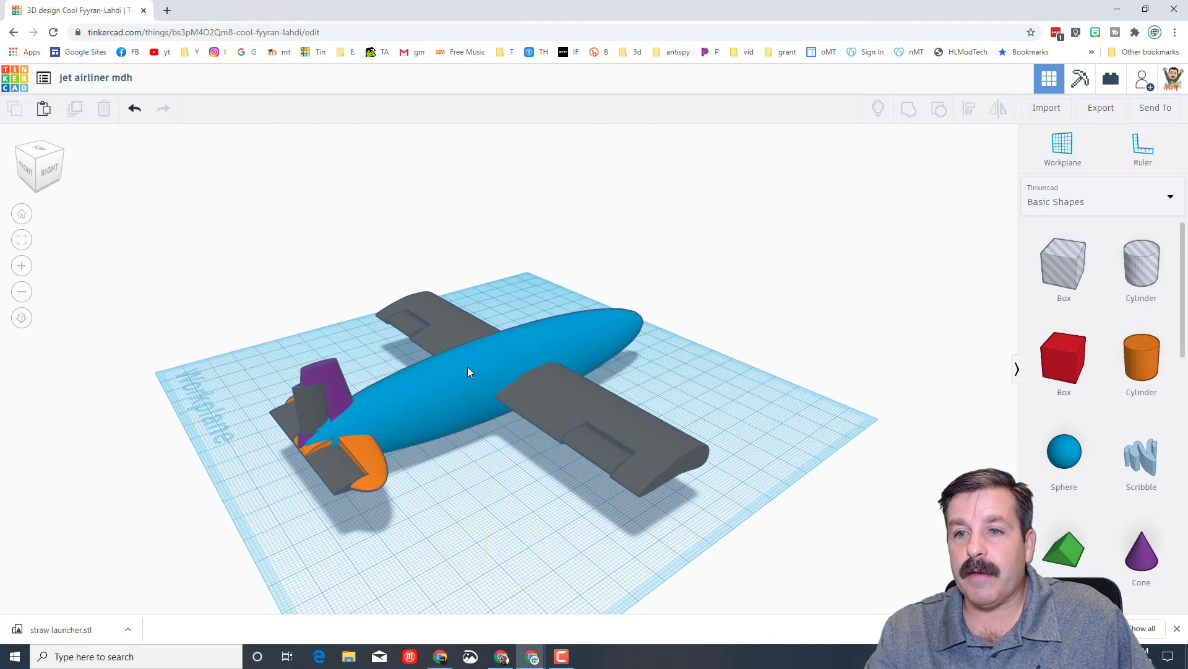
mouse_move(609, 459)
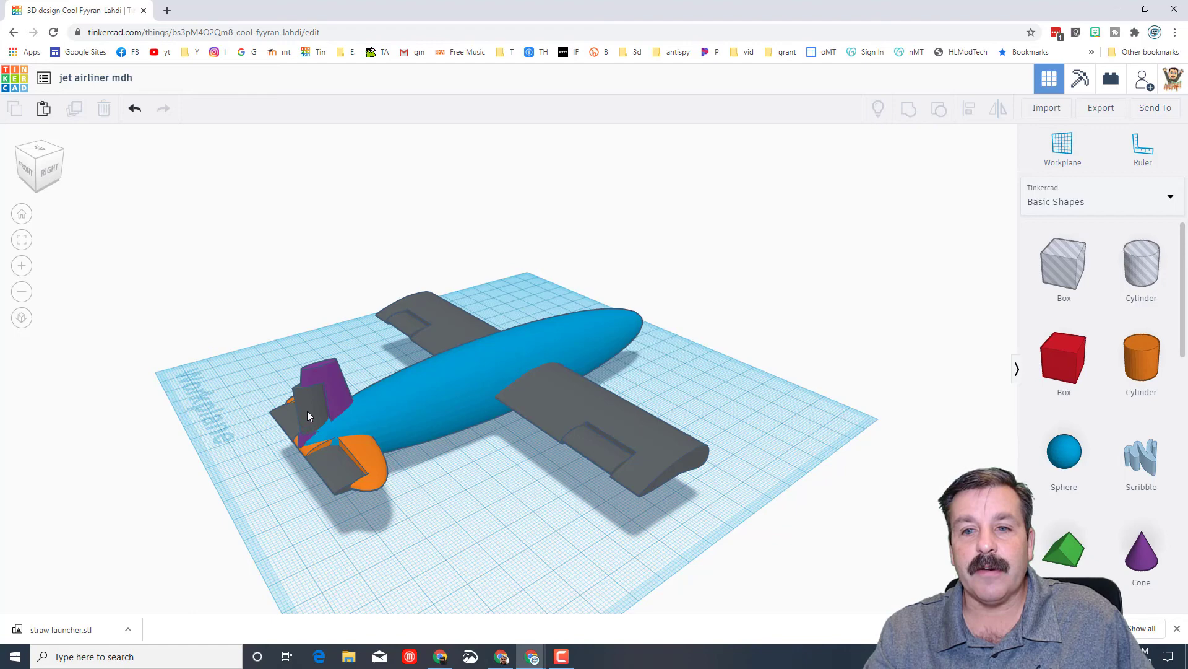
mouse_move(314, 433)
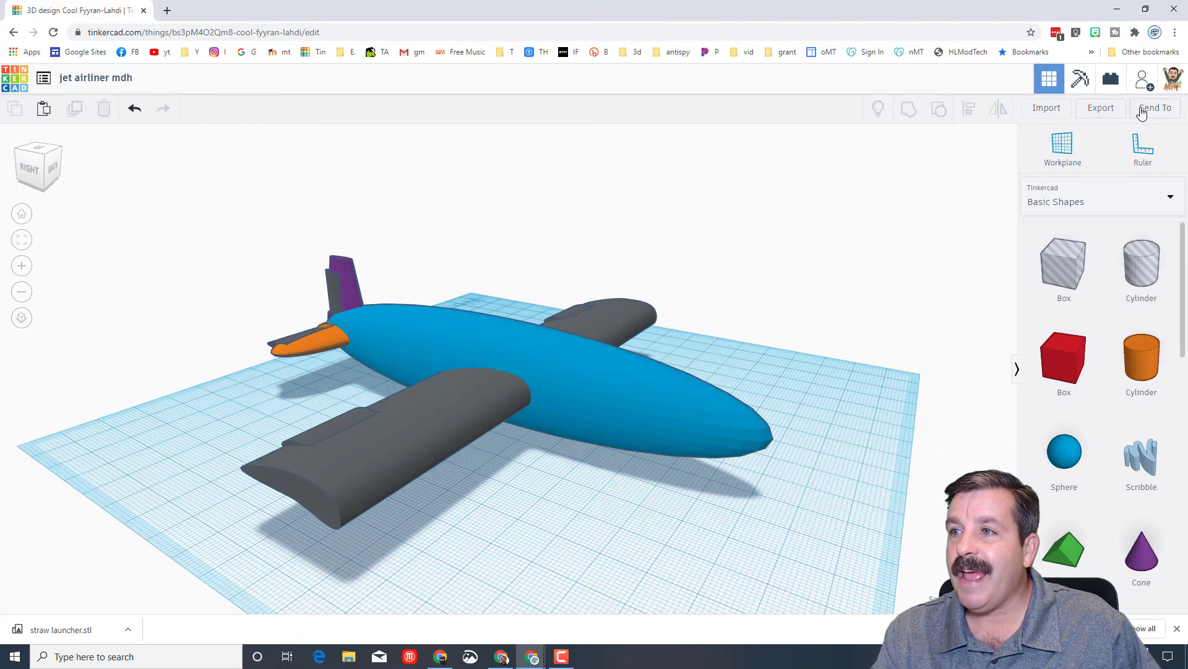
Bring up the Send To sharing and export options for the design
click(1155, 108)
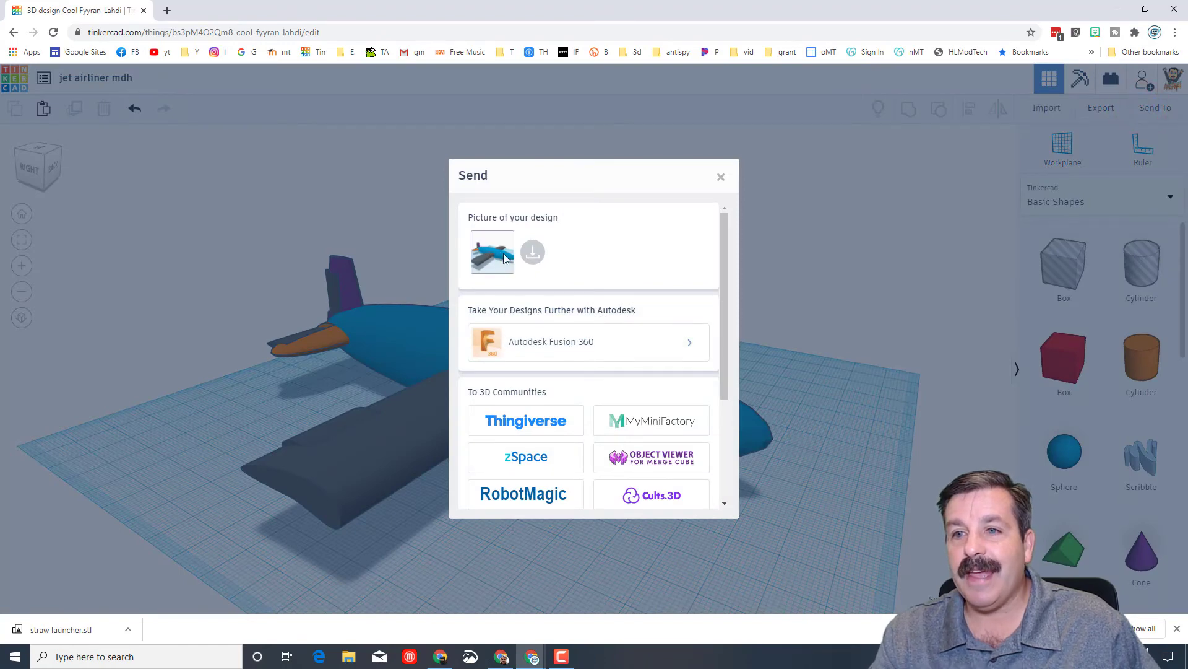
mouse_move(532, 251)
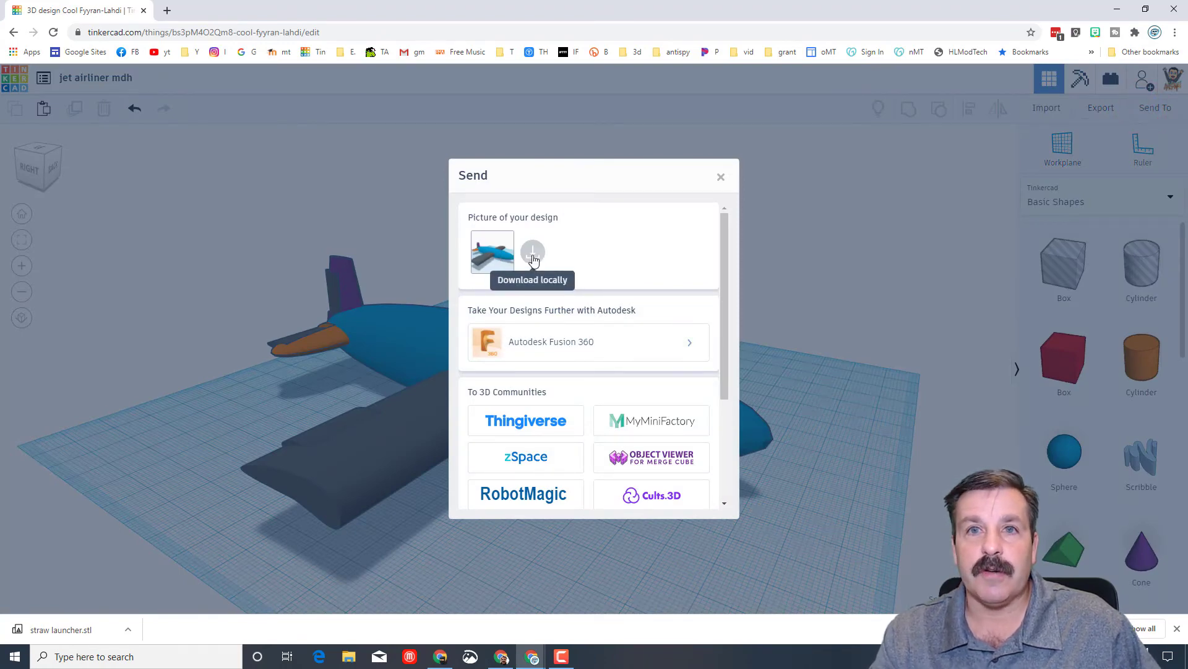
Download the design picture as a PNG into the Downloads folder and close the Send dialog
click(532, 251)
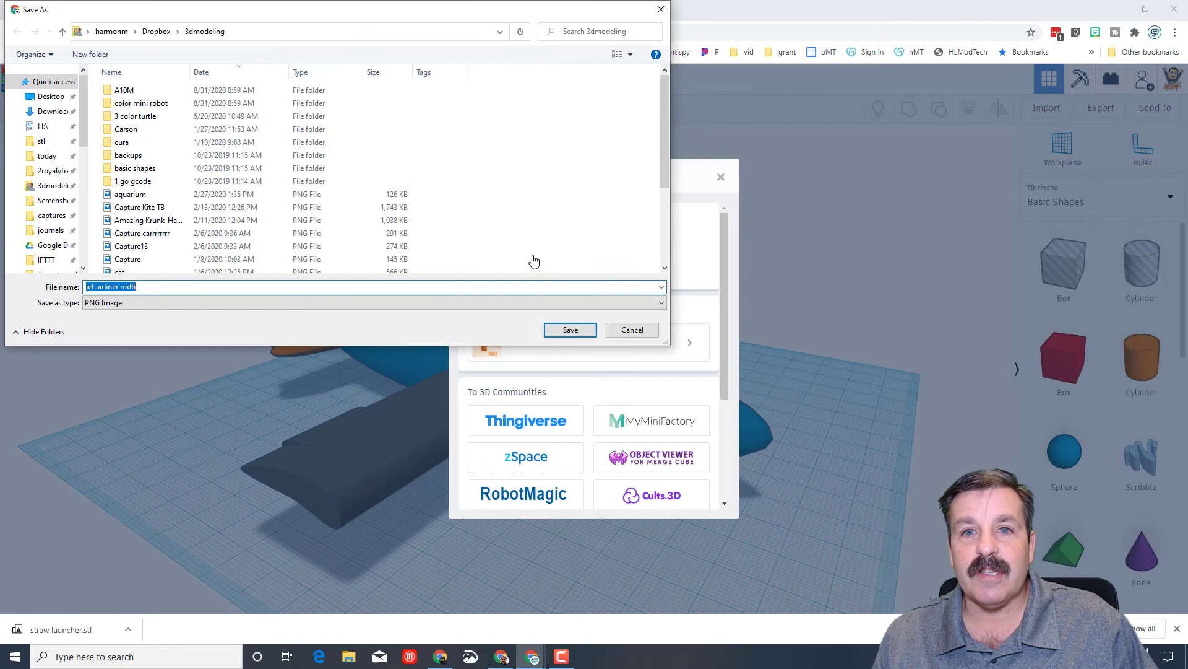
click(56, 111)
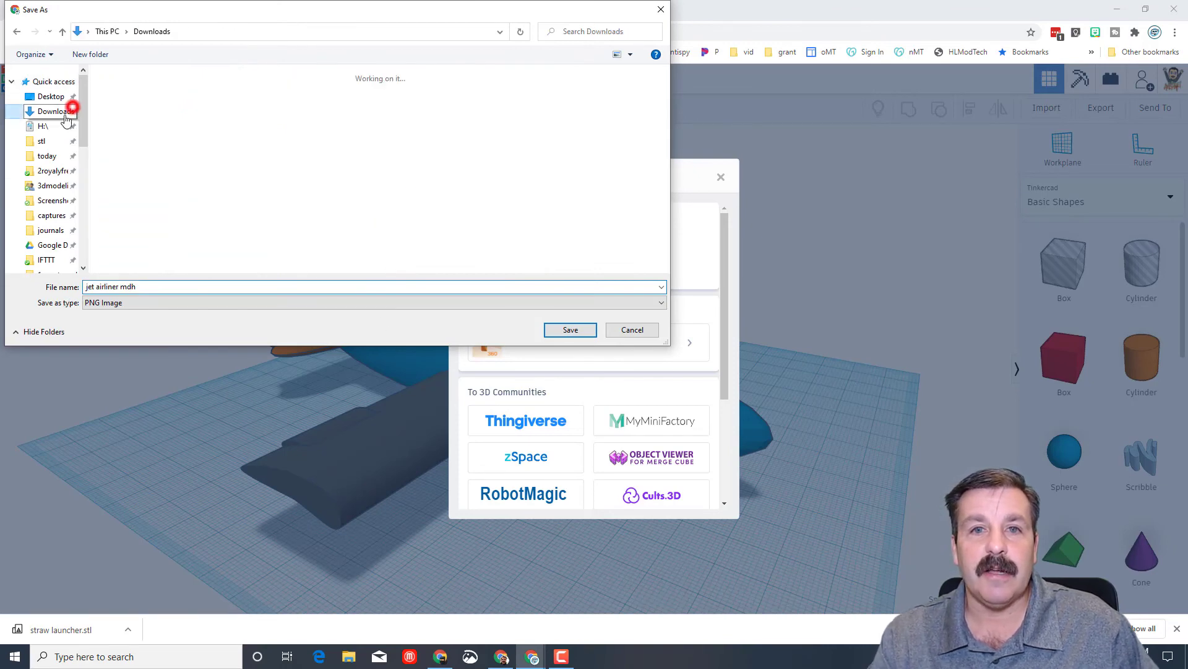
click(569, 330)
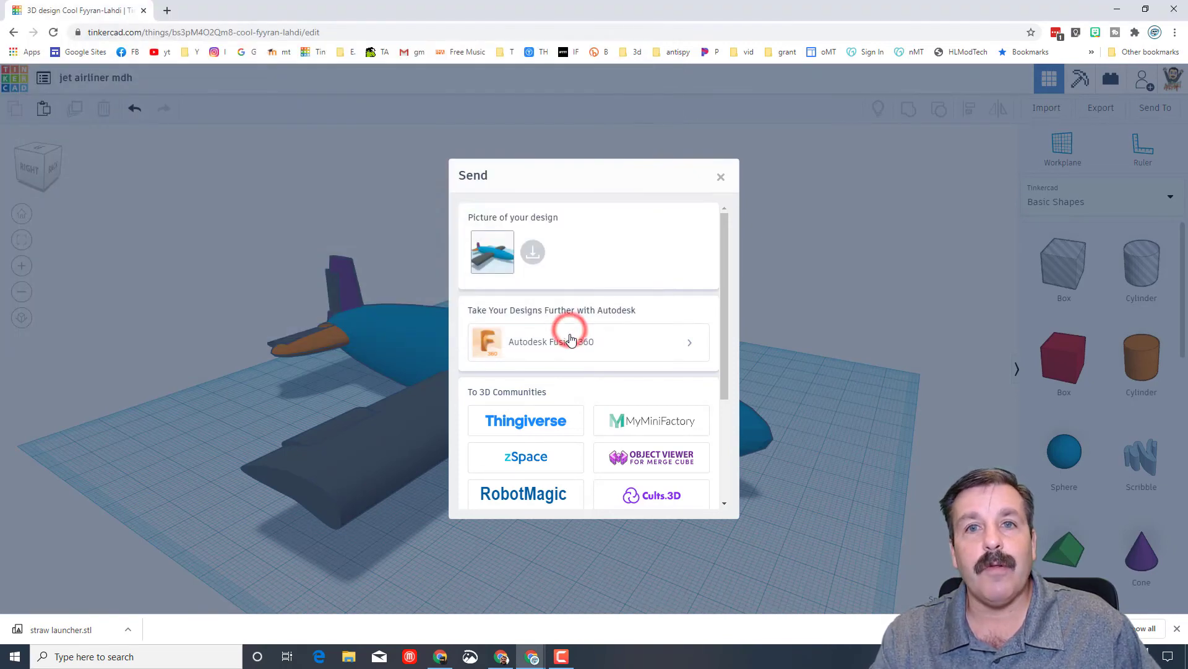
click(533, 251)
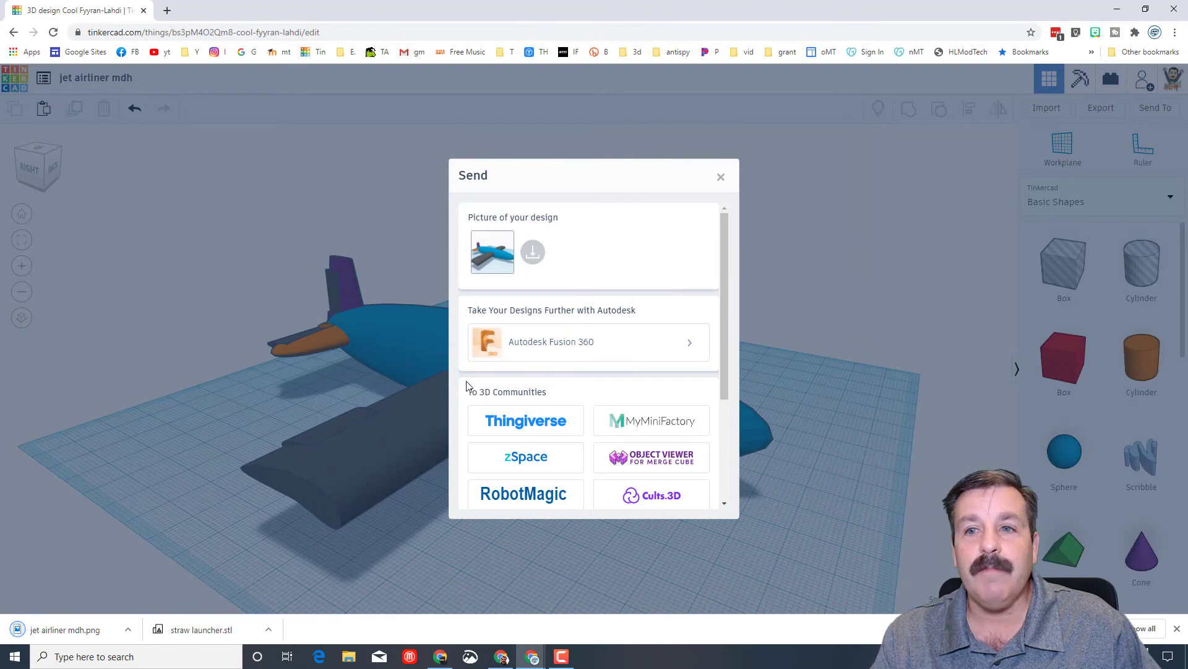
mouse_move(634, 281)
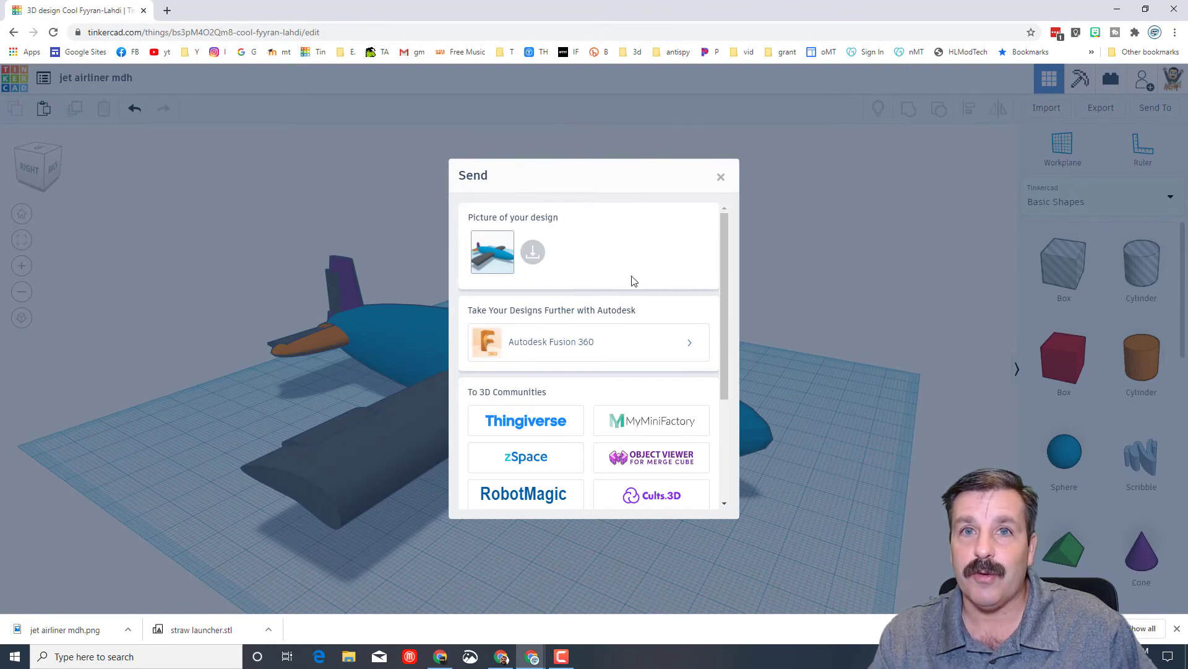
mouse_move(728, 193)
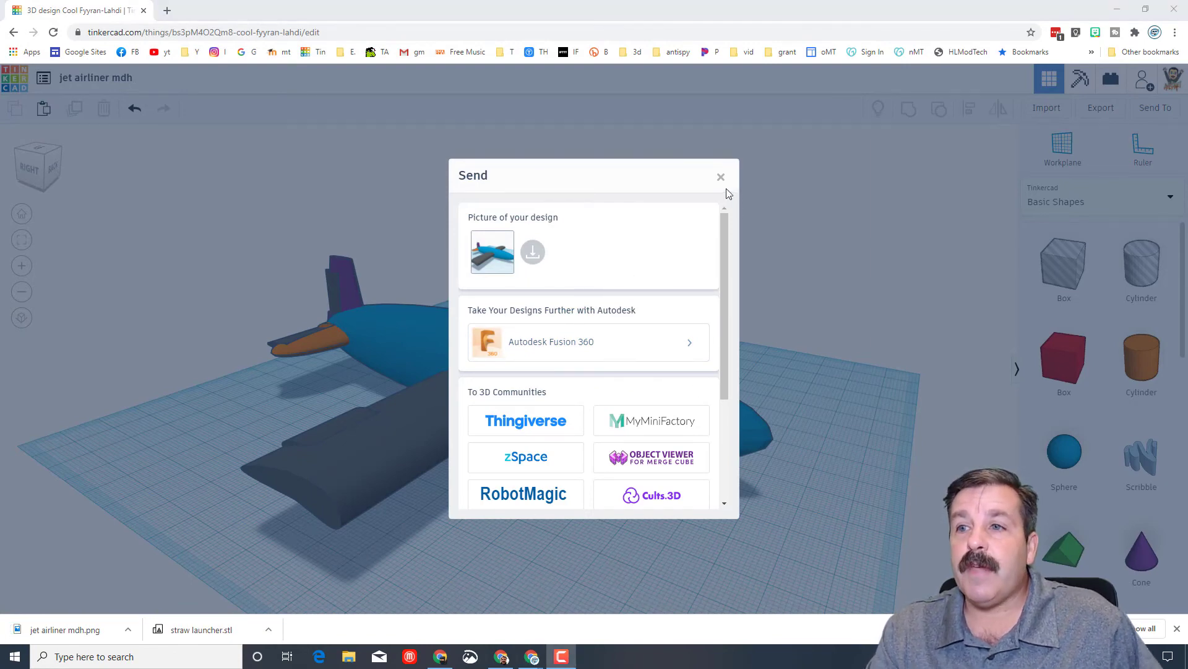
click(721, 177)
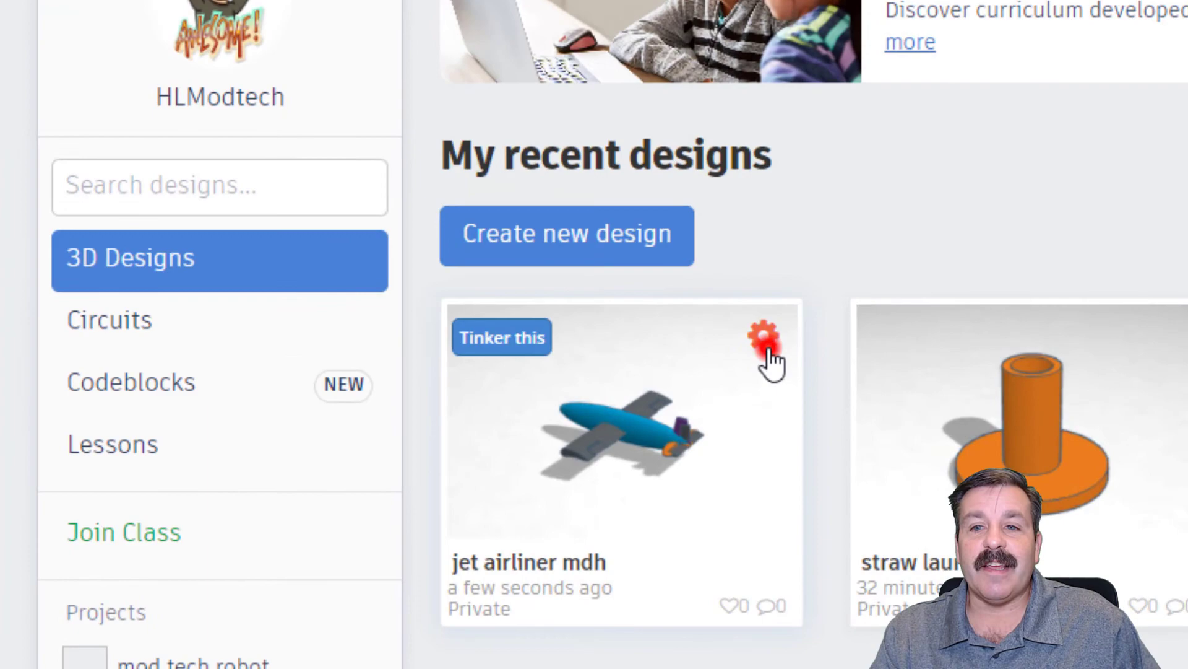
Duplicate the jet airliner mdh design from its dashboard card options
click(762, 333)
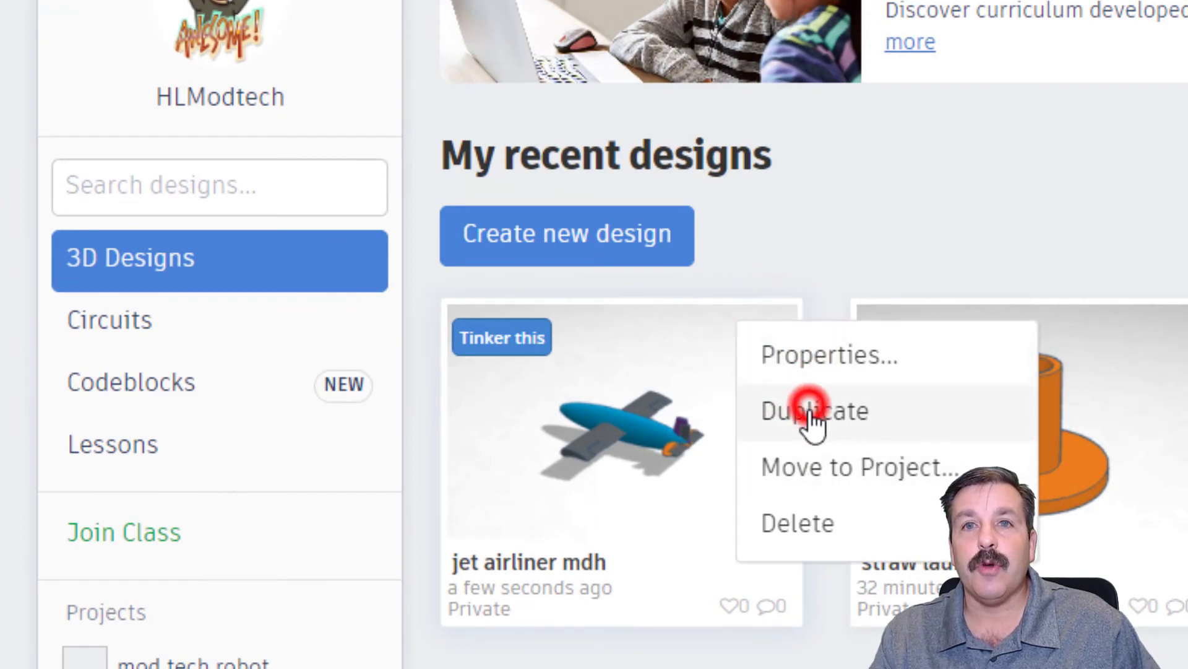
click(813, 410)
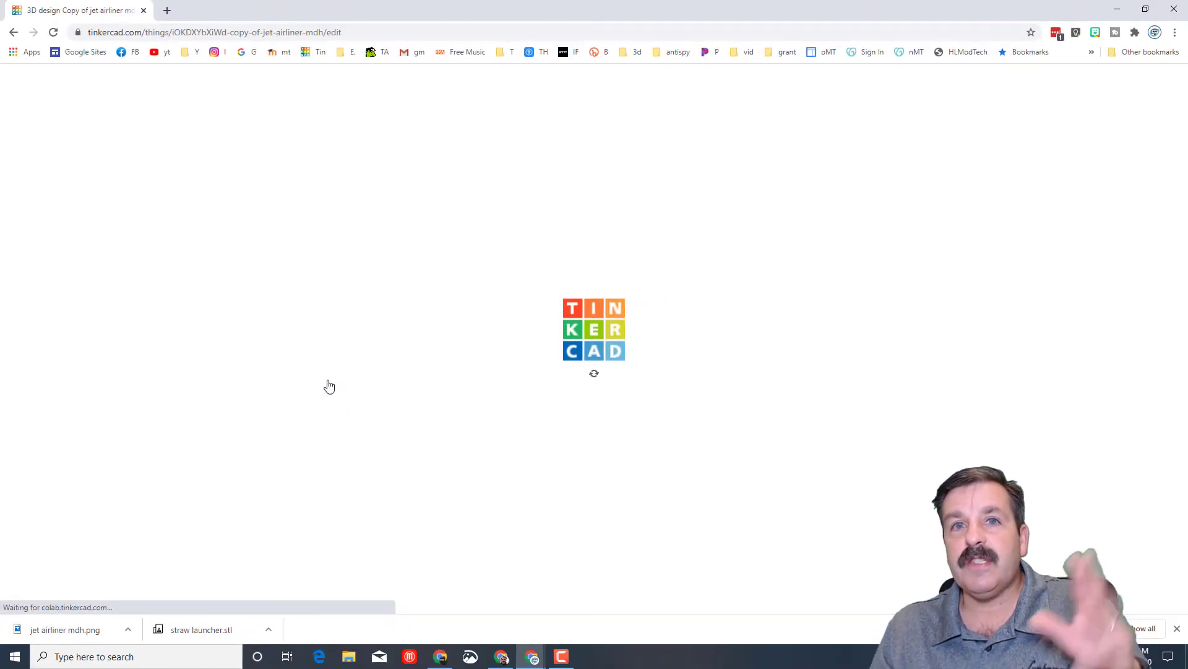